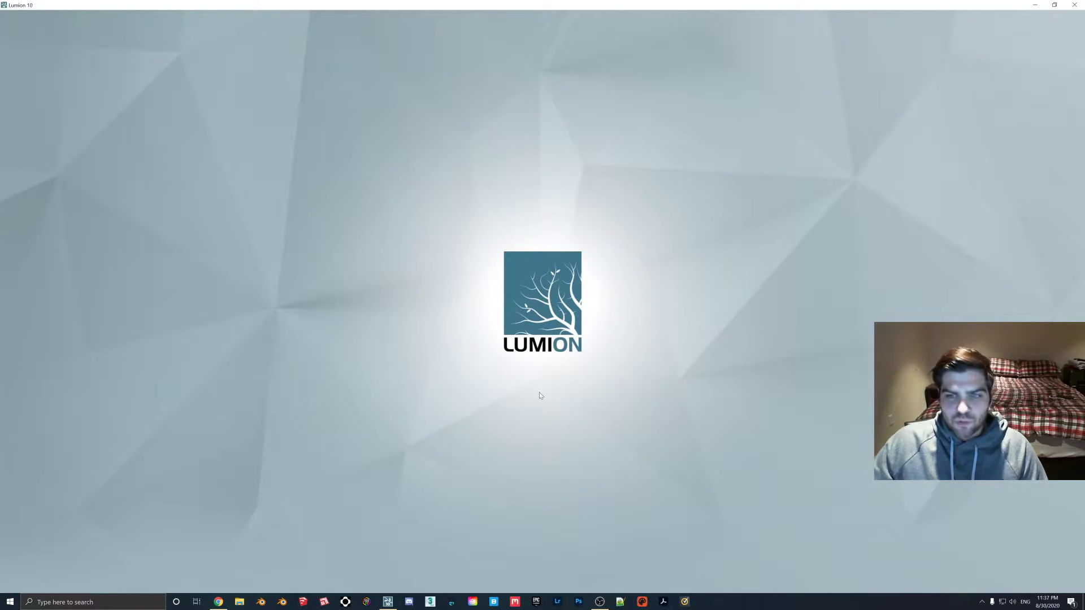
pyautogui.moveTo(530, 254)
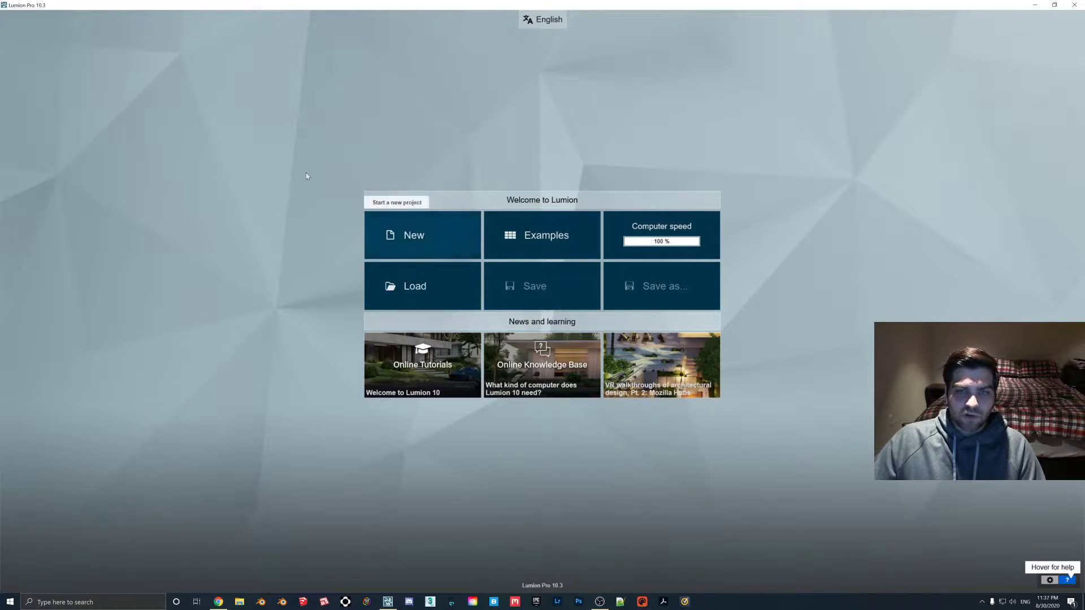
# Open the Villa Cabrera example project from Lumion's Examples page.
pyautogui.click(415, 286)
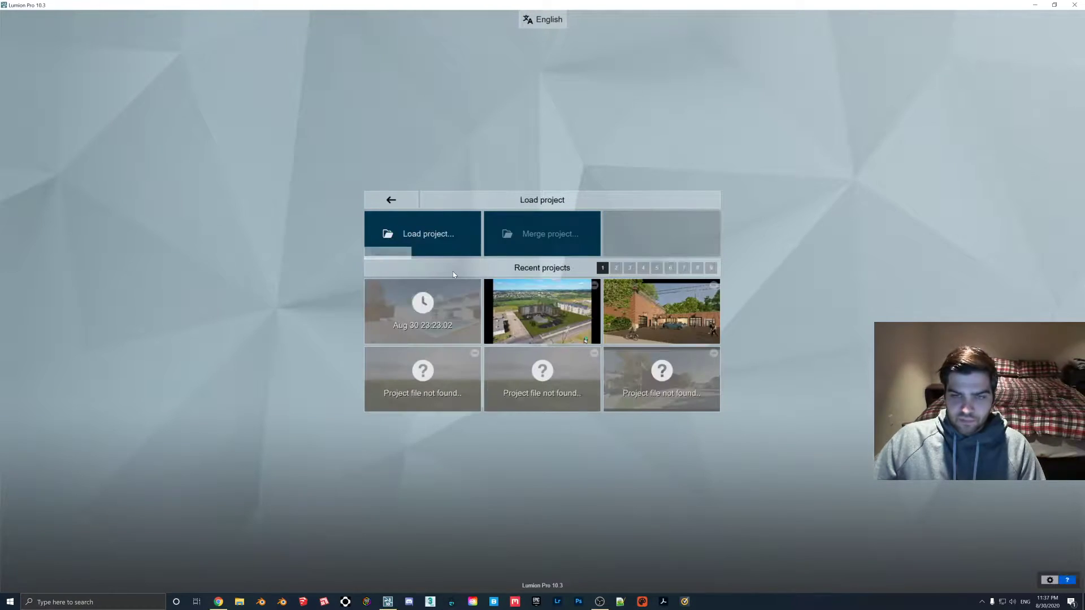
pyautogui.moveTo(466, 234)
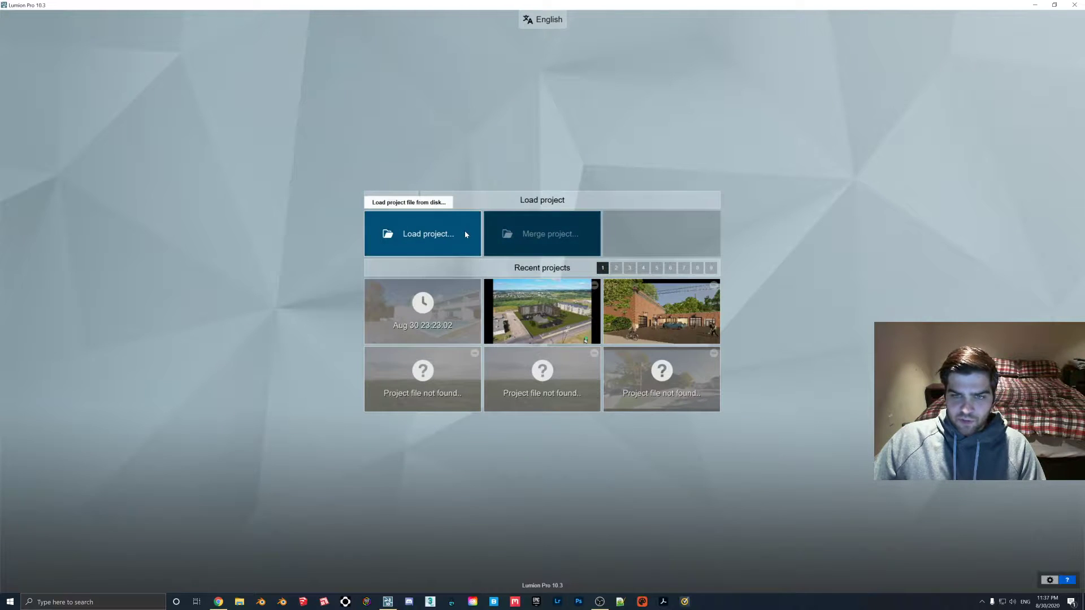
pyautogui.click(427, 234)
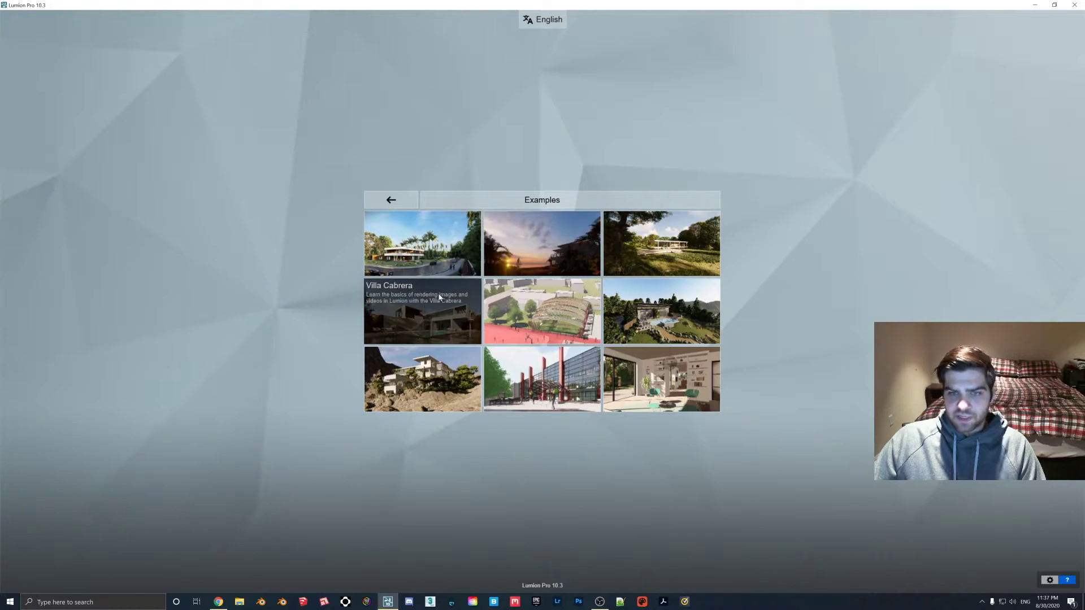
pyautogui.click(423, 312)
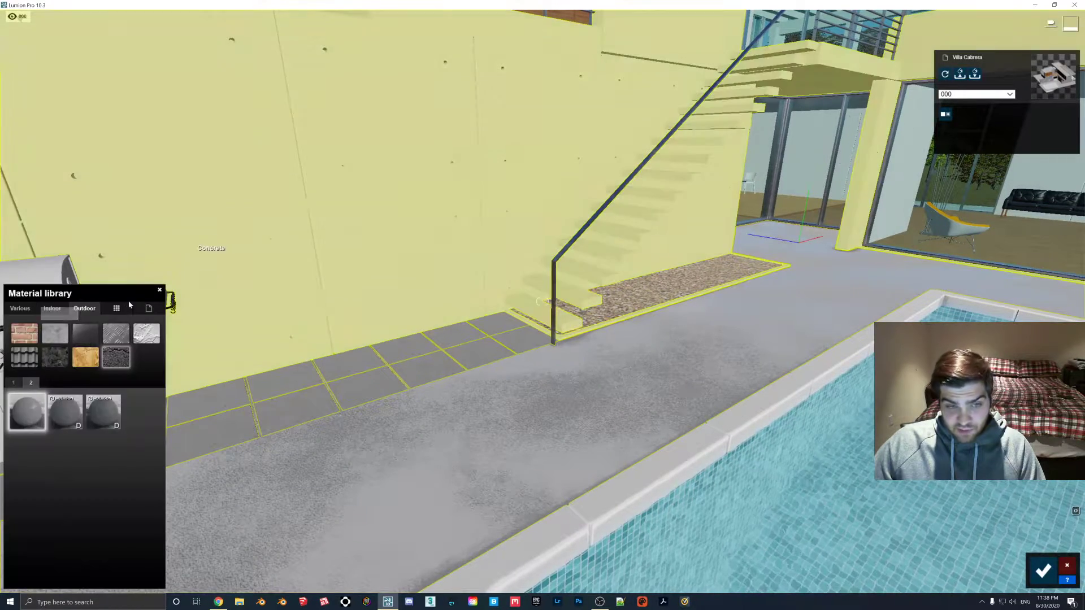
# Apply a plain Standard material from the custom materials page to the concrete paving.
pyautogui.click(148, 308)
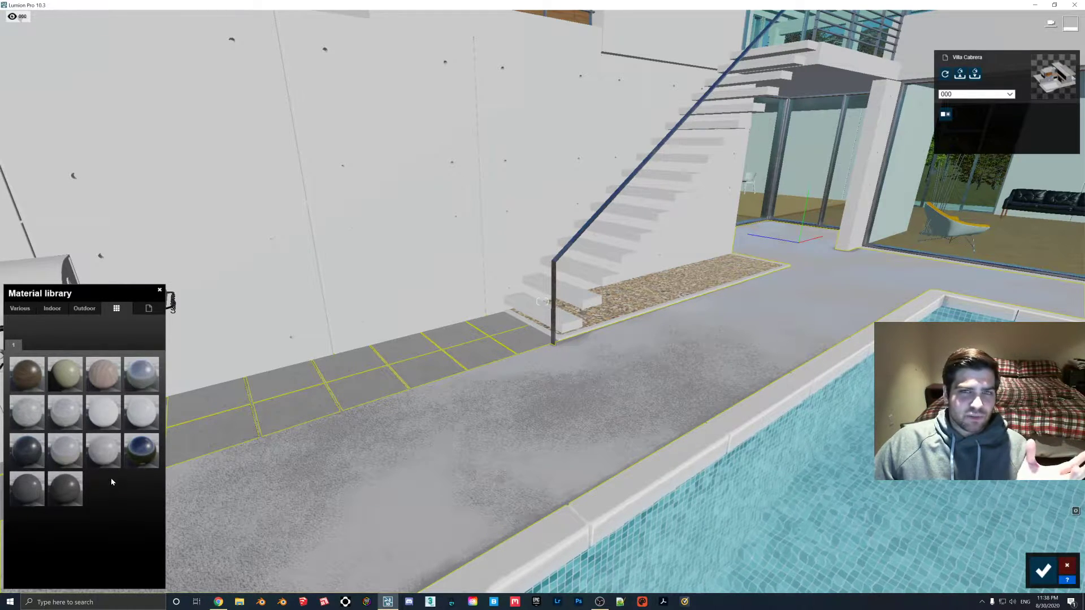
pyautogui.moveTo(103, 450)
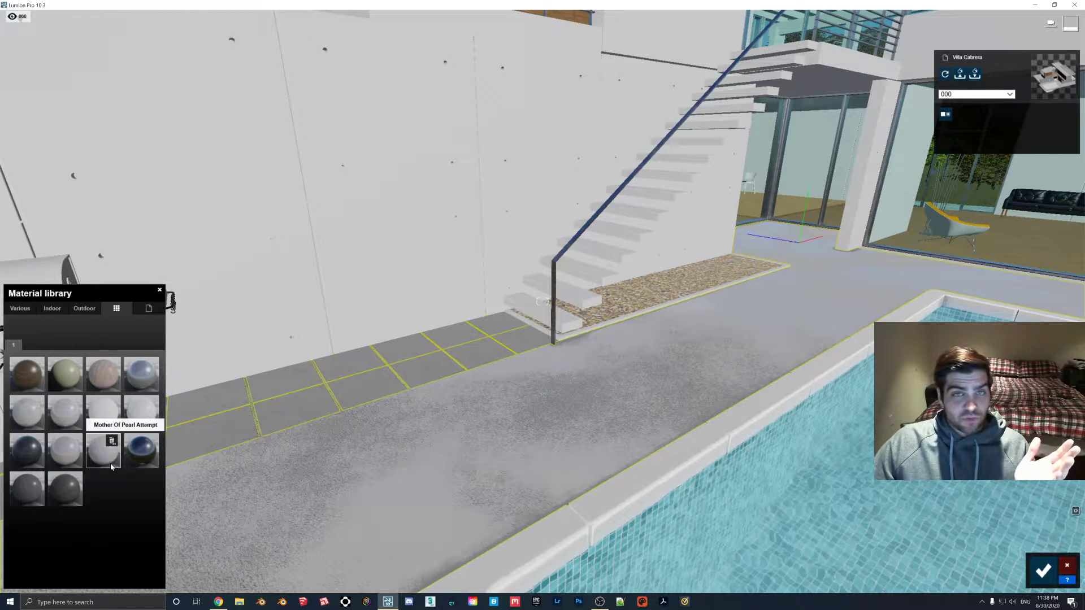
pyautogui.click(52, 308)
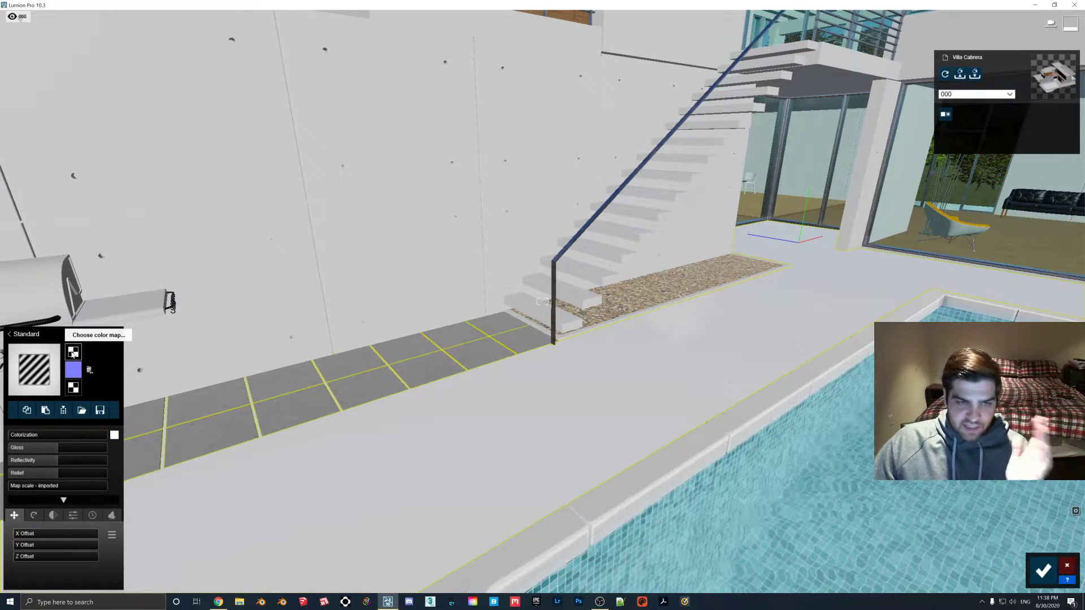
# Load the TilesStoneGalenaHoned001 COL image from the 3K folder as the colour map.
pyautogui.click(97, 336)
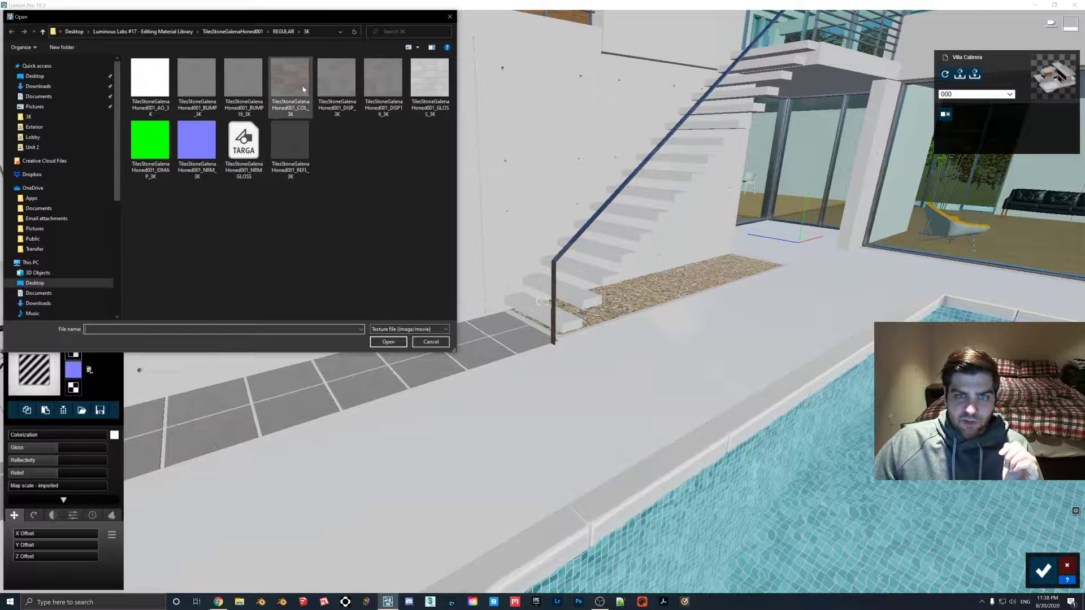
pyautogui.click(431, 342)
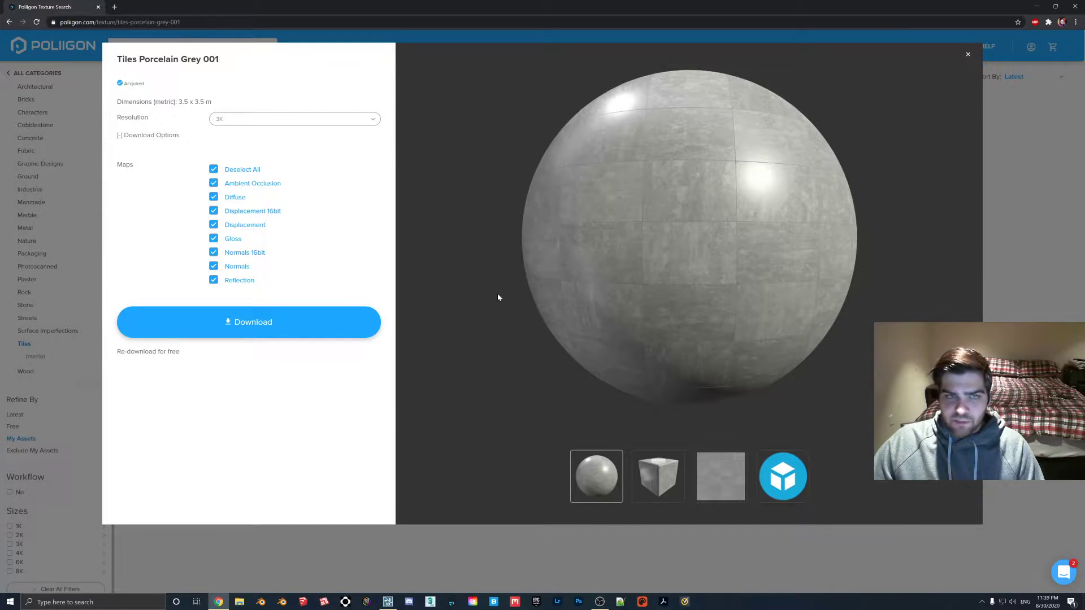
pyautogui.moveTo(232, 51)
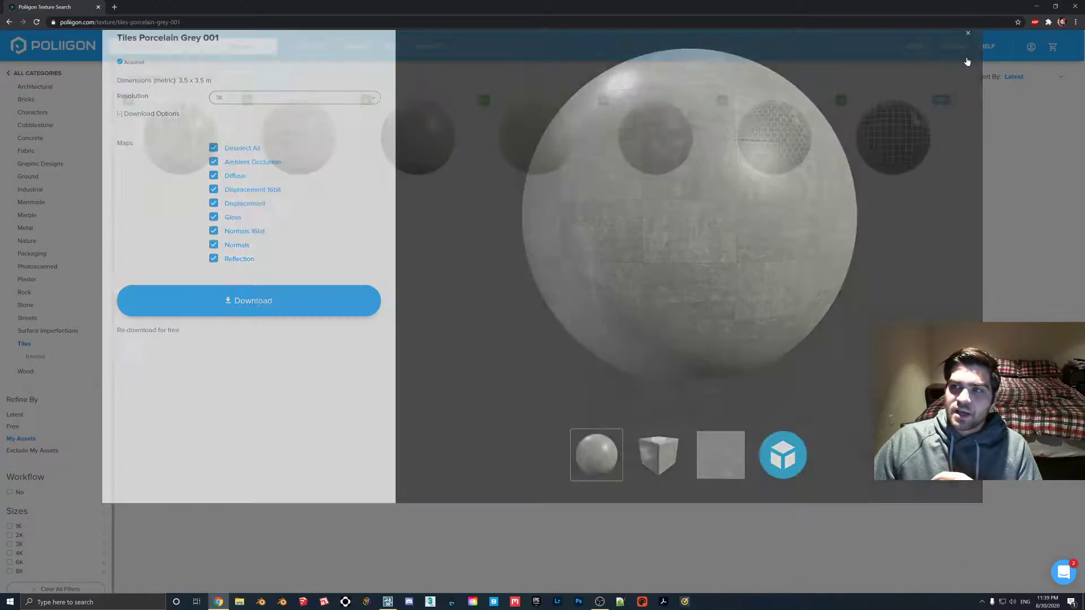
# Close the Tiles Porcelain Grey 001 download details to return to the Tiles results.
pyautogui.click(967, 32)
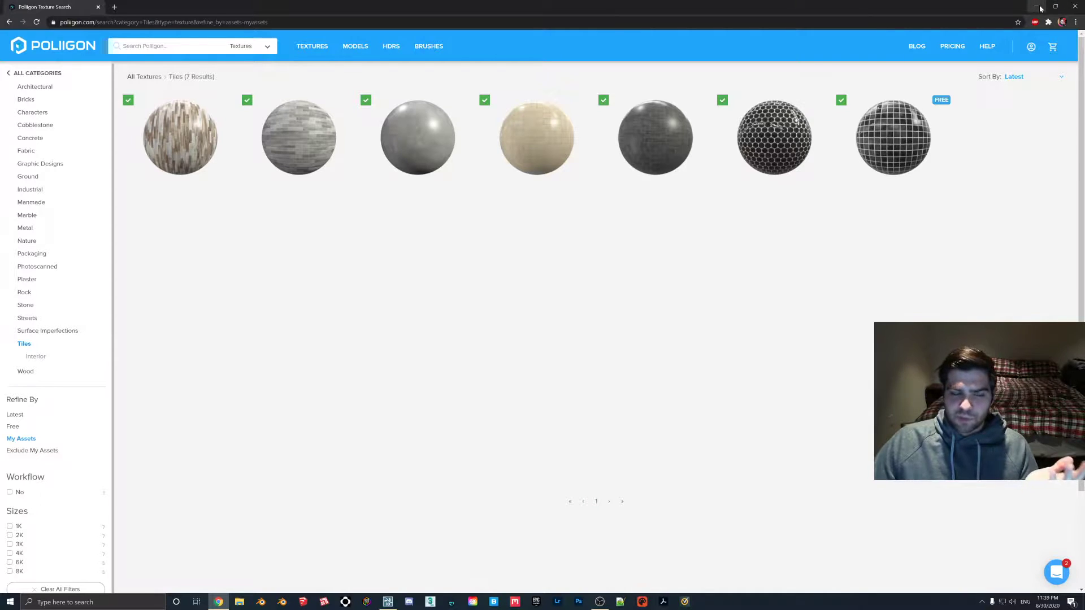
pyautogui.moveTo(1038, 7)
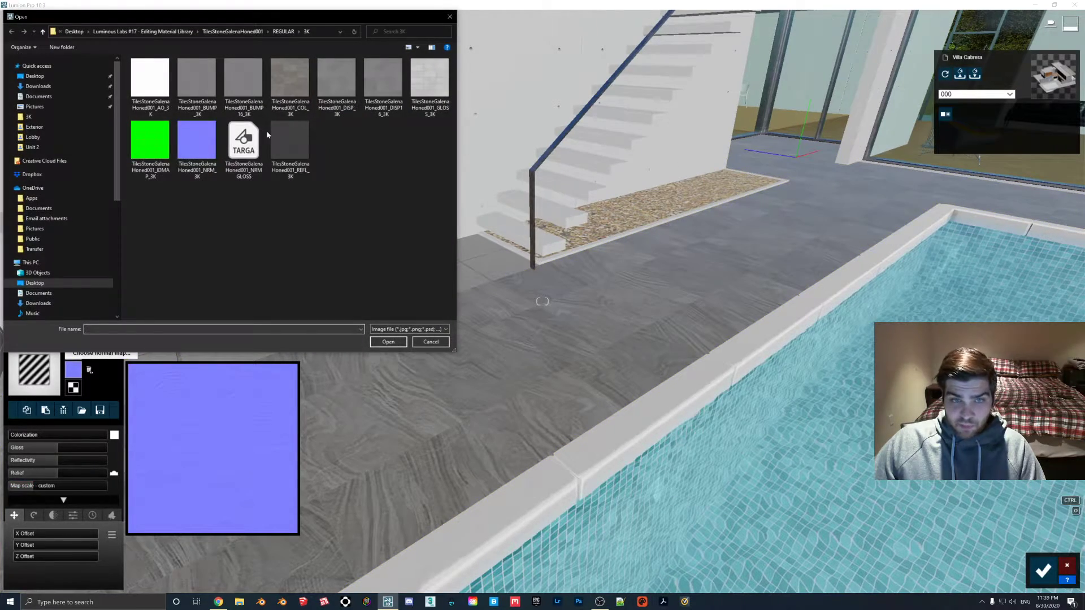
pyautogui.moveTo(243, 140)
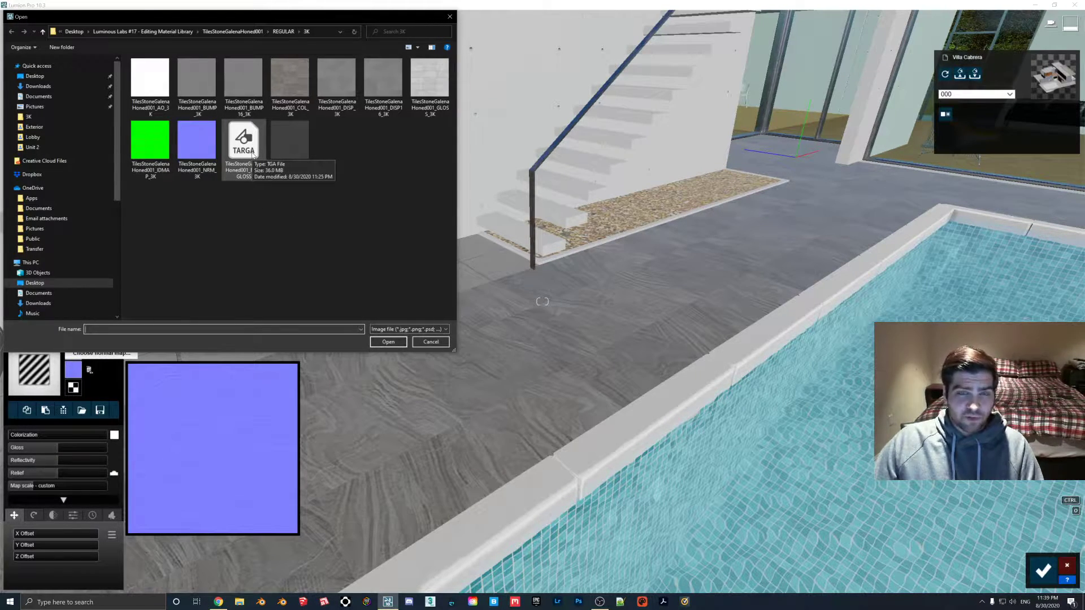
# Load the stone texture's NRM file from the 3K folder as the normal map.
pyautogui.click(431, 342)
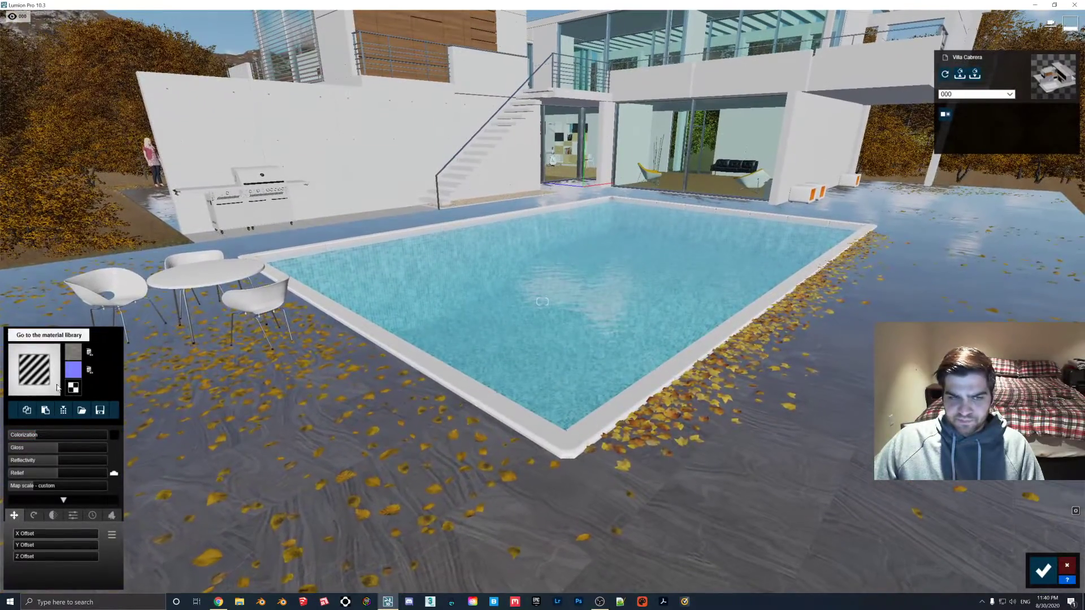
# Add the stone texture's DISP file from the 3K folder as the displacement map.
pyautogui.click(73, 387)
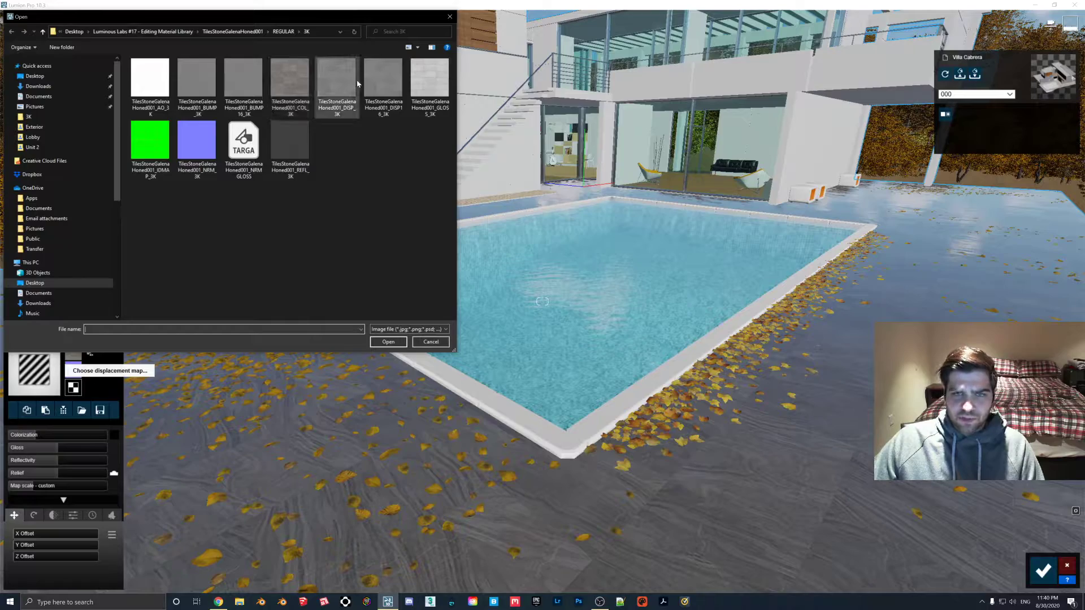
pyautogui.click(430, 341)
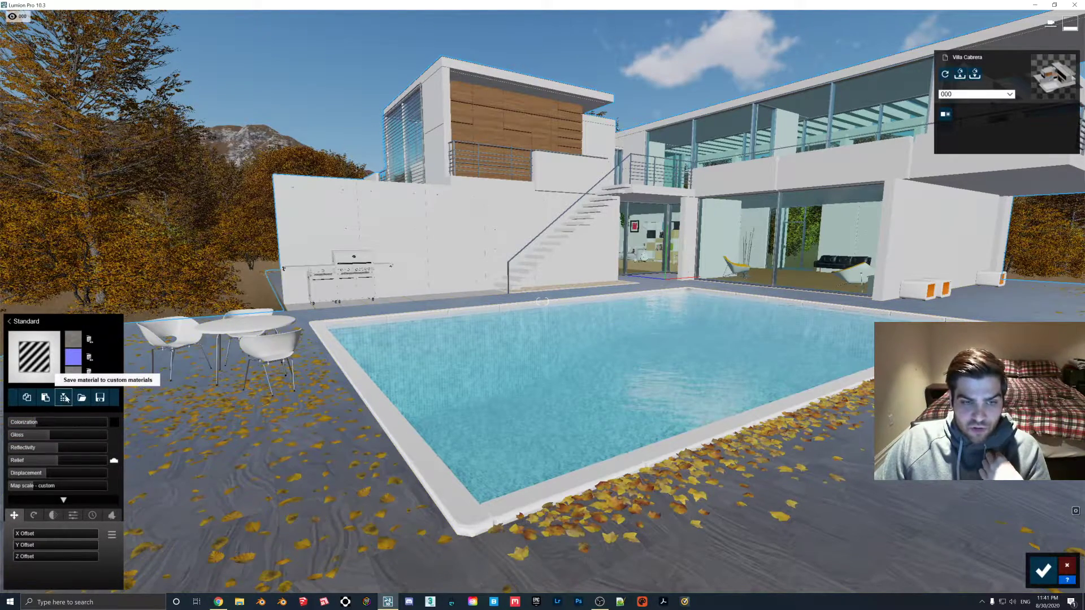
# Save the tile material to custom materials under the name 'TileTest'.
pyautogui.click(64, 397)
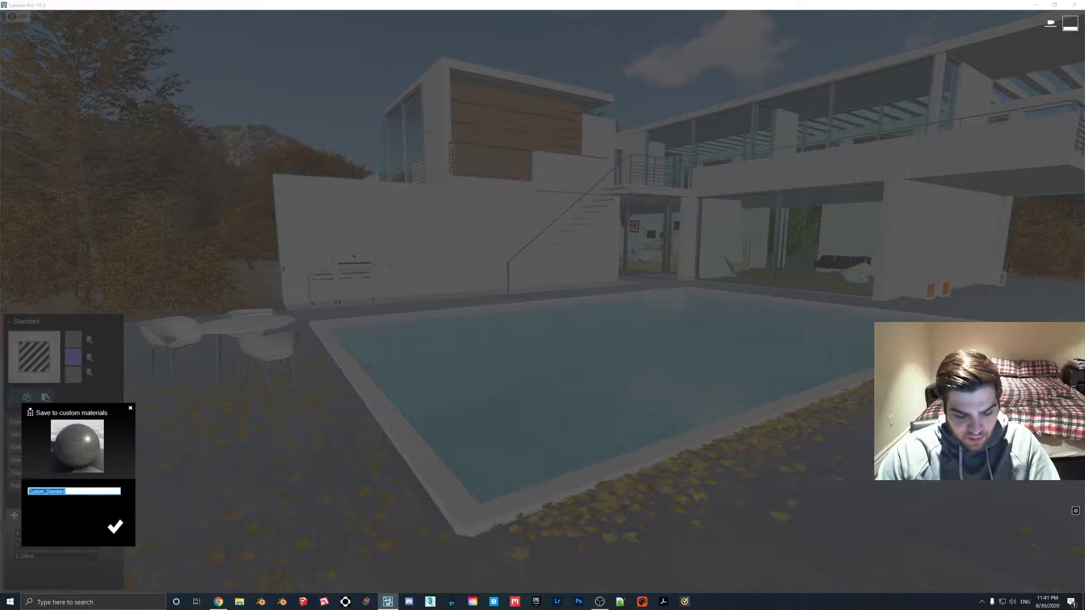
pyautogui.write('TileTest')
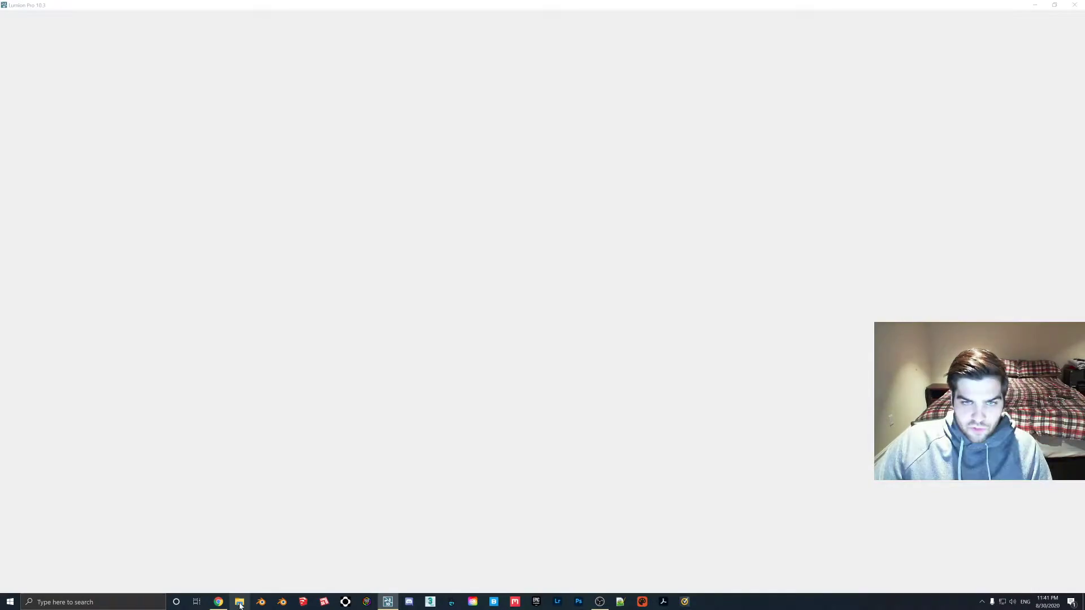
# Open File Explorer from the taskbar, showing the Documents folder.
pyautogui.click(239, 603)
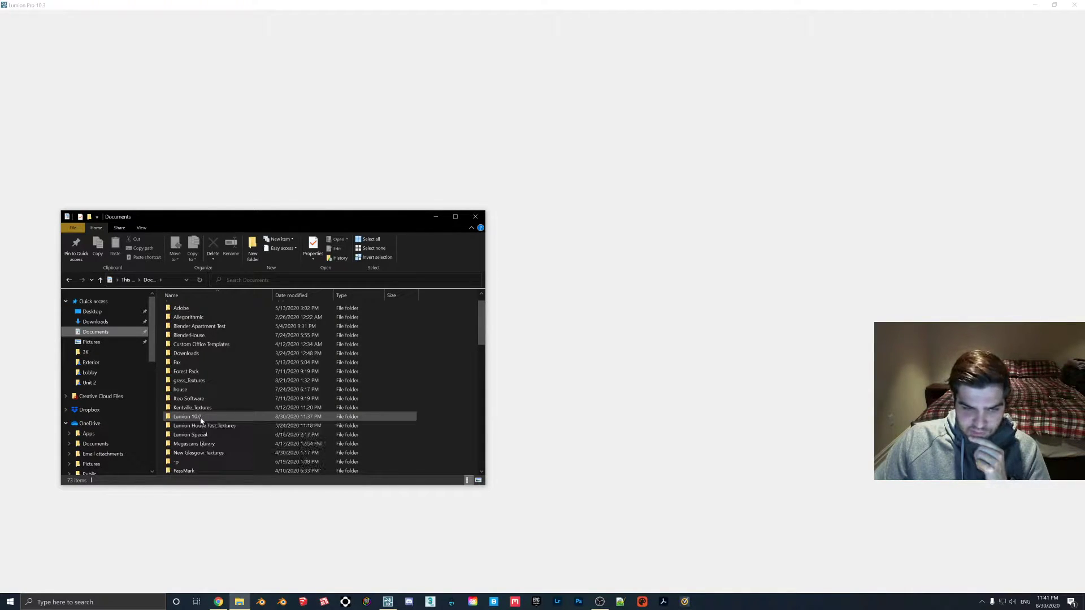
# Copy the TileTest 3k .sim and .inn files from the Lumion 10.0 Materials folder.
pyautogui.doubleClick(187, 417)
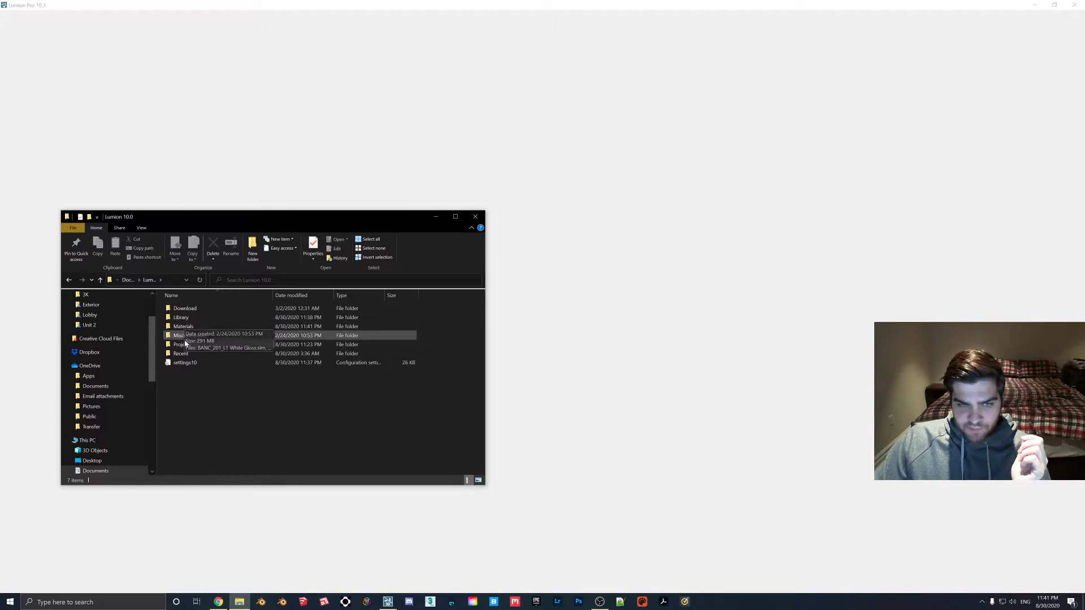
pyautogui.doubleClick(183, 326)
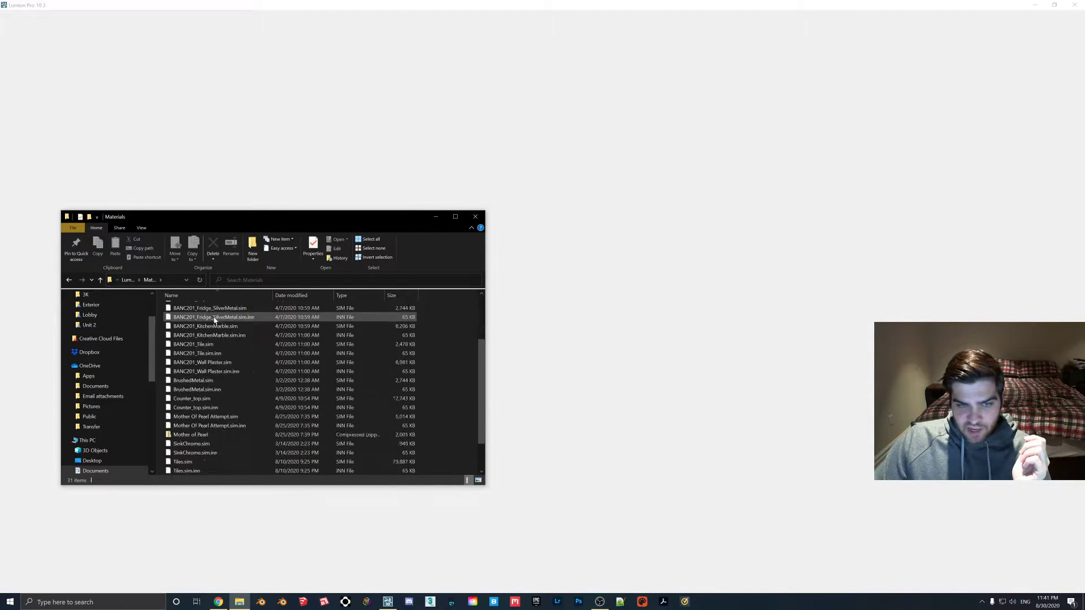
pyautogui.scroll(-3)
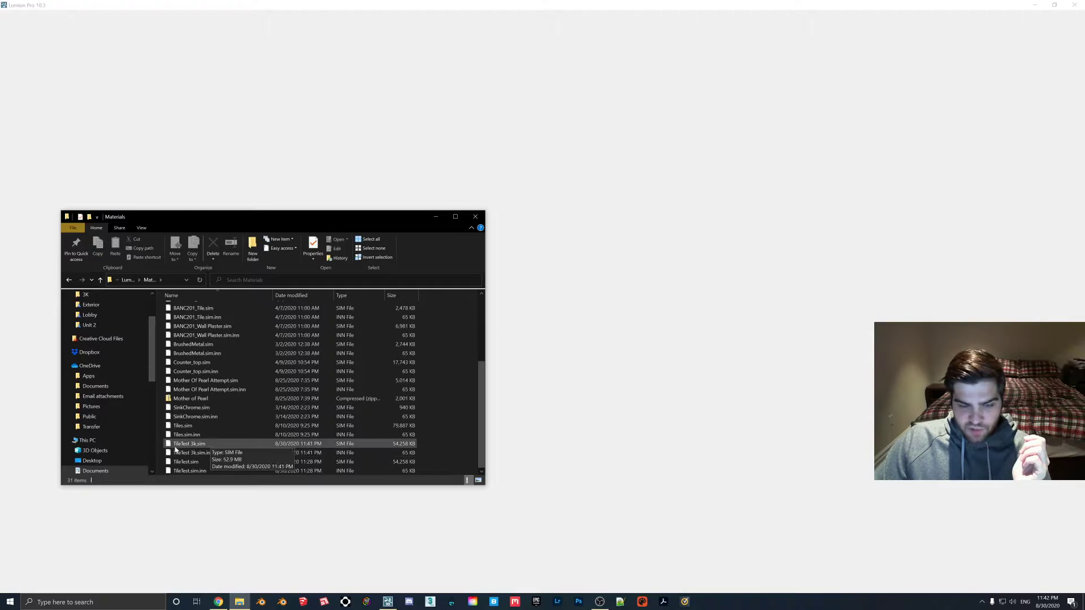
pyautogui.click(201, 452)
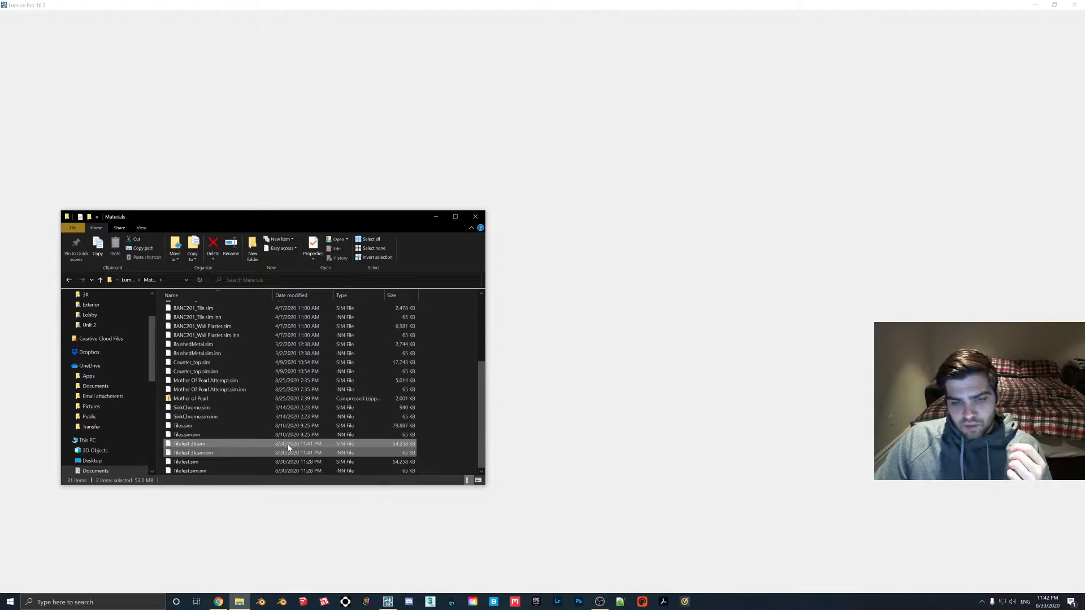
pyautogui.moveTo(215, 452)
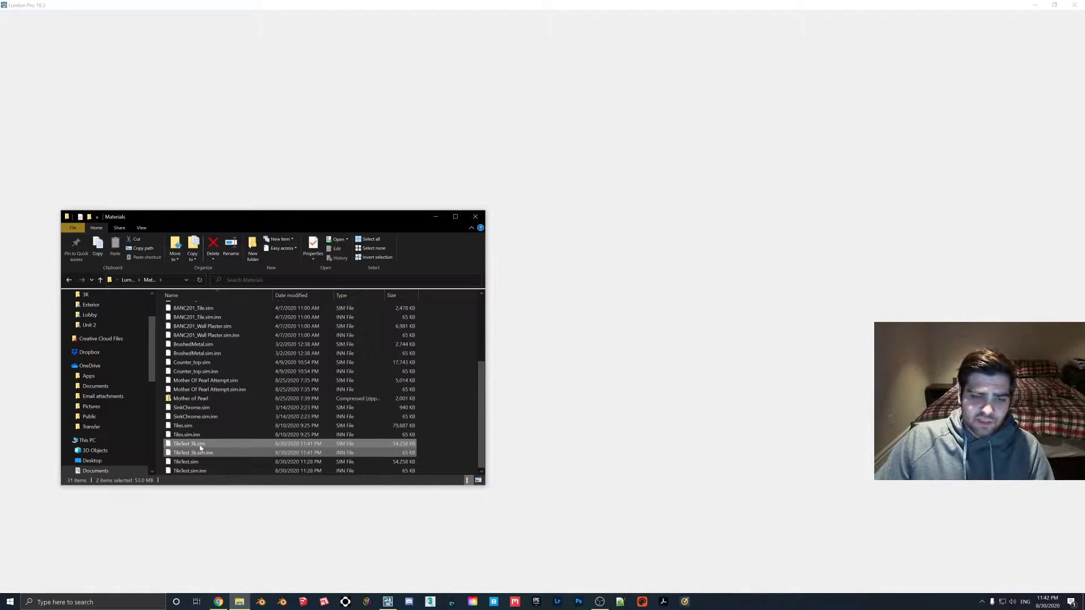
pyautogui.rightClick(189, 443)
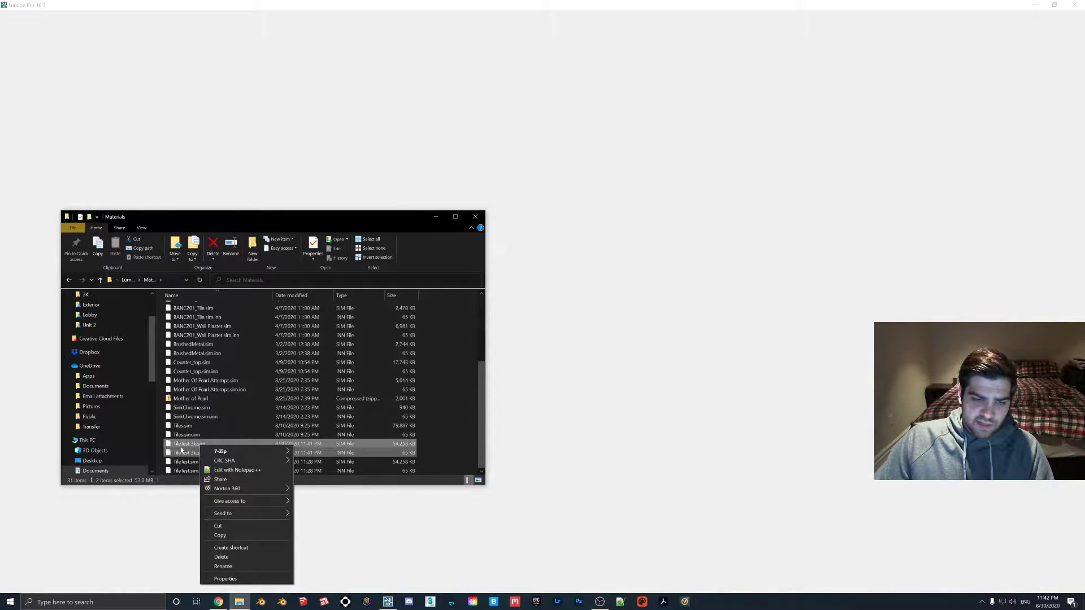
pyautogui.click(192, 453)
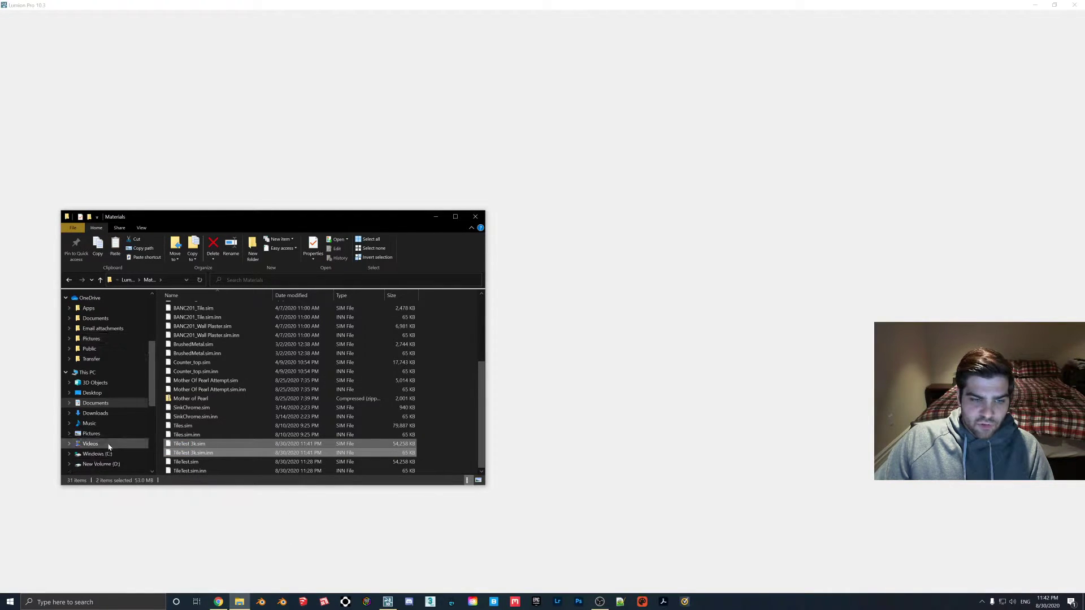
# Paste the TileTest files into Lumion 10.3's Materials > Indoor > Tiles folder, granting admin permission.
pyautogui.click(97, 454)
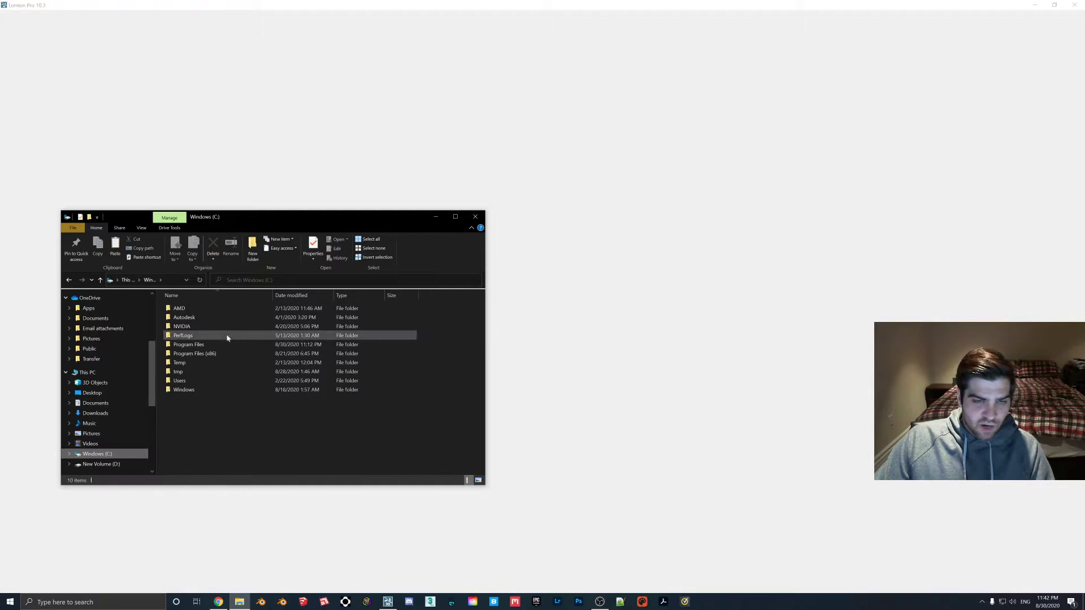
pyautogui.doubleClick(189, 345)
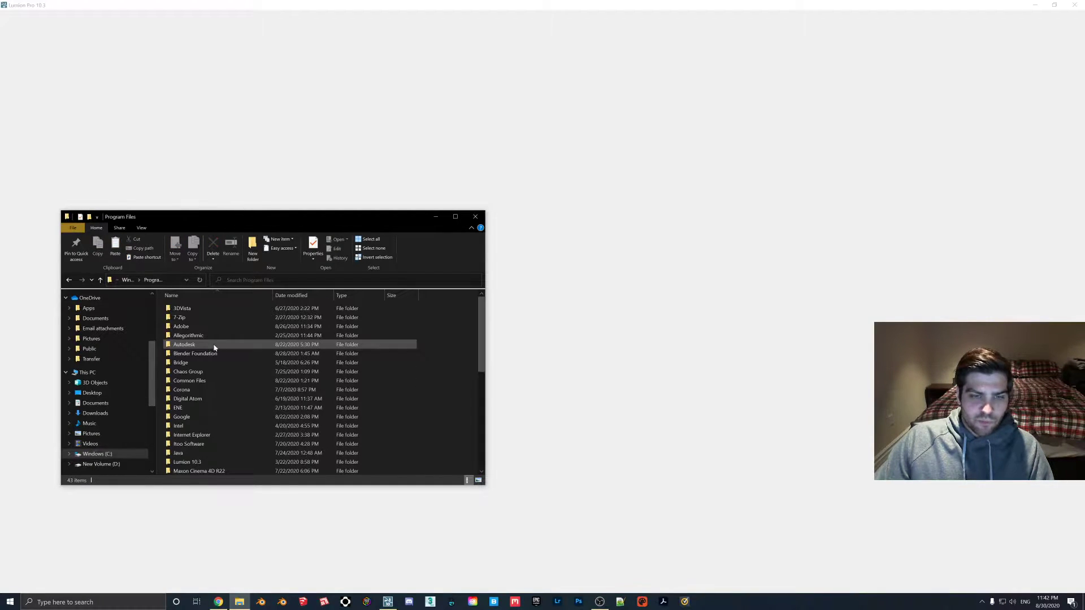
pyautogui.moveTo(189, 398)
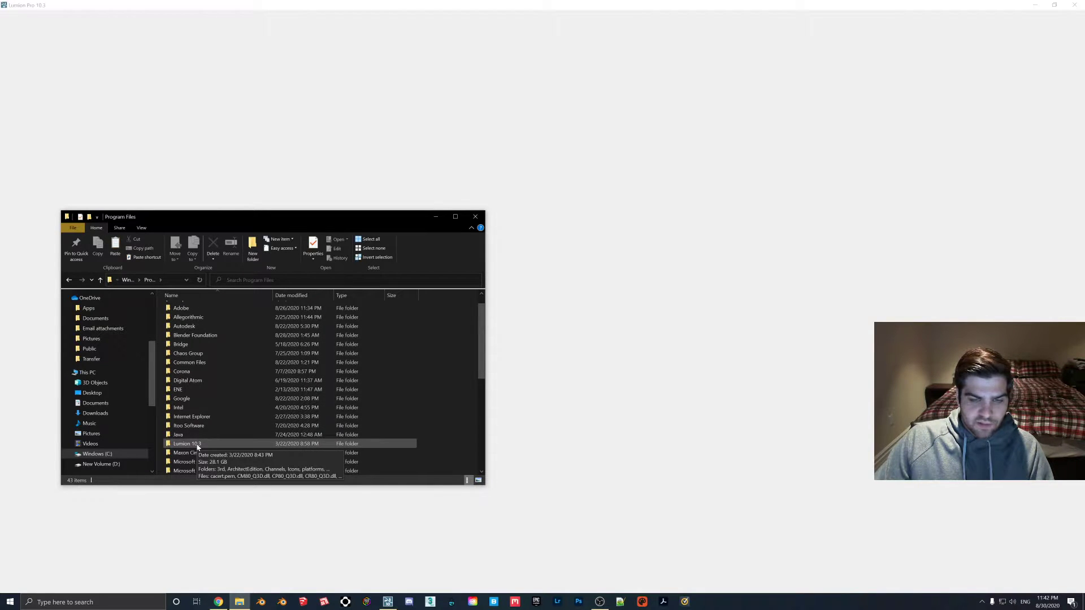
pyautogui.click(186, 444)
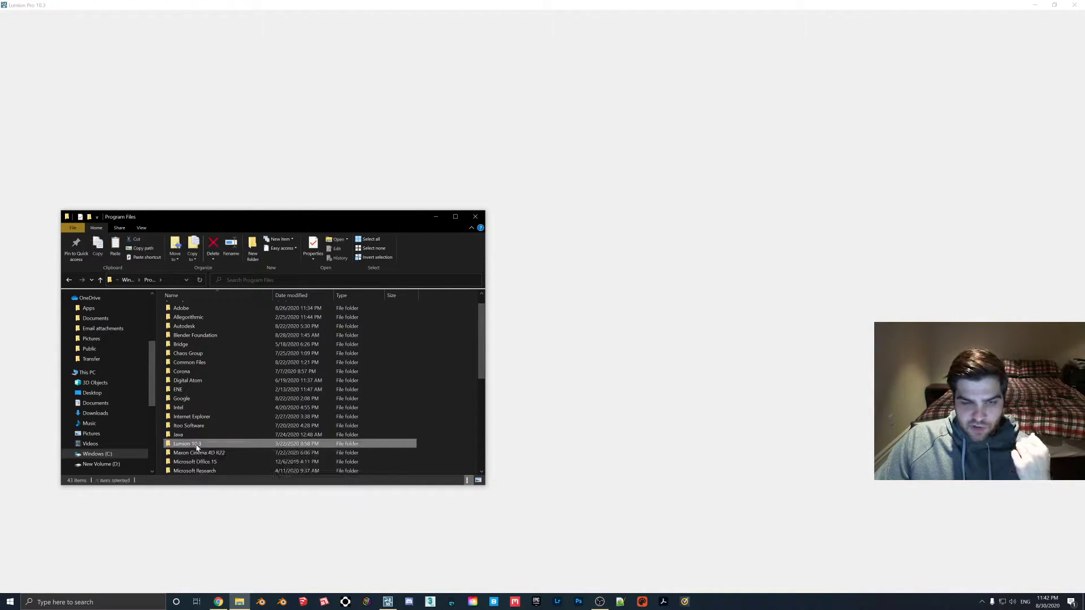
pyautogui.doubleClick(187, 443)
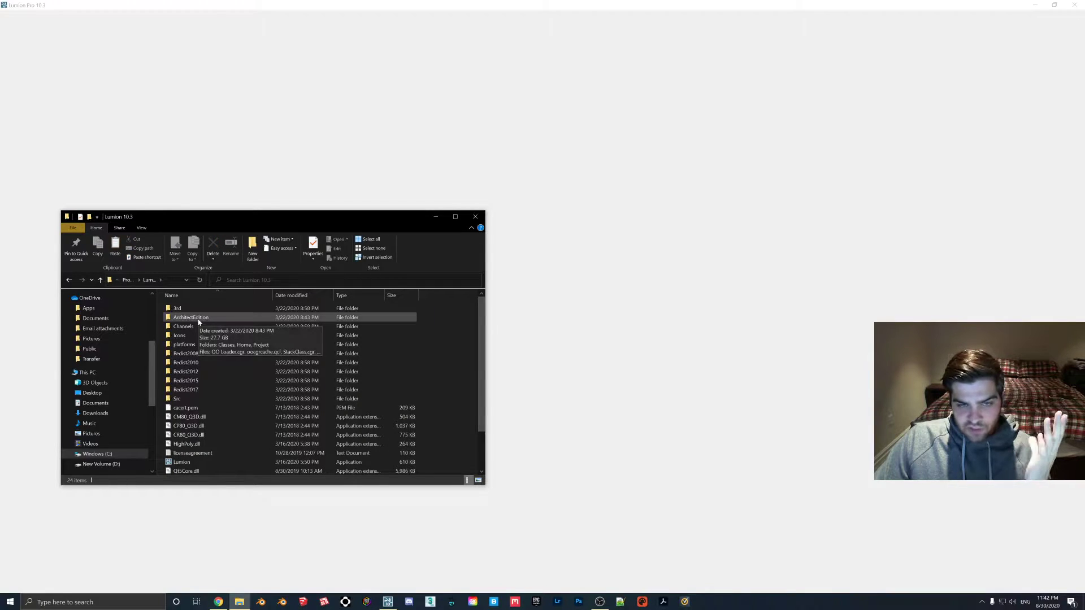
pyautogui.doubleClick(191, 317)
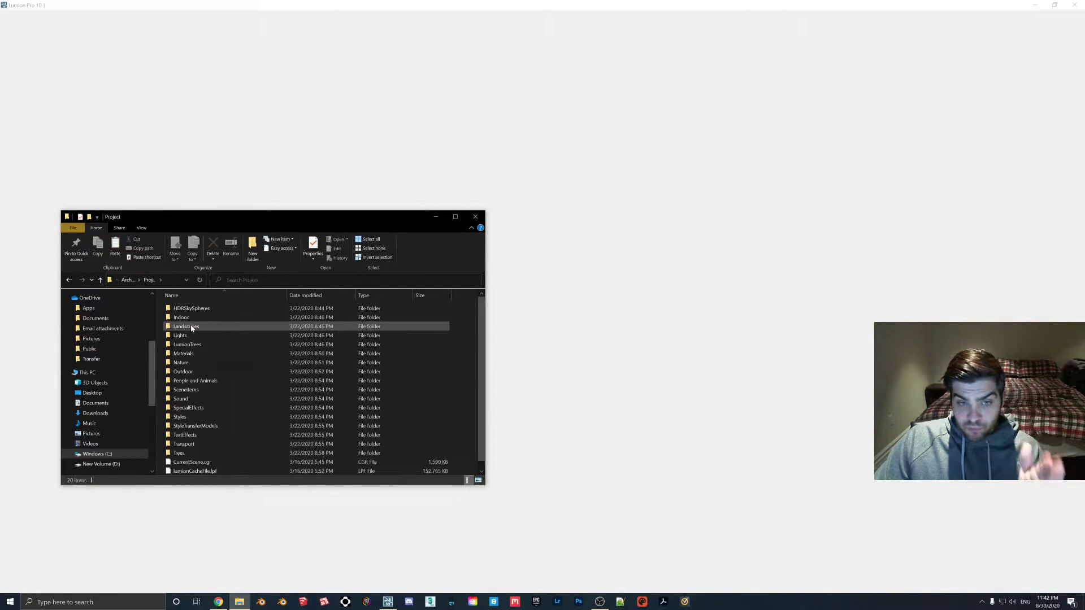
pyautogui.click(183, 353)
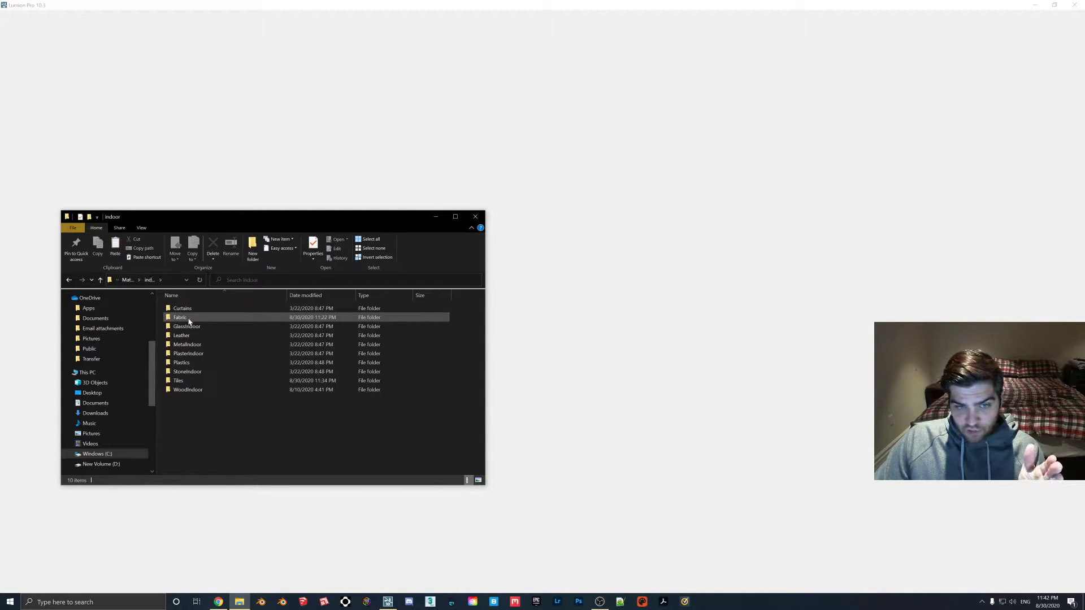
pyautogui.doubleClick(178, 381)
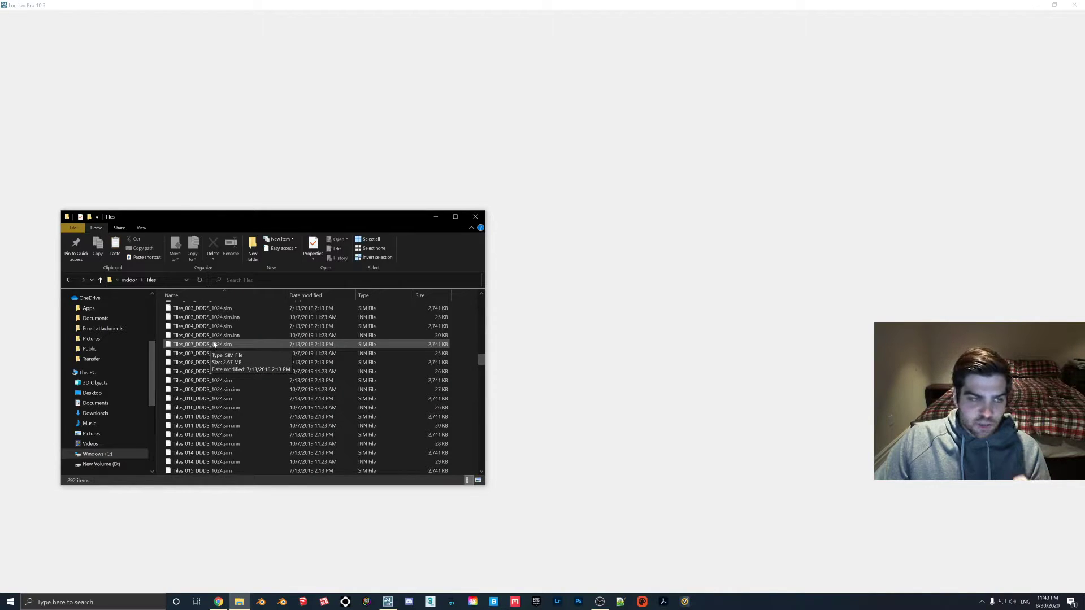
pyautogui.scroll(-3)
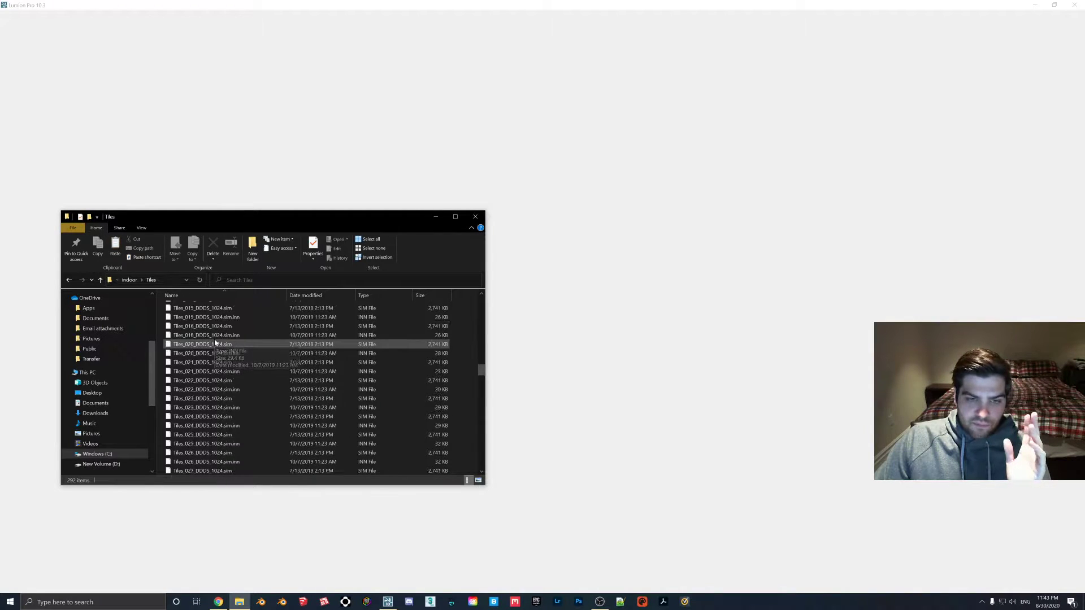
pyautogui.scroll(-3)
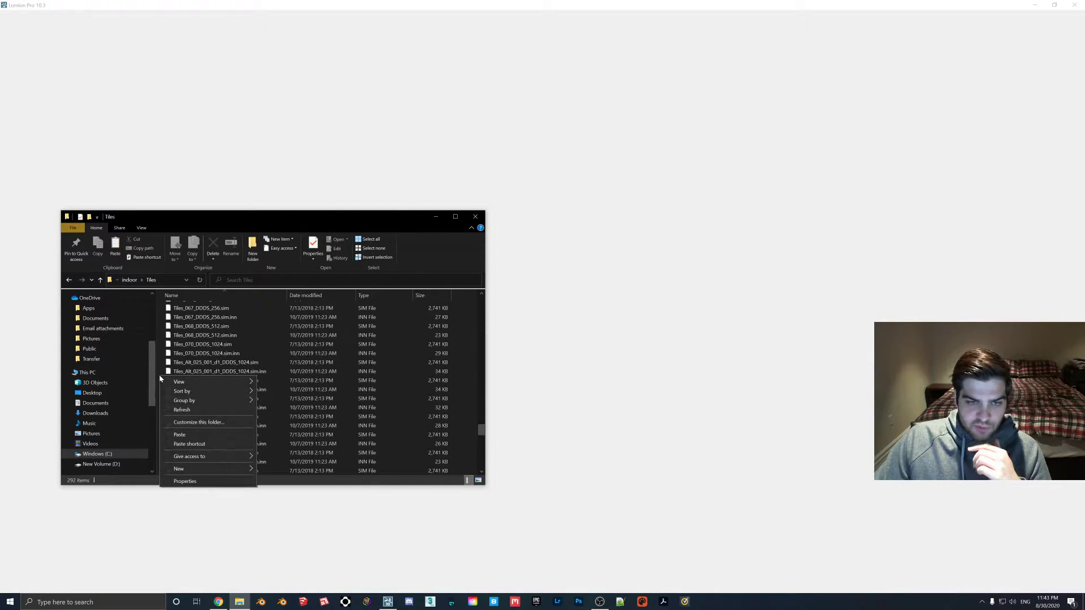
pyautogui.click(179, 435)
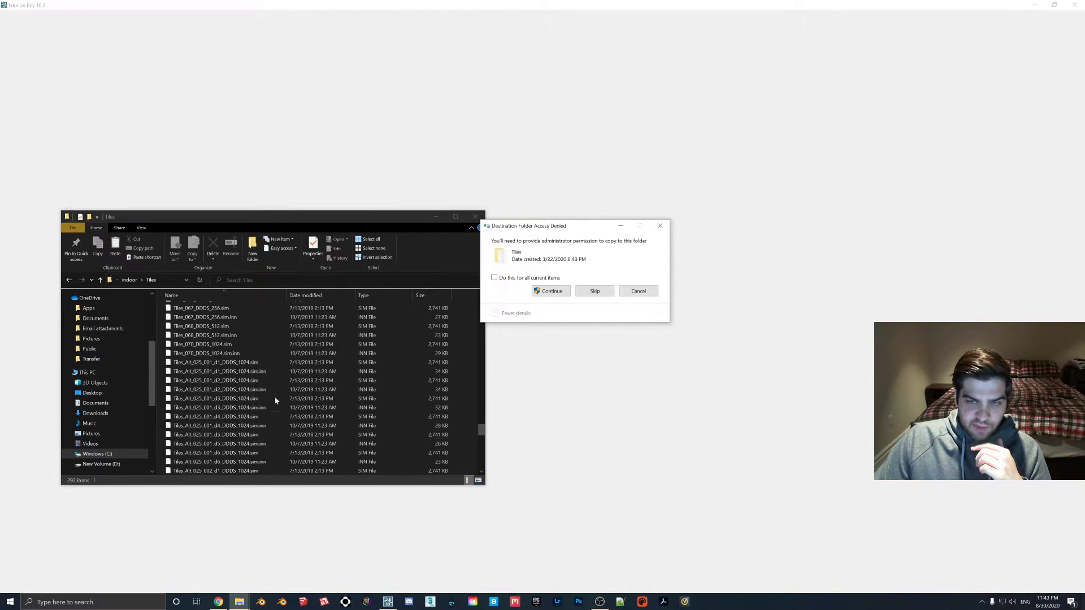
pyautogui.click(550, 291)
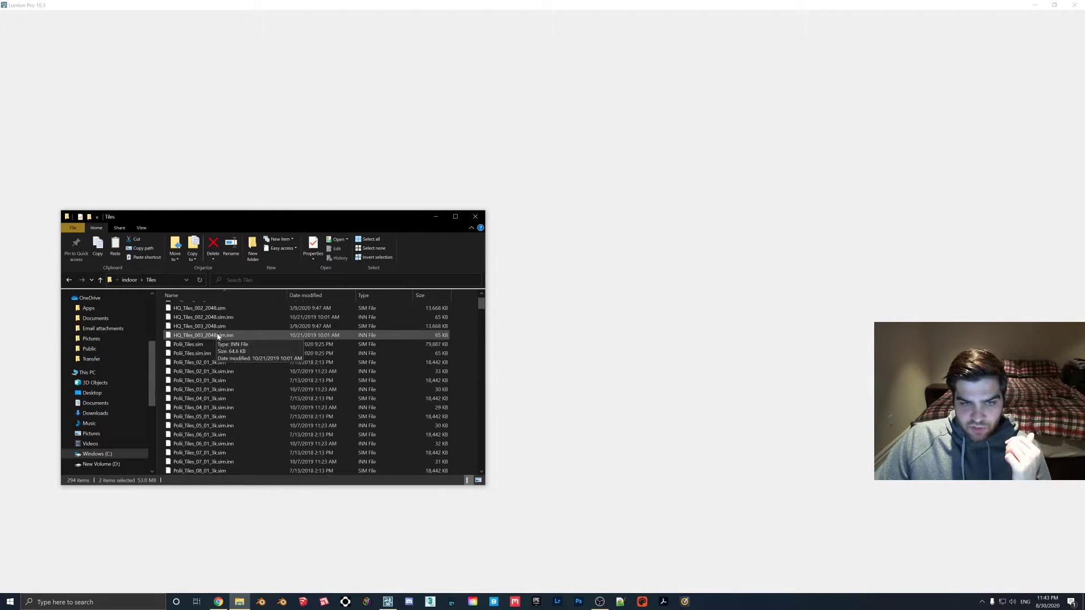
# Delete the Polli_Tiles_04_01_3k .sim and .inn file pair from the Tiles folder.
pyautogui.scroll(-3)
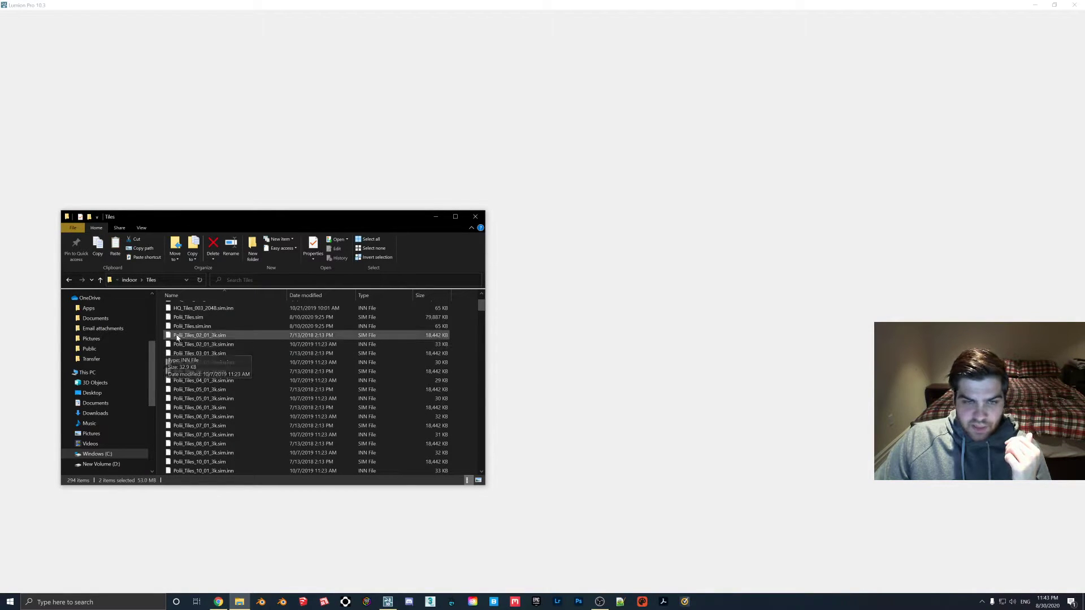
pyautogui.click(199, 335)
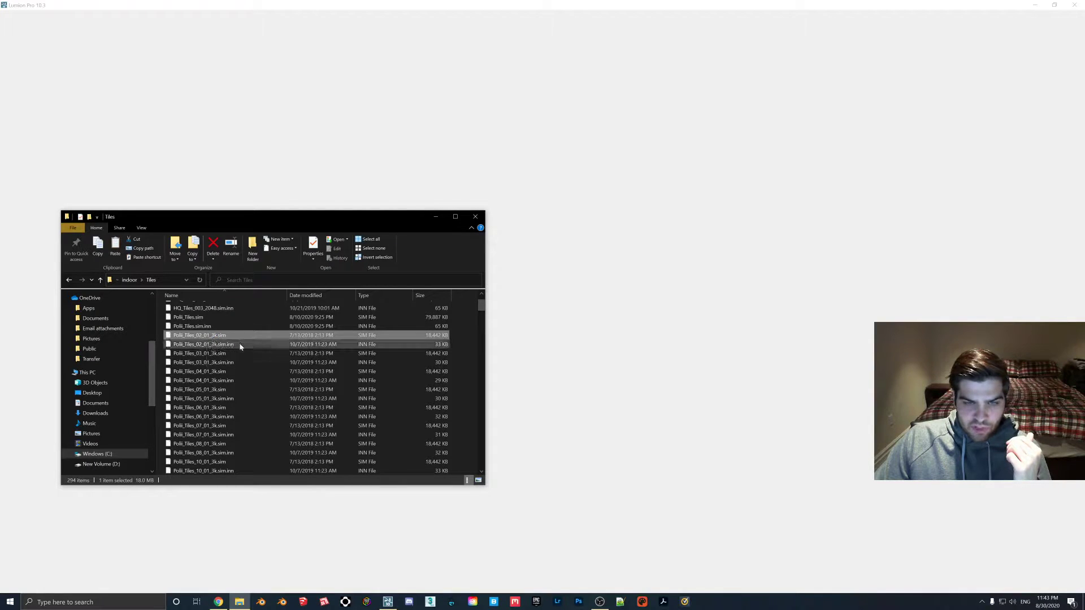
pyautogui.scroll(-3)
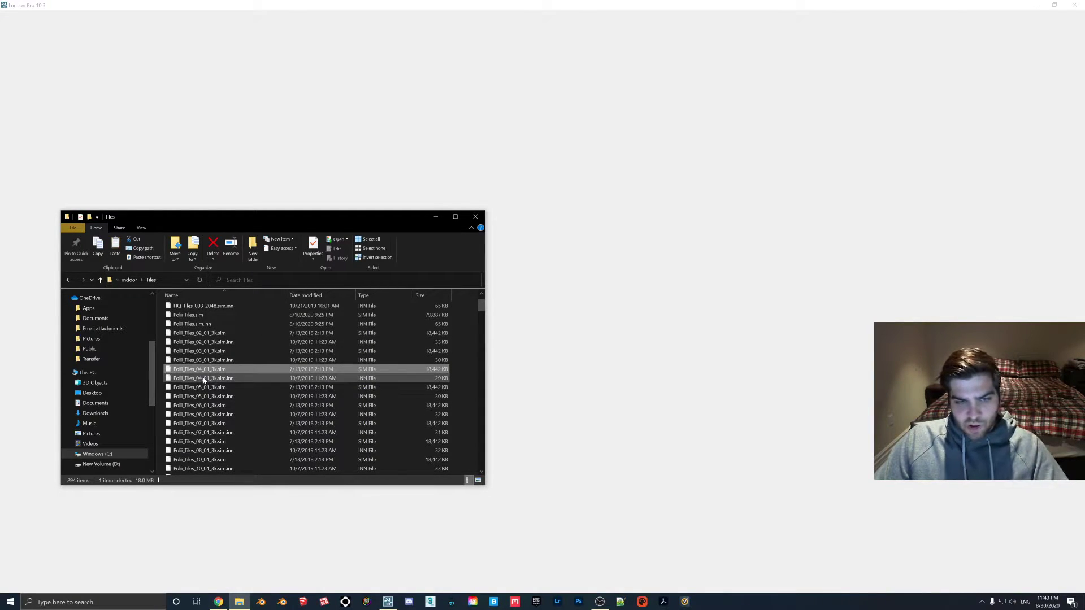
pyautogui.click(199, 378)
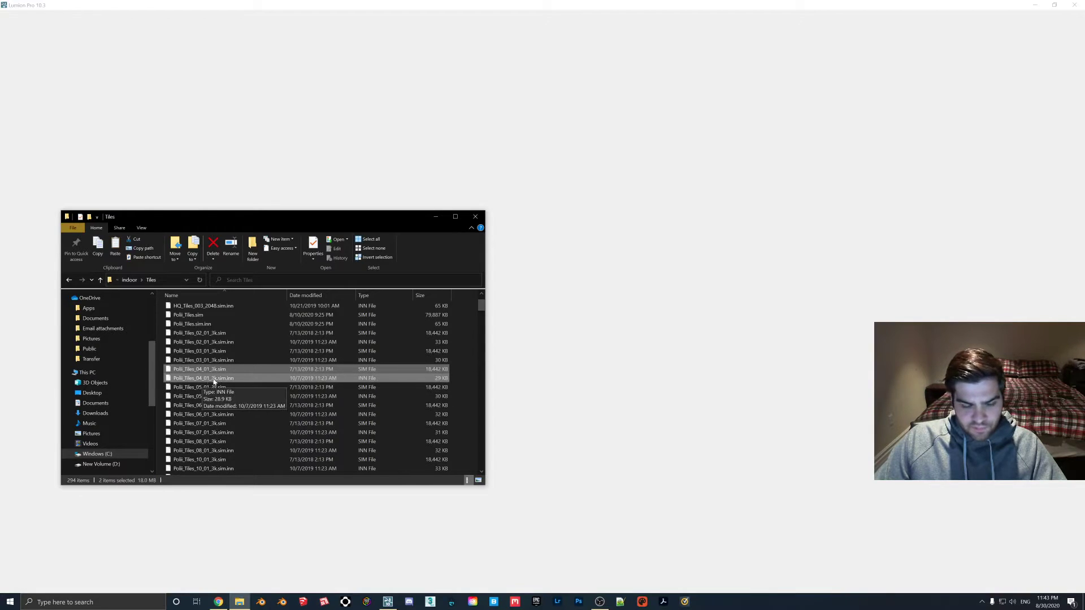
pyautogui.click(213, 242)
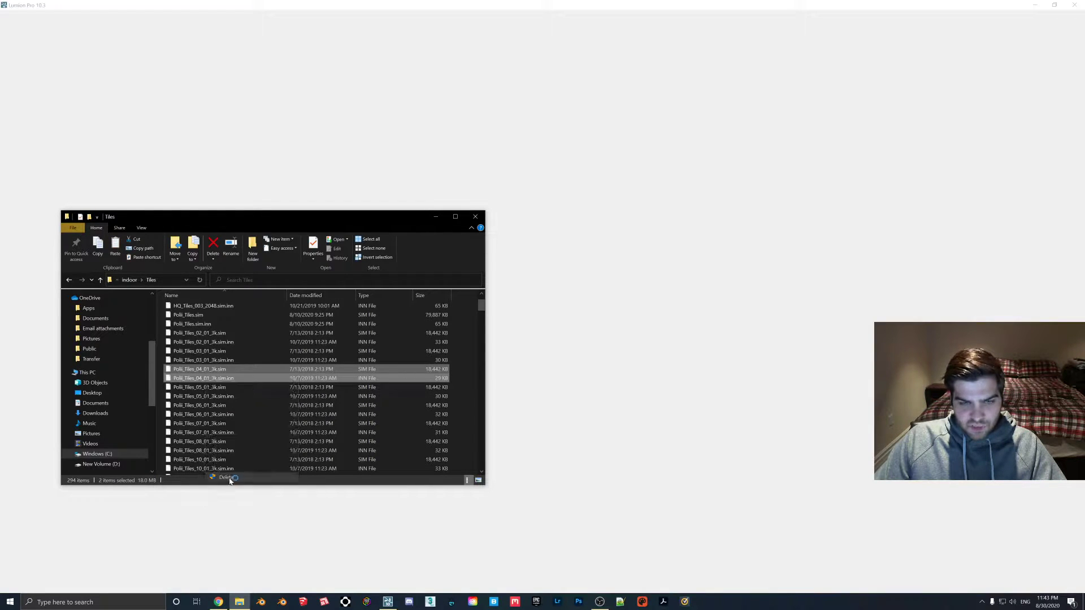
pyautogui.click(212, 245)
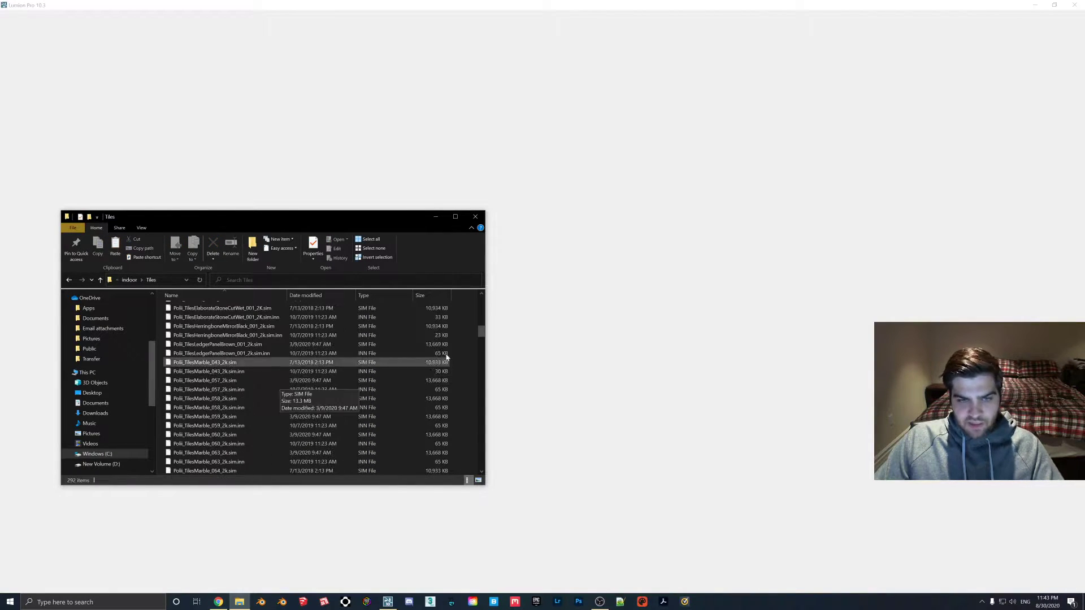
# Scroll through the Tiles folder and start renaming TileTest 3k.sim with the Polli_ prefix.
pyautogui.scroll(-3)
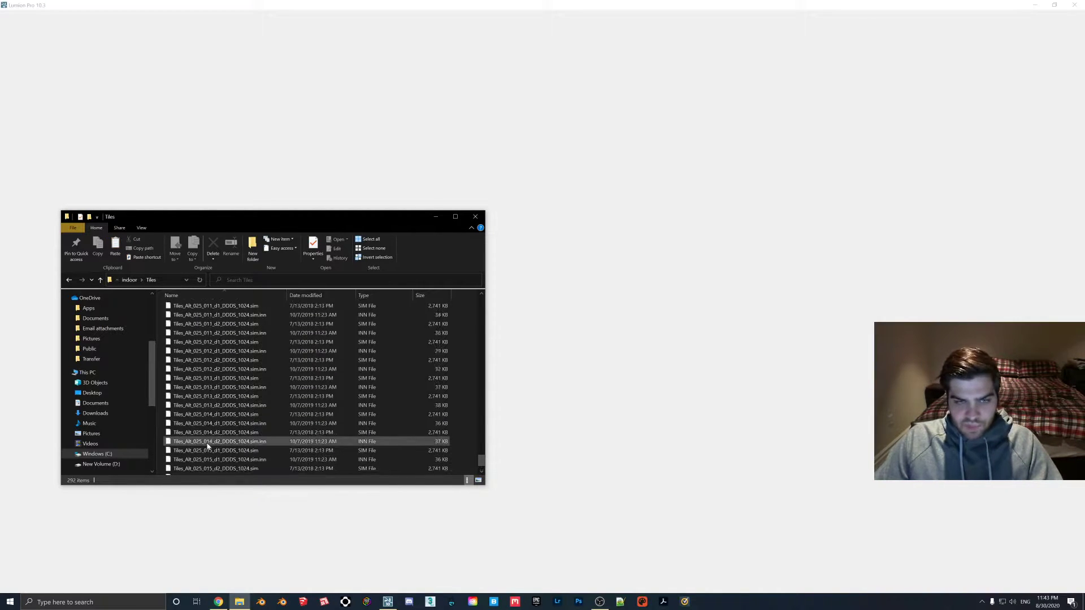
pyautogui.scroll(-3)
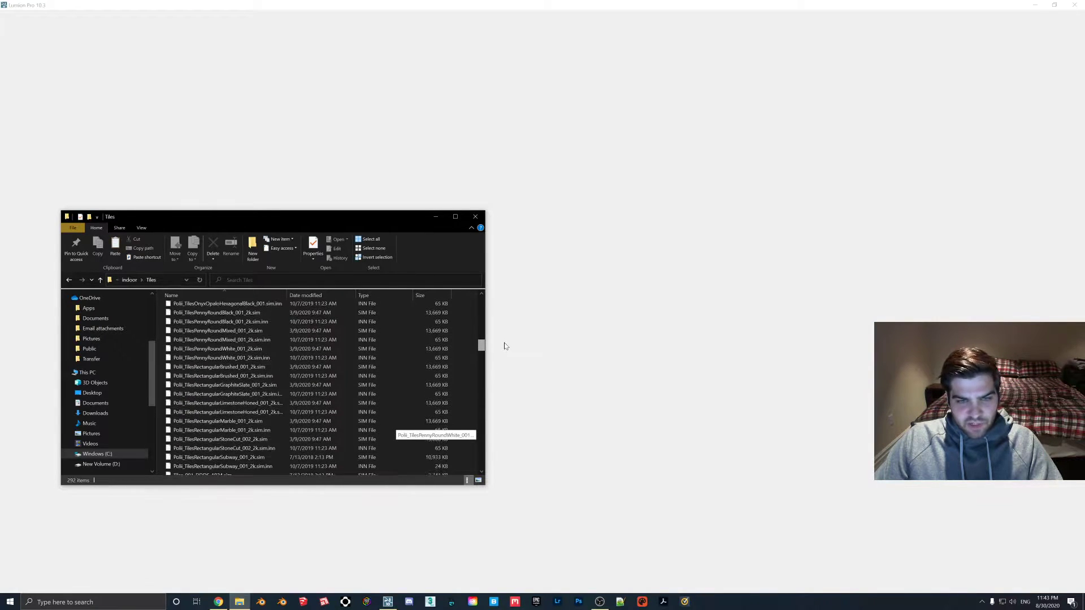
pyautogui.rightClick(221, 339)
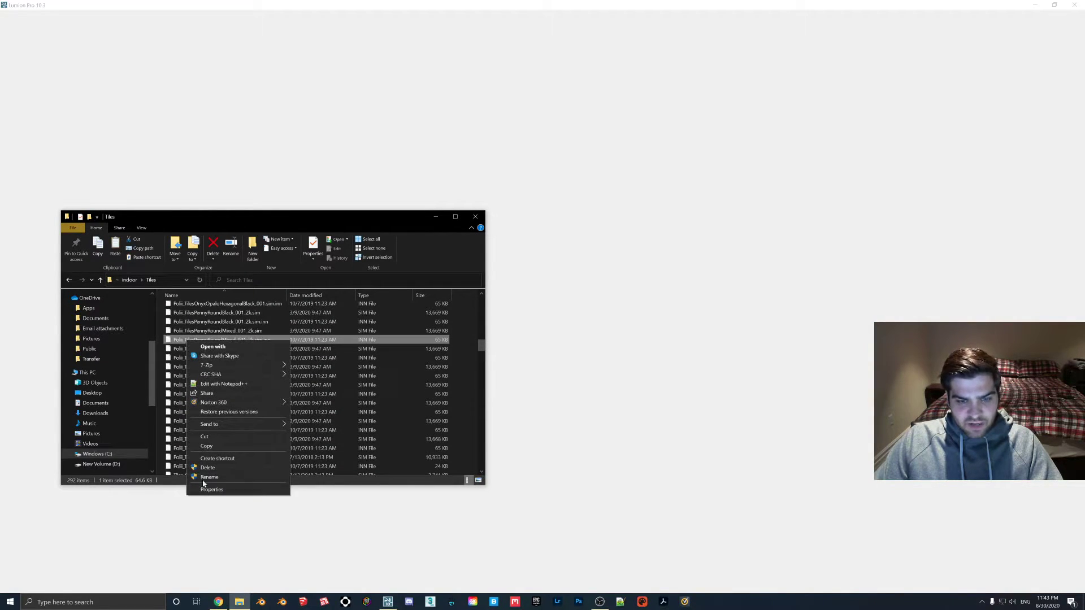
pyautogui.click(210, 477)
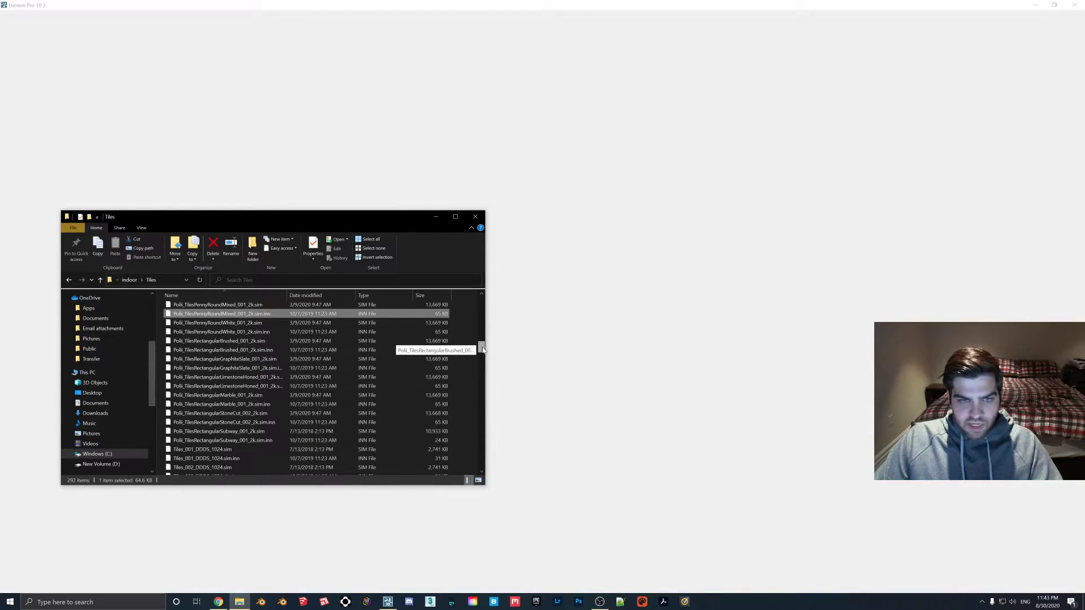
pyautogui.moveTo(481, 348); pyautogui.dragTo(479, 380)
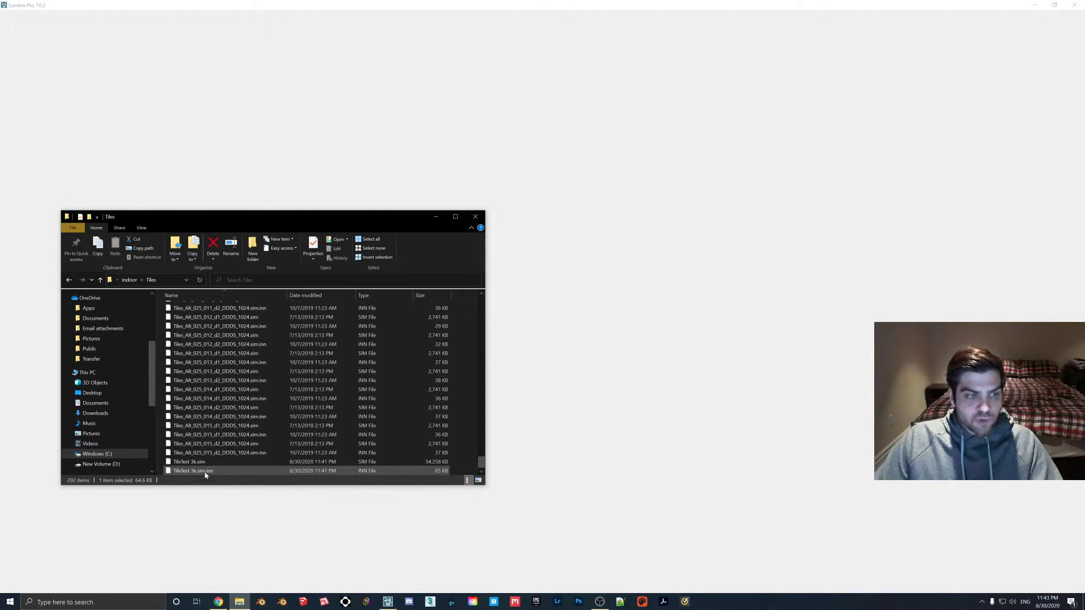
pyautogui.moveTo(206, 471)
pyautogui.write('Pub_')
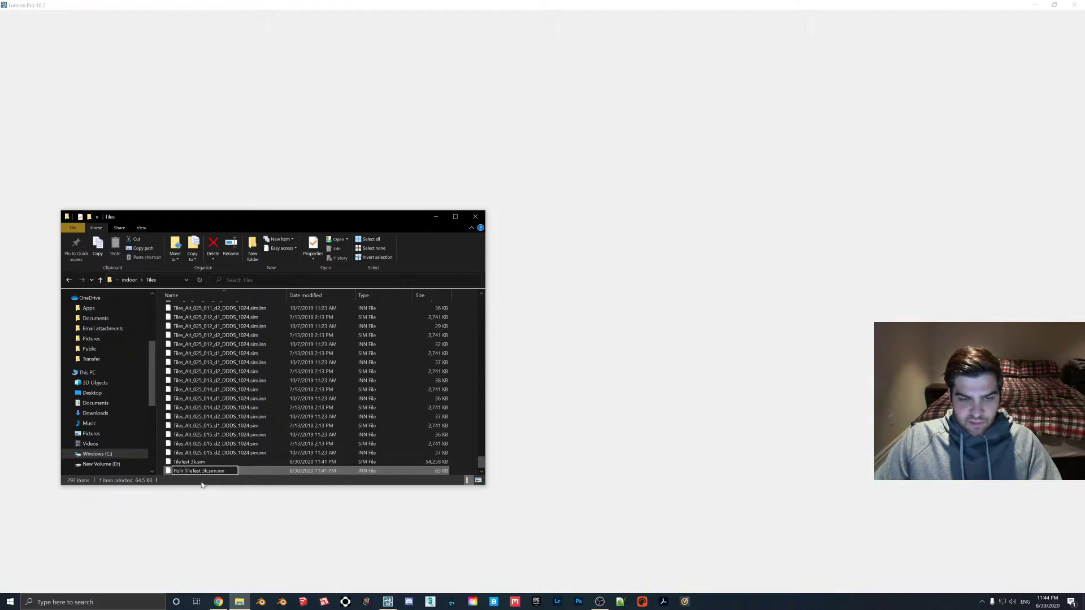
pyautogui.rightClick(188, 461)
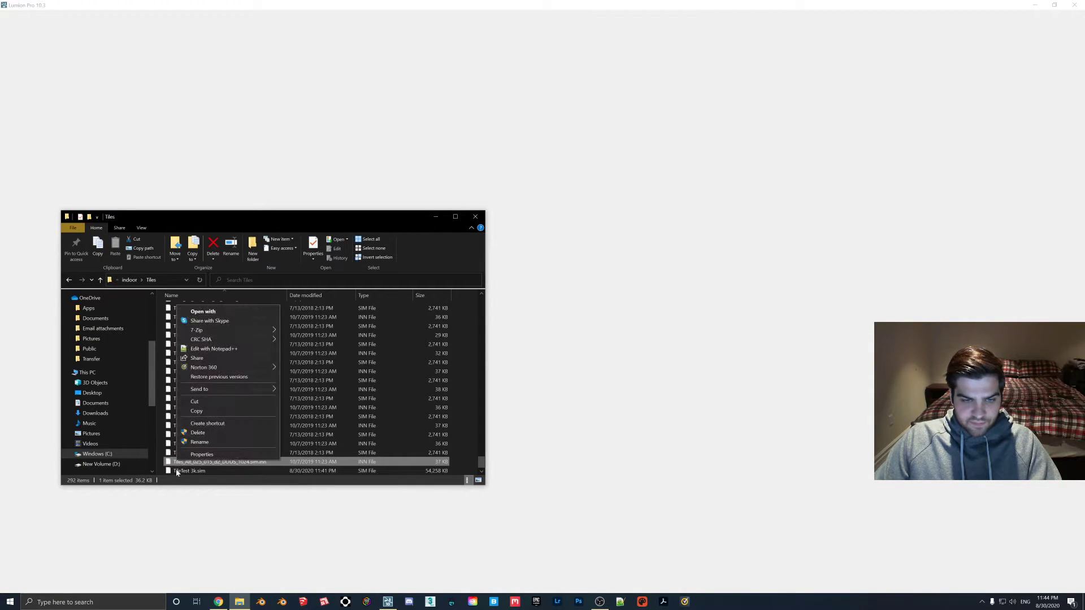
pyautogui.click(199, 442)
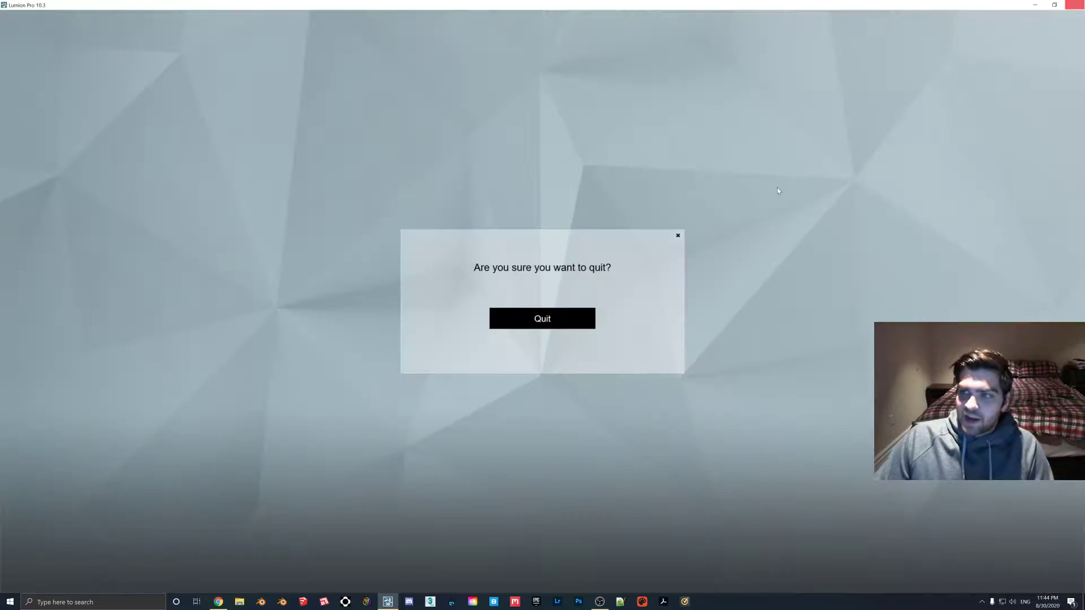
# Confirm quitting Lumion in the confirmation dialog.
pyautogui.click(542, 318)
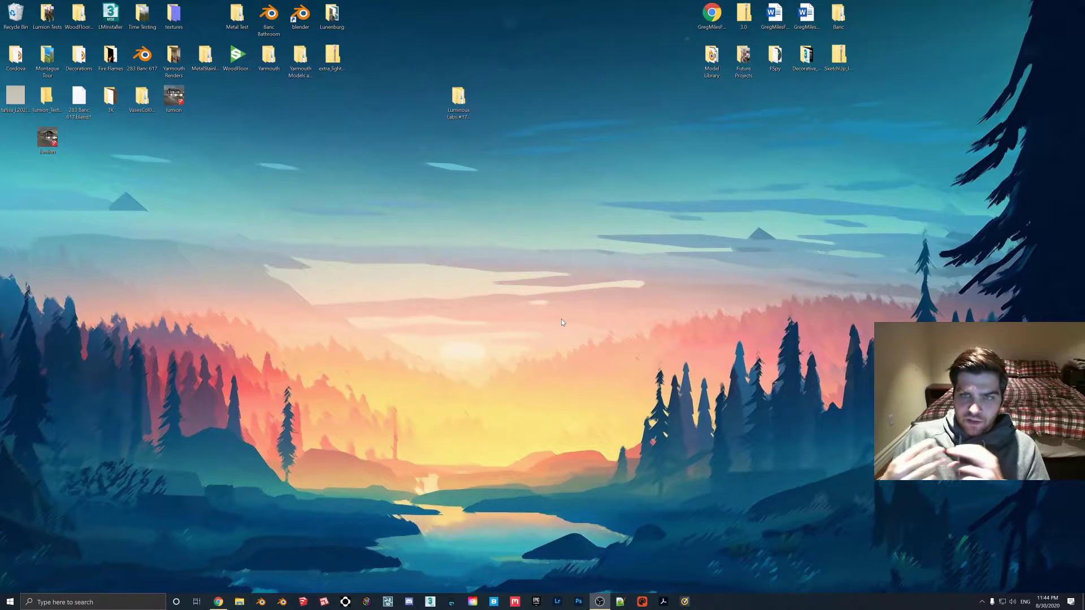
pyautogui.moveTo(469, 510)
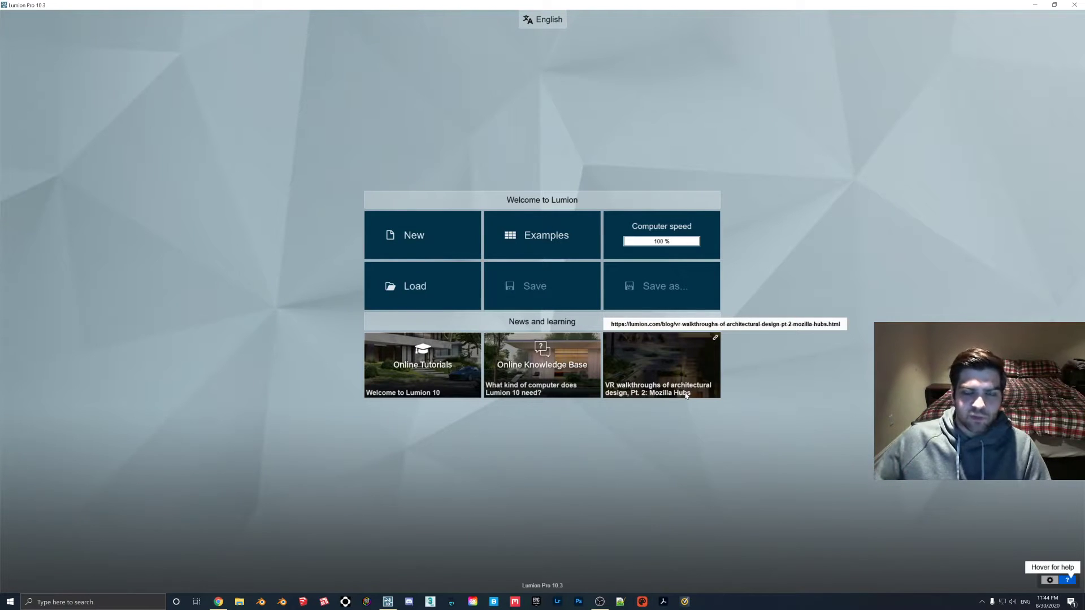
pyautogui.moveTo(564, 163)
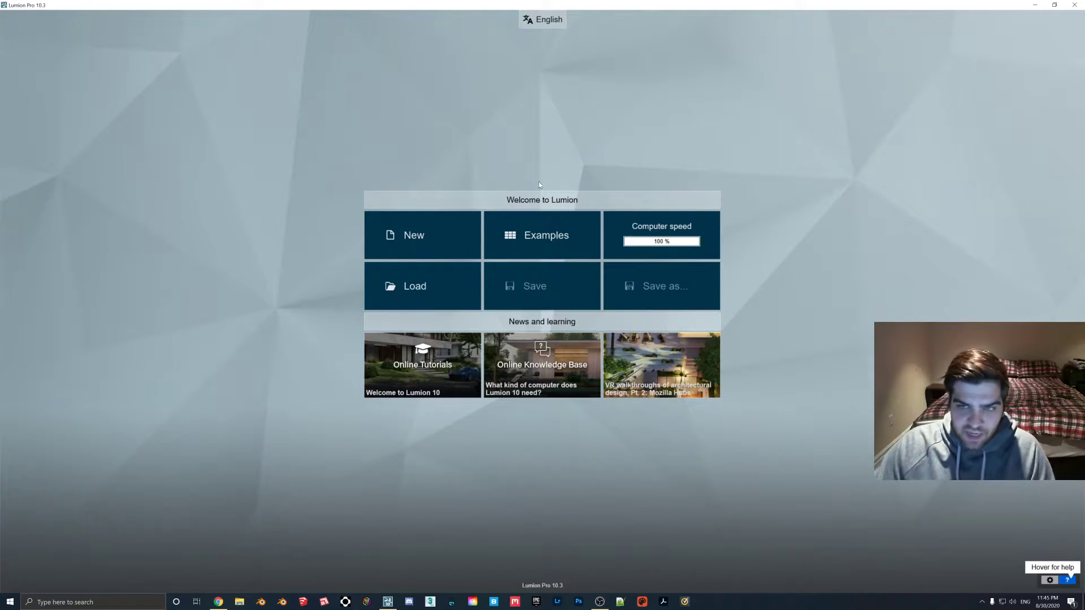
pyautogui.moveTo(447, 283)
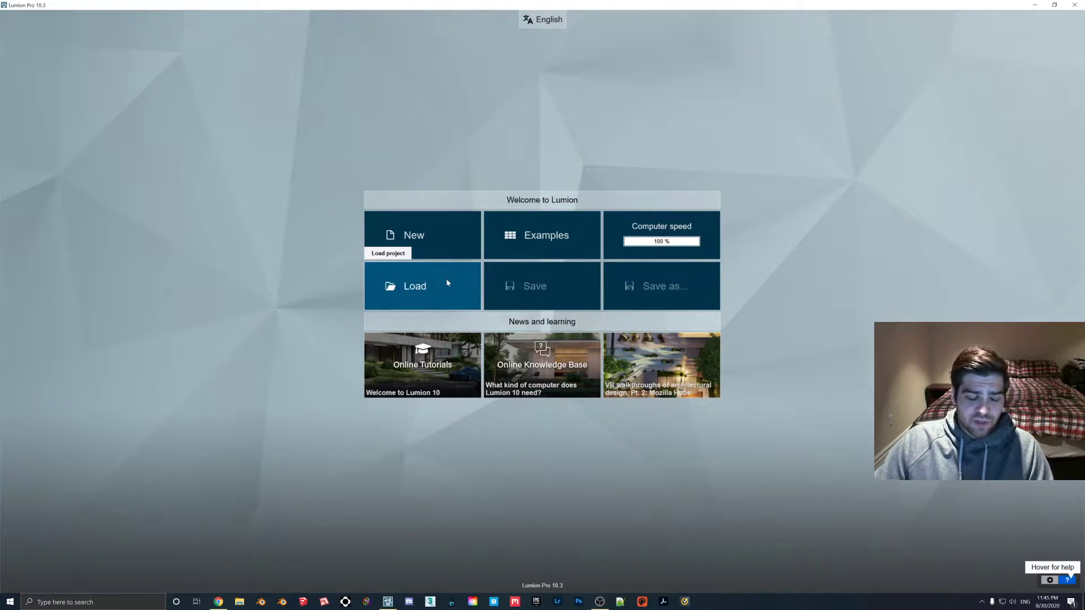
pyautogui.moveTo(267, 291)
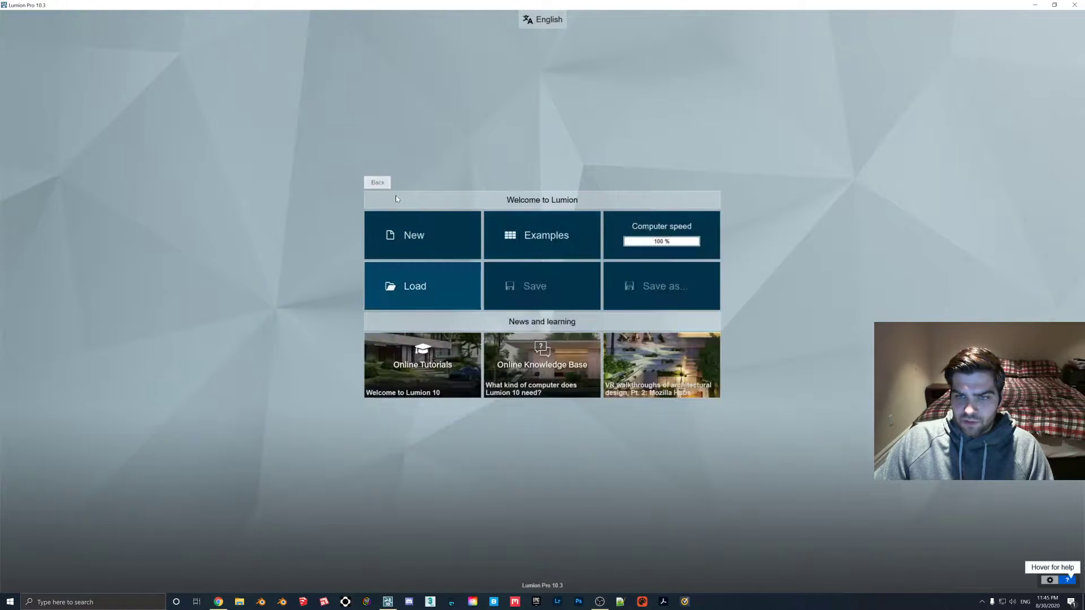
# Go Back from the Welcome screen to the open Villa Cabrera scene.
pyautogui.click(542, 235)
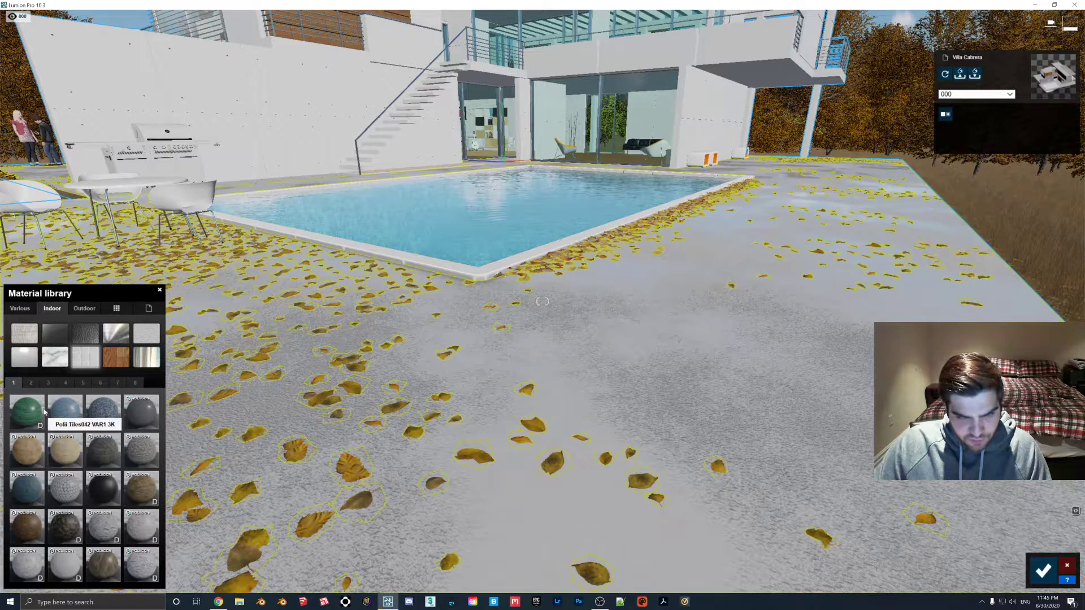
# Apply Poli TilesMarble 065 2k from the second indoor page to the pool-side ground.
pyautogui.click(30, 383)
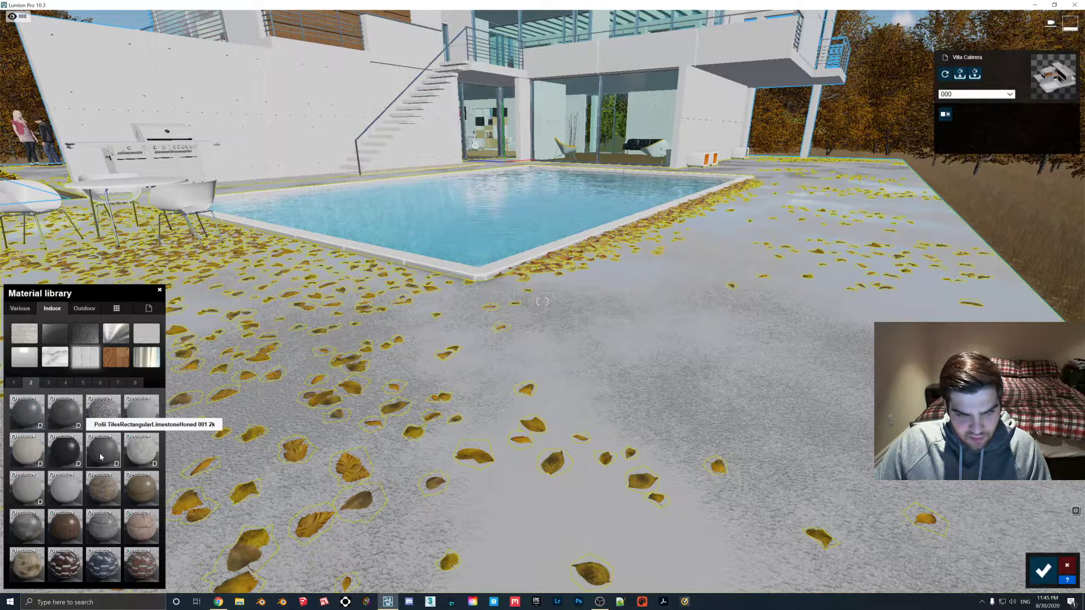
pyautogui.click(48, 383)
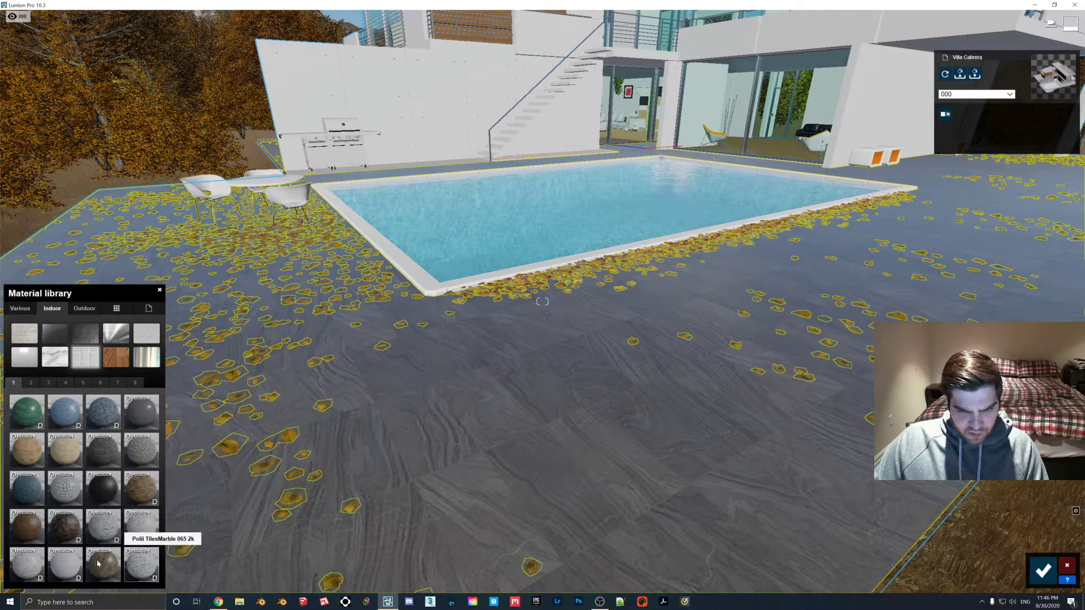
# Accept the marble tile material on the ground.
pyautogui.click(31, 383)
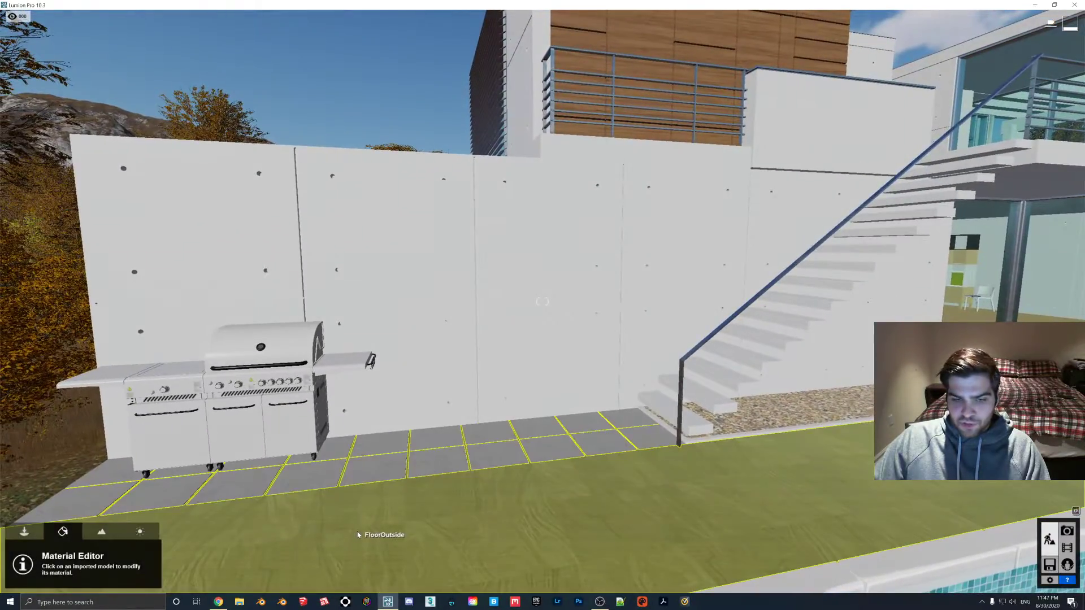
# Pave the outside floor with Poli Bricks 01 2k from the Outdoor materials.
pyautogui.click(360, 536)
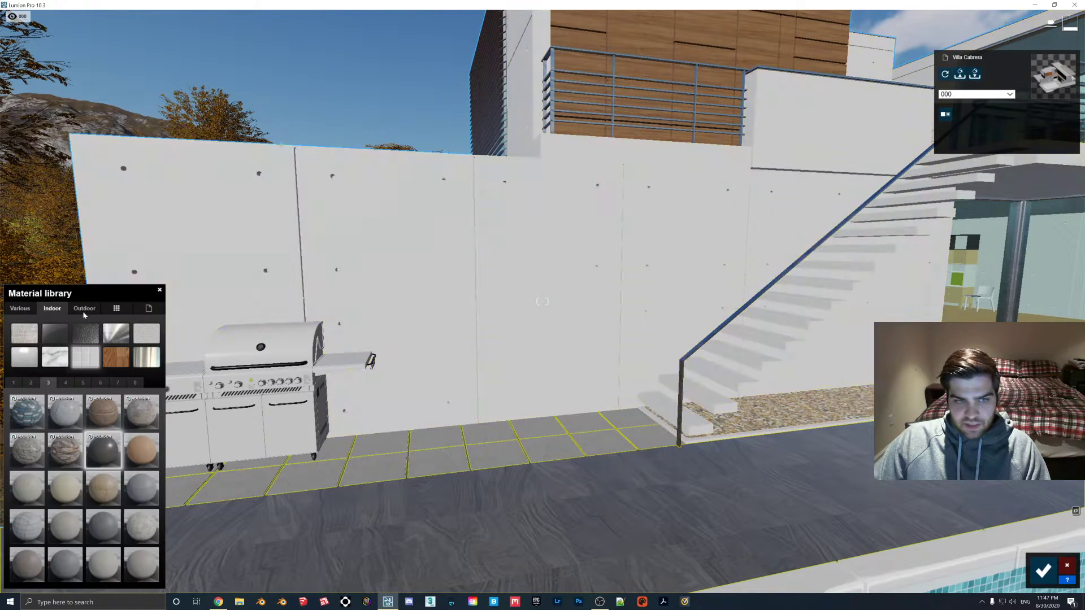
pyautogui.click(83, 309)
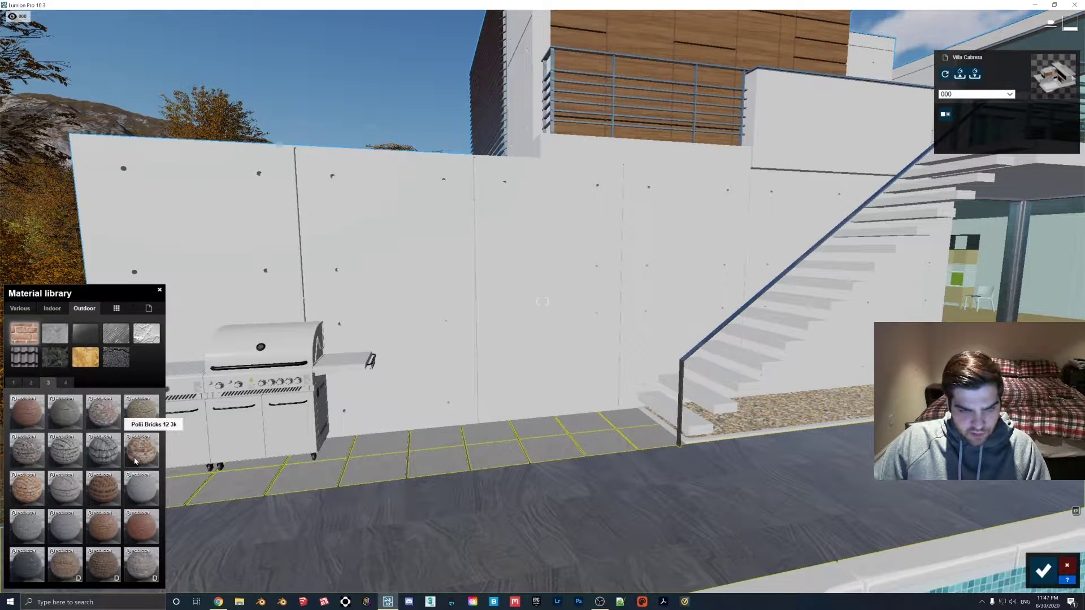
pyautogui.moveTo(26, 498)
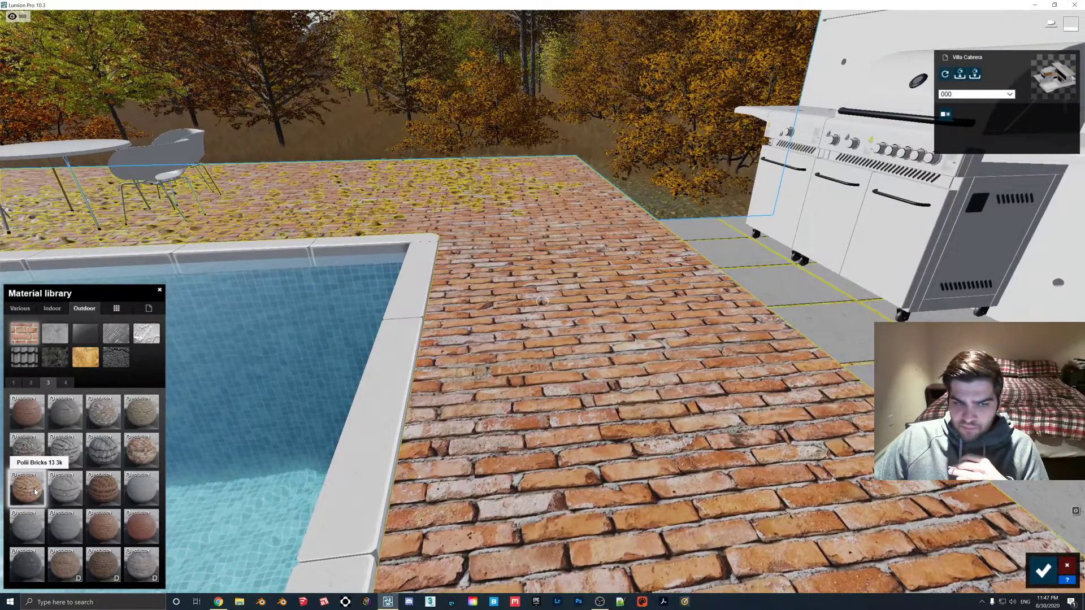
pyautogui.moveTo(104, 412)
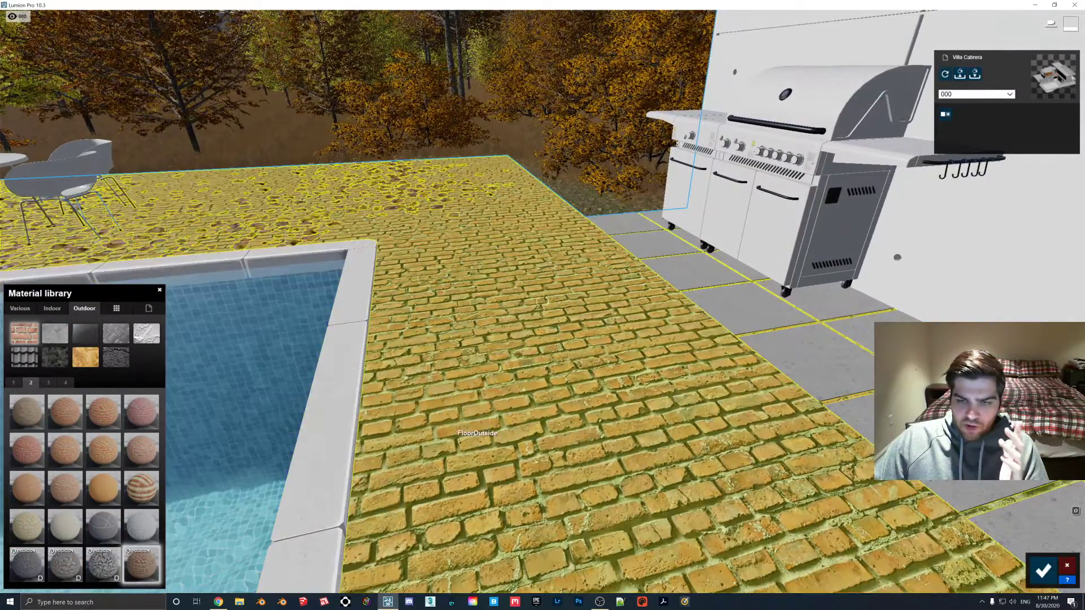
pyautogui.click(141, 565)
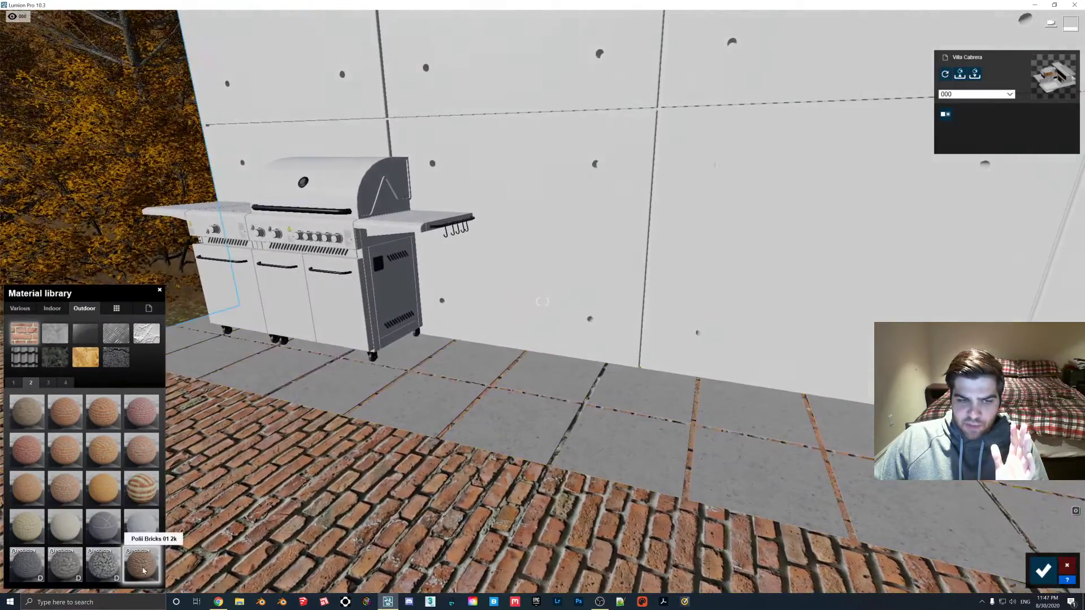
# Strengthen the brick ground's relief, fine-tune its surface, and pick a wall colour texture.
pyautogui.click(143, 565)
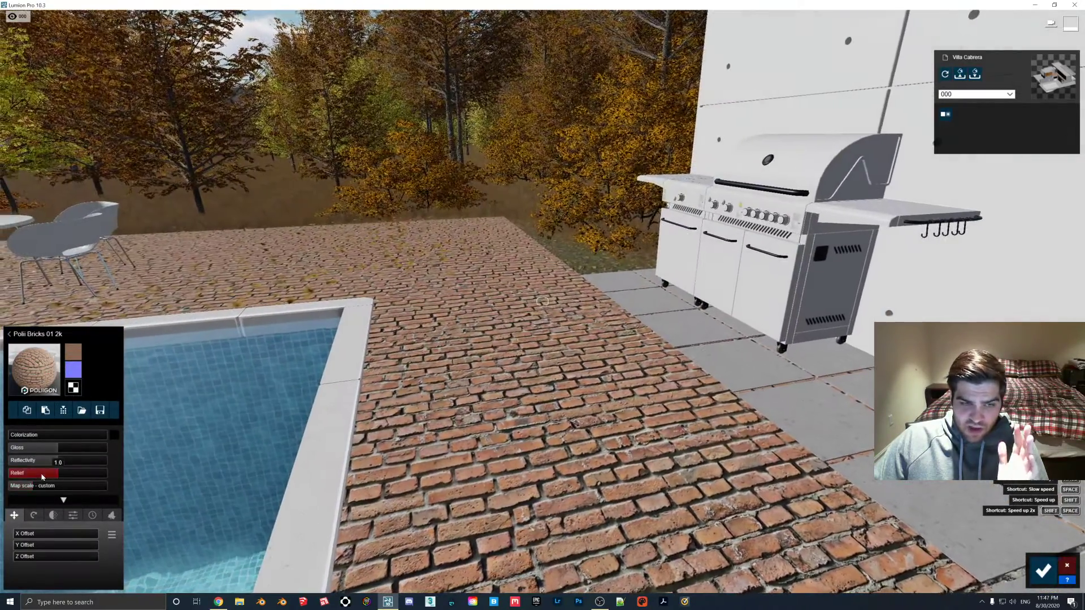
pyautogui.moveTo(38, 474); pyautogui.dragTo(108, 473)
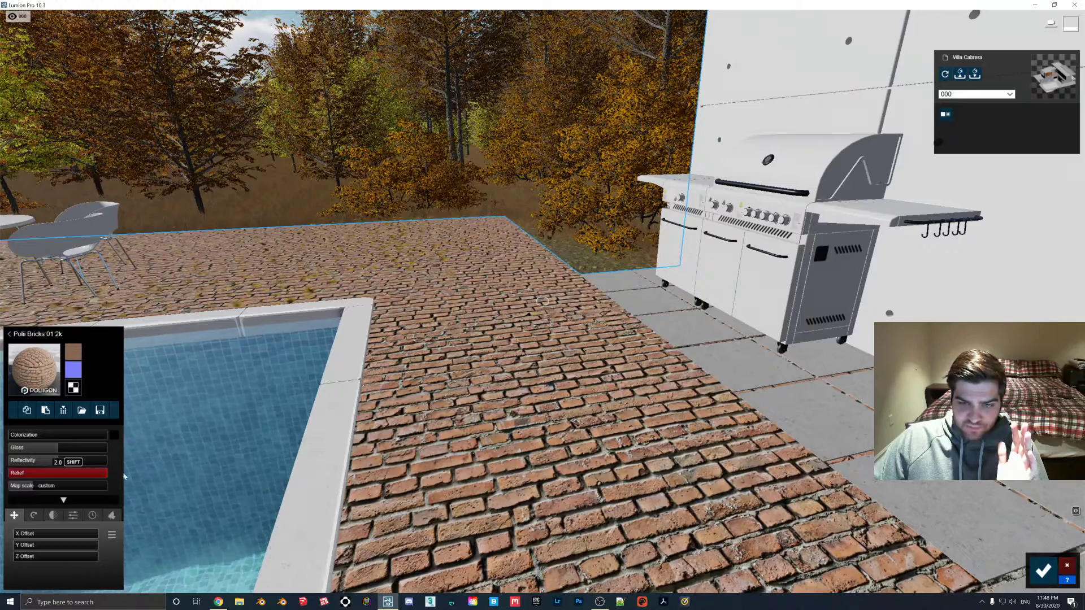
pyautogui.moveTo(97, 462); pyautogui.dragTo(38, 461)
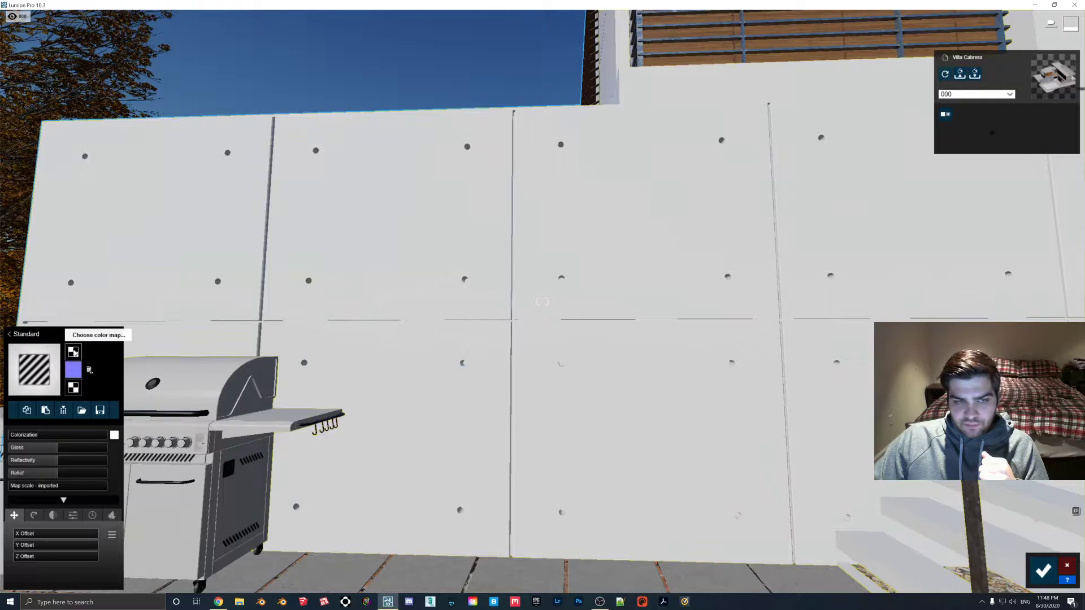
pyautogui.click(73, 353)
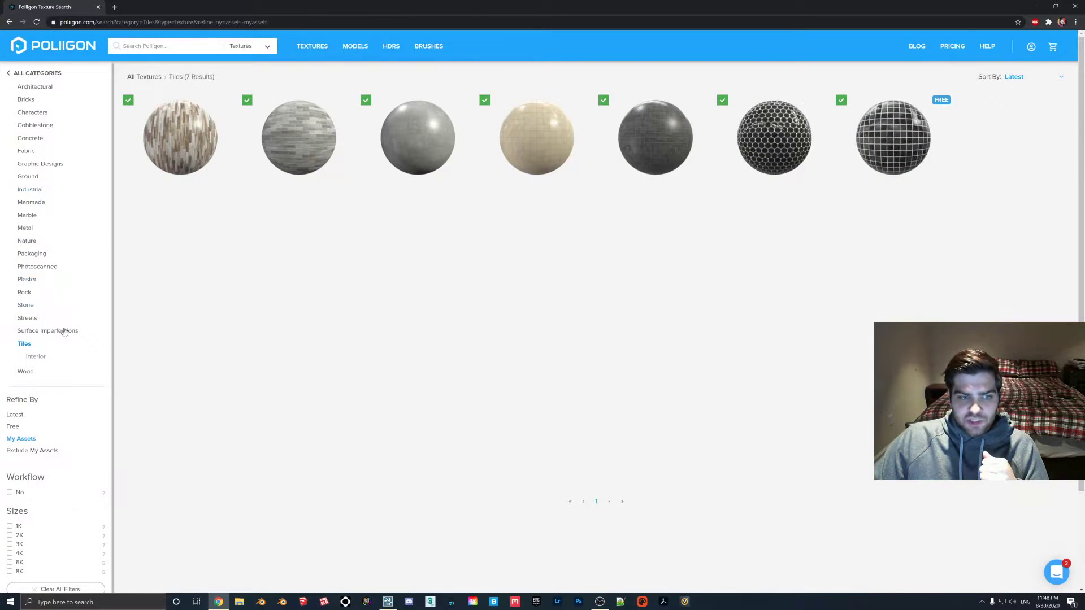
# Filter Poliigon to free brick textures, open Bricks 01, and check the 6K resolution.
pyautogui.click(12, 429)
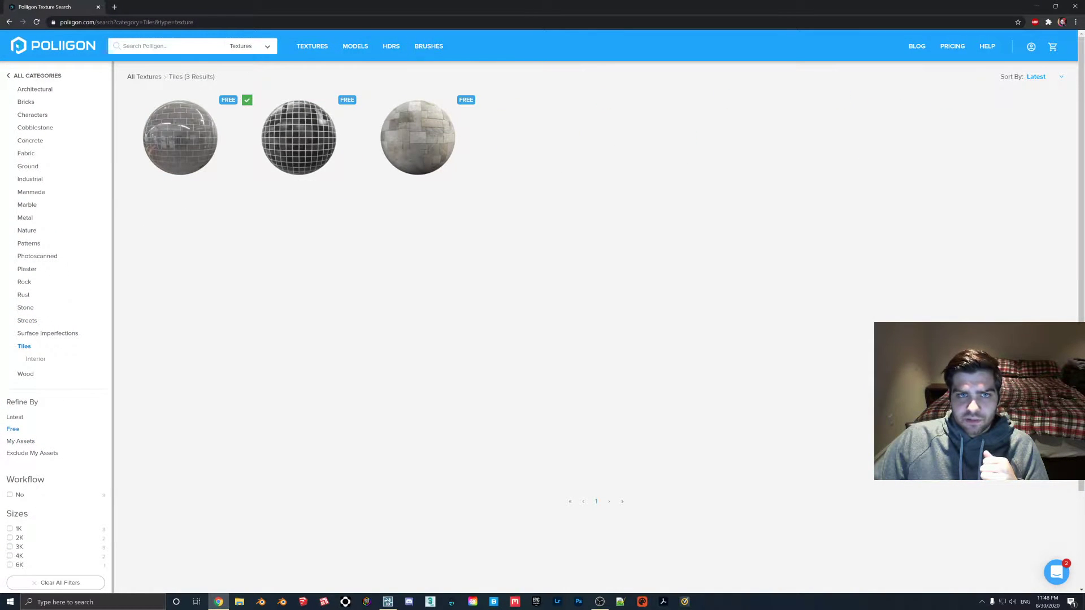
pyautogui.click(26, 102)
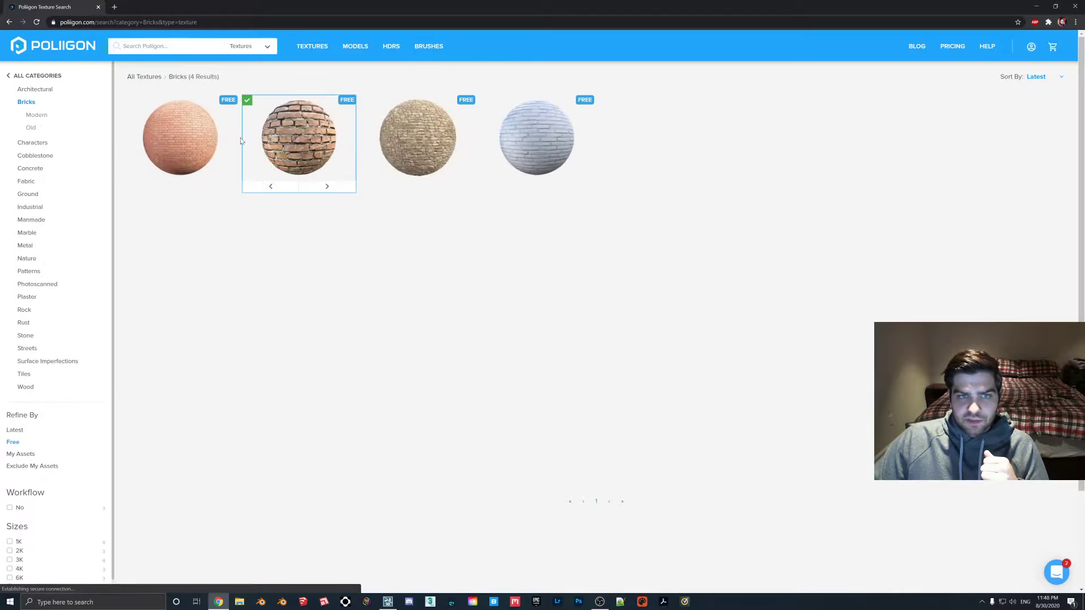
pyautogui.click(298, 143)
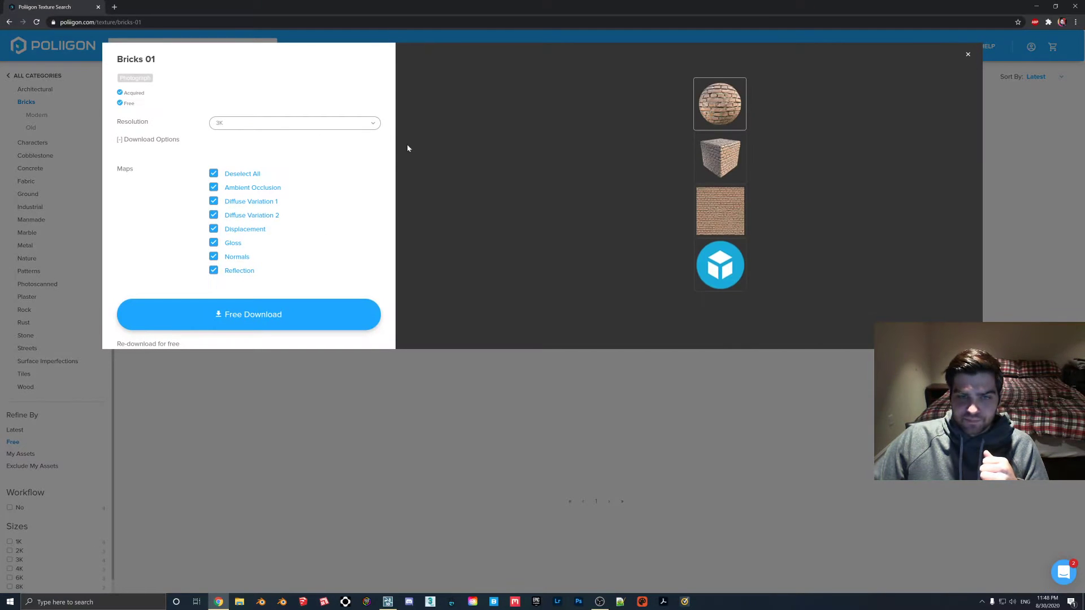
pyautogui.click(294, 123)
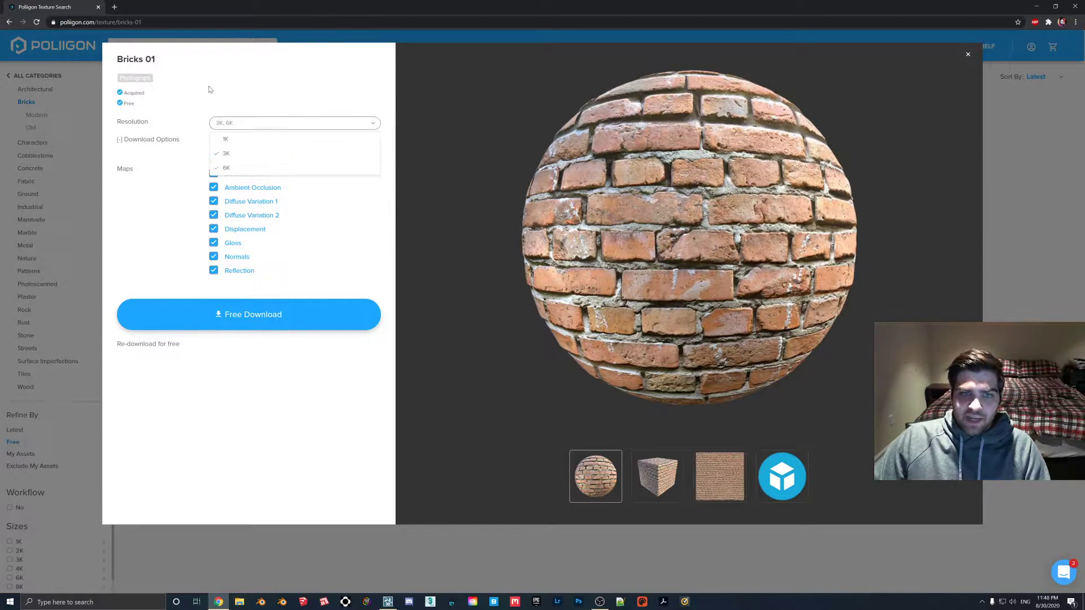
pyautogui.click(225, 168)
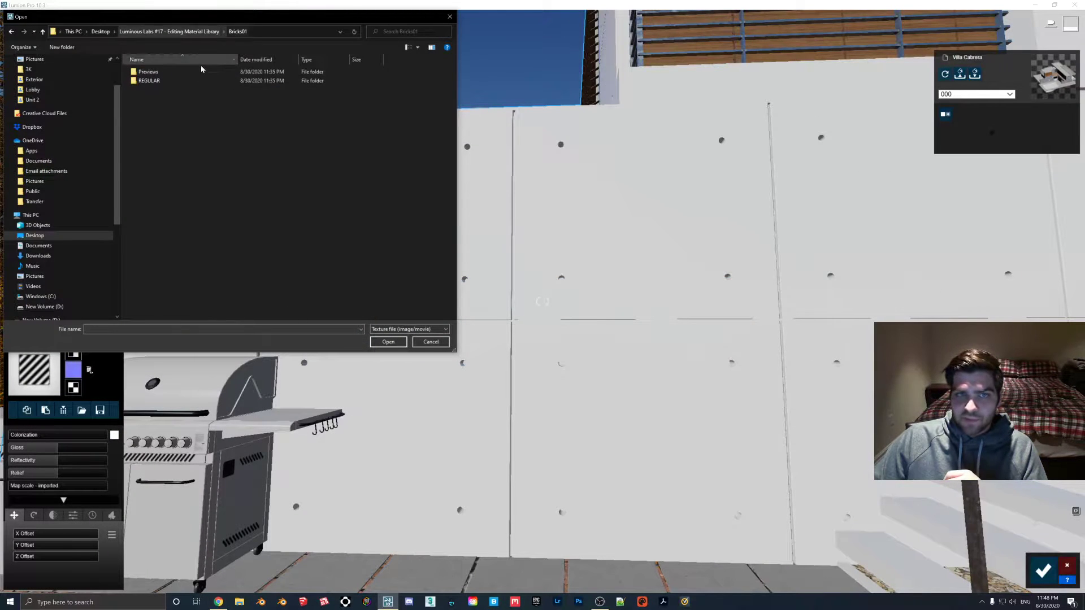
# Load Bricks01_COL_VAR1_6K as the wall colour map and enlarge its map scale.
pyautogui.doubleClick(149, 80)
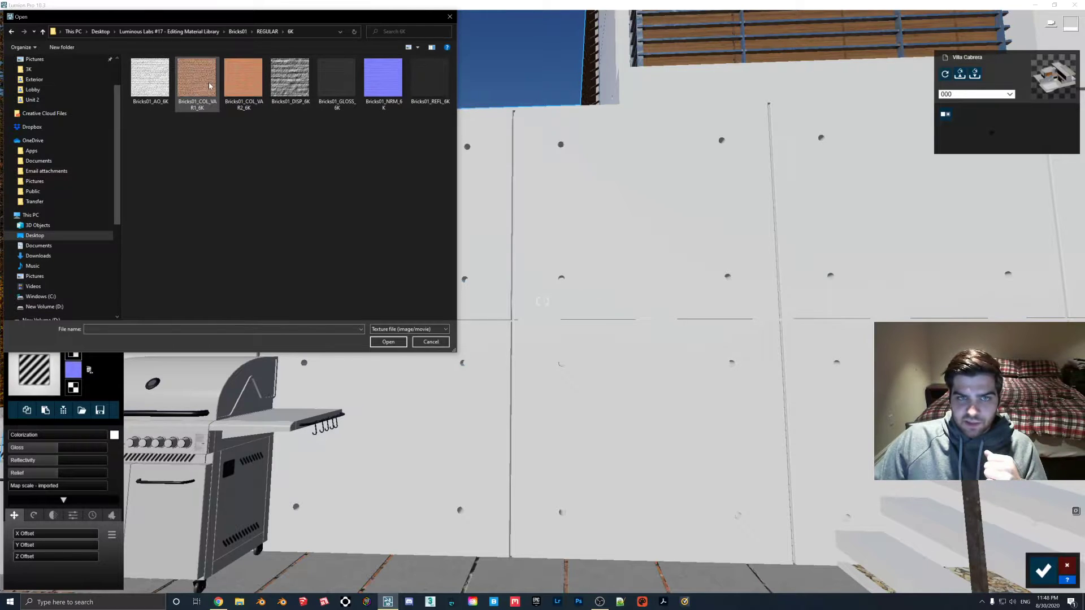
pyautogui.click(430, 342)
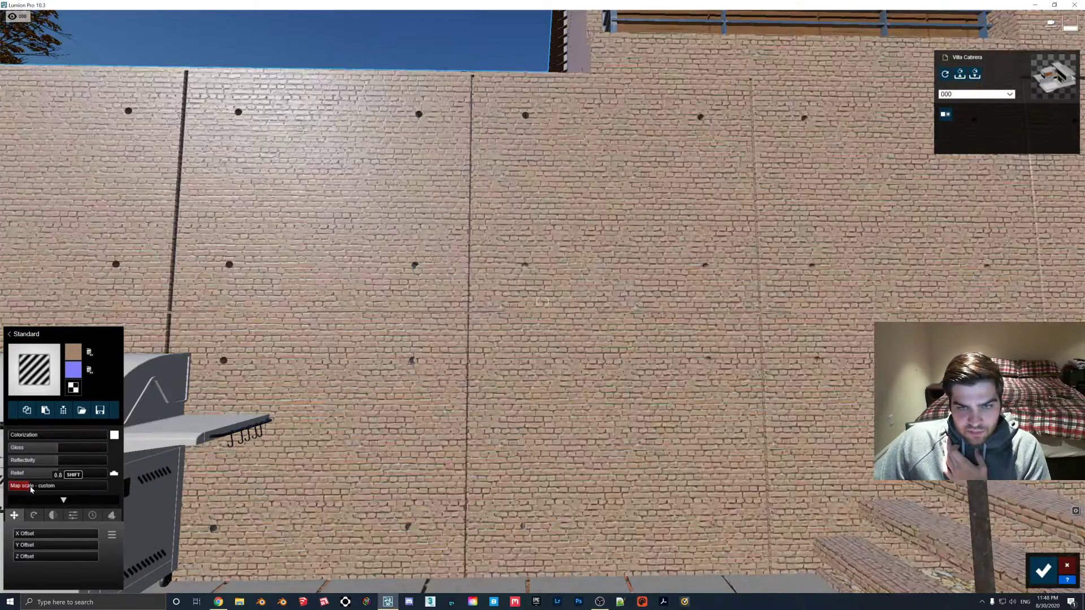
pyautogui.moveTo(58, 475); pyautogui.dragTo(77, 475)
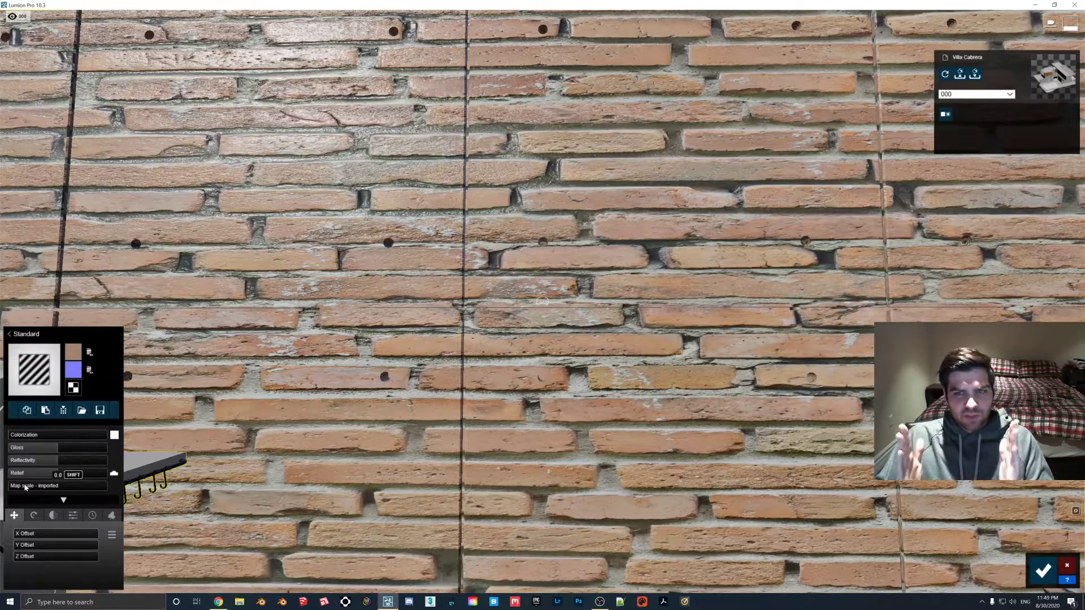
pyautogui.click(45, 486)
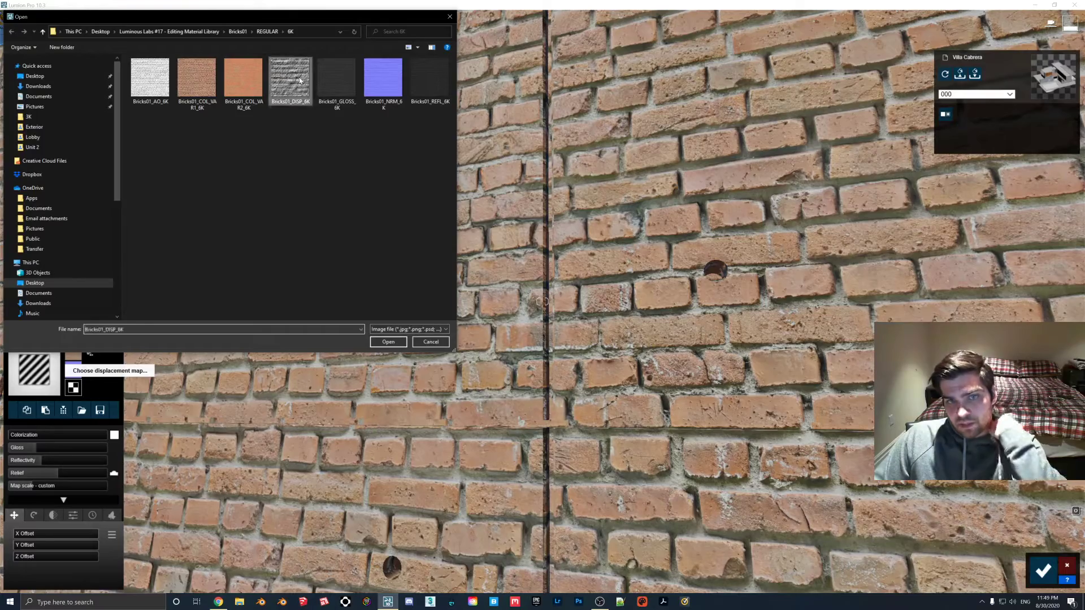
# Load Bricks01_DISP_6K, adjust the wall's relief and reflectivity, and flip the normal map.
pyautogui.click(388, 342)
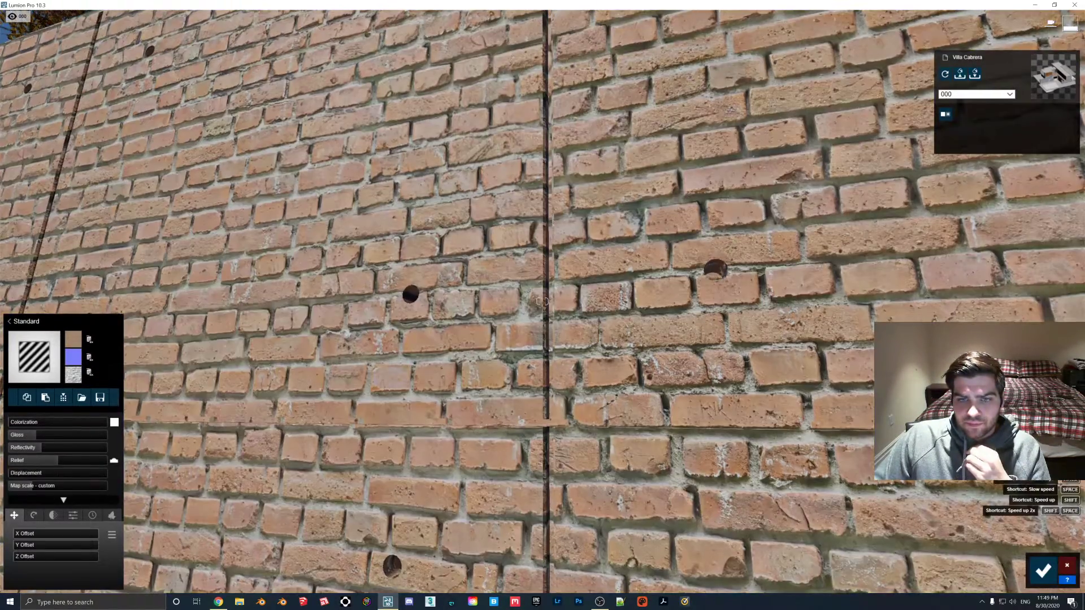
pyautogui.moveTo(41, 461); pyautogui.dragTo(62, 462)
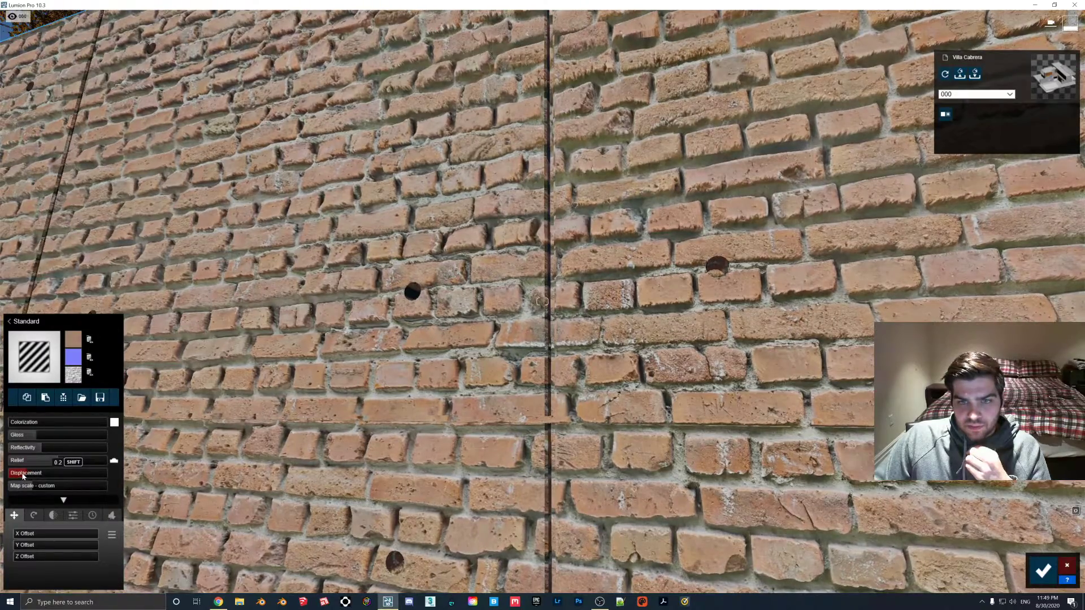
pyautogui.moveTo(42, 462); pyautogui.dragTo(28, 461)
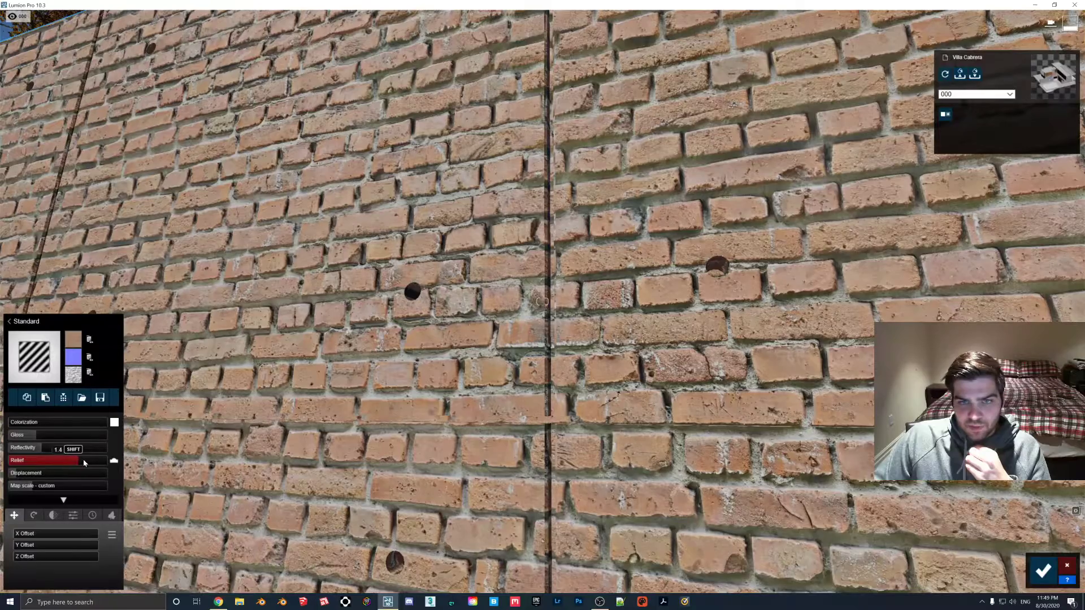
pyautogui.moveTo(83, 461); pyautogui.dragTo(75, 461)
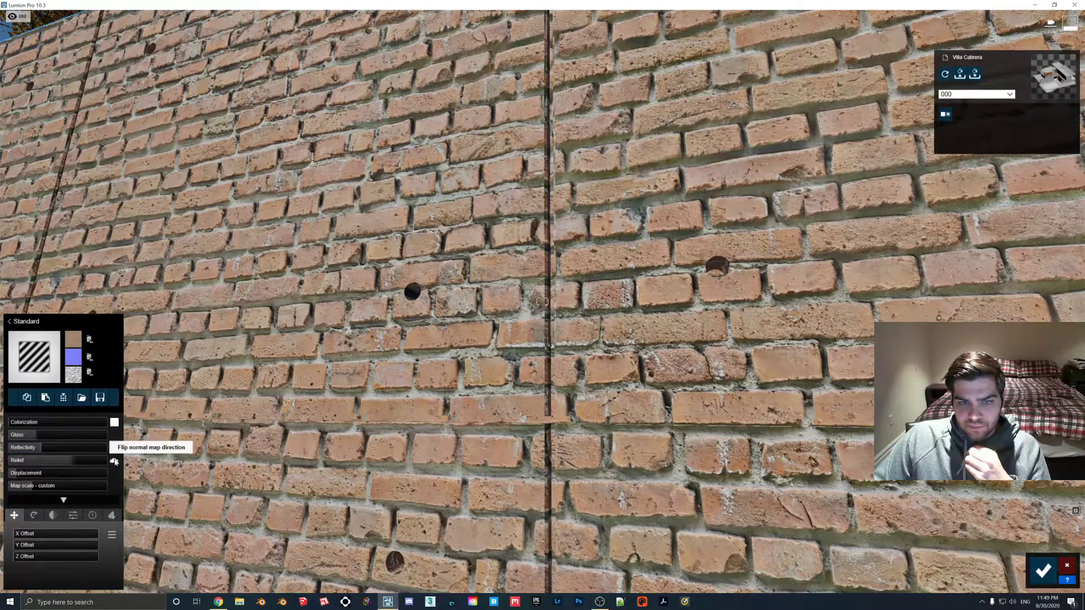
pyautogui.click(114, 460)
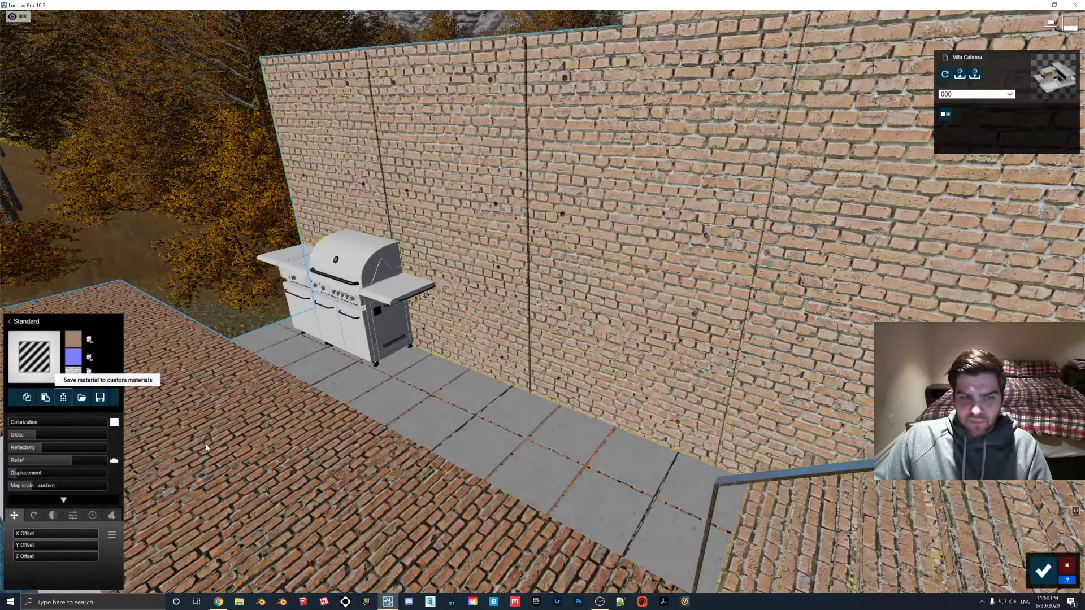
# Save the brick wall material to custom materials as Poli_Brick 01 6K.
pyautogui.click(63, 398)
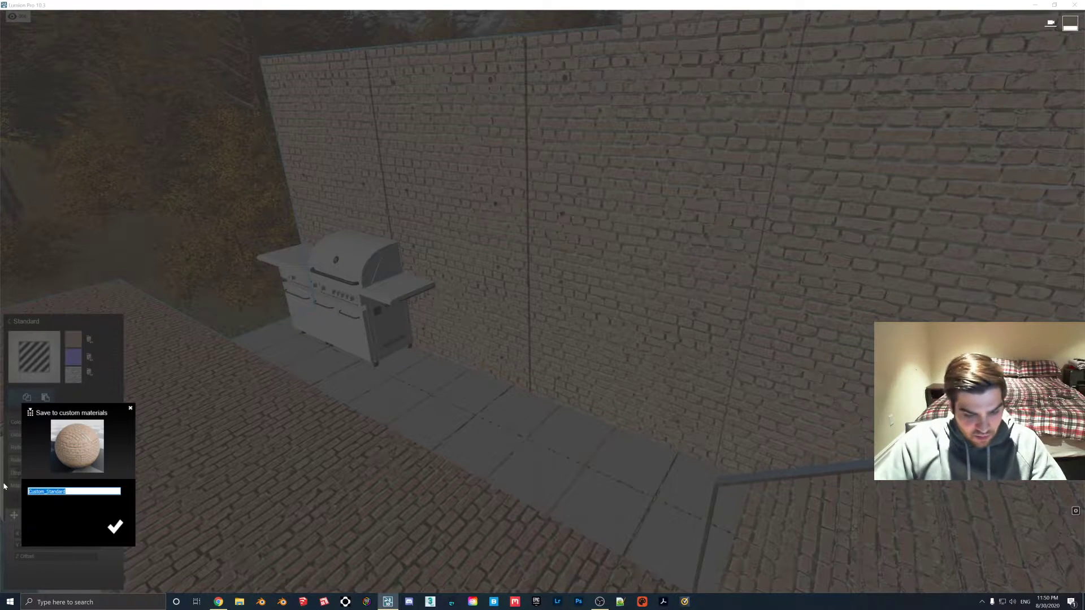
pyautogui.write('Poli_B')
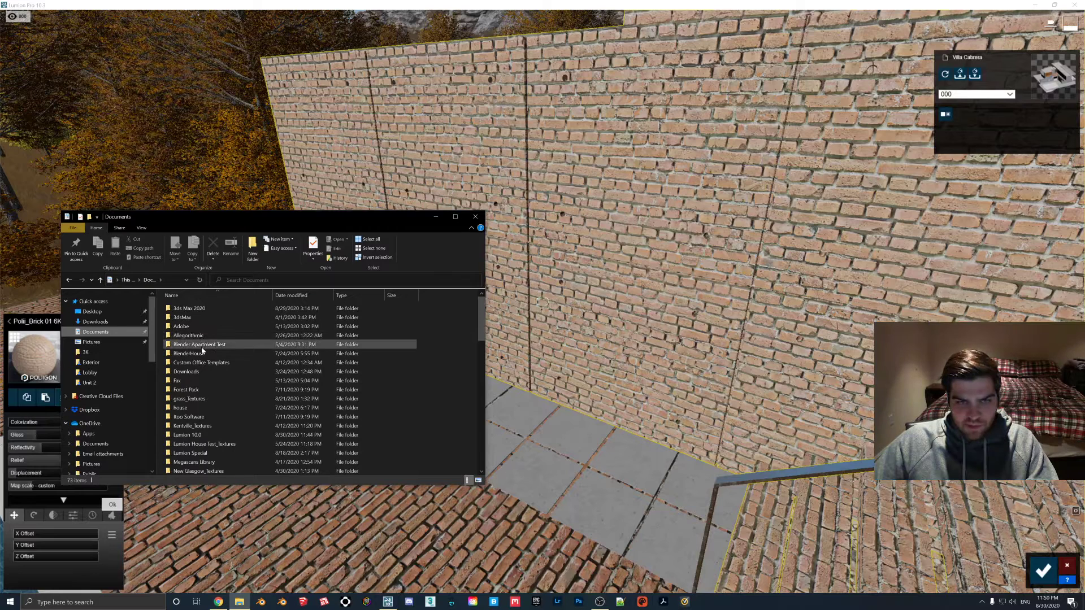
# Select the Polii Brick 01 6K .sim and .inn files in Documents\Lumion 10.0\Materials.
pyautogui.doubleClick(186, 435)
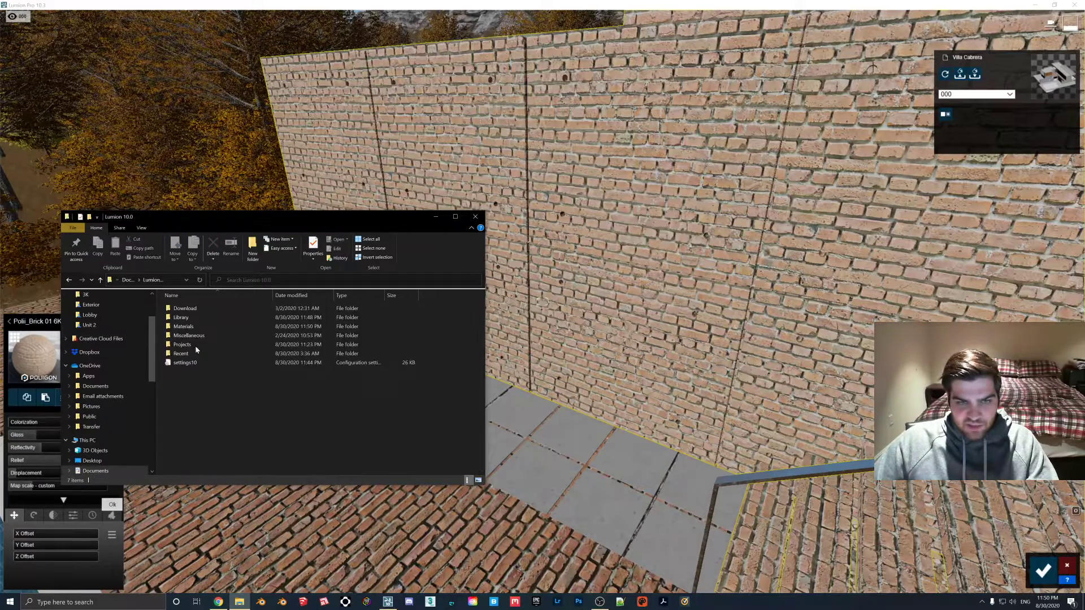
pyautogui.doubleClick(183, 326)
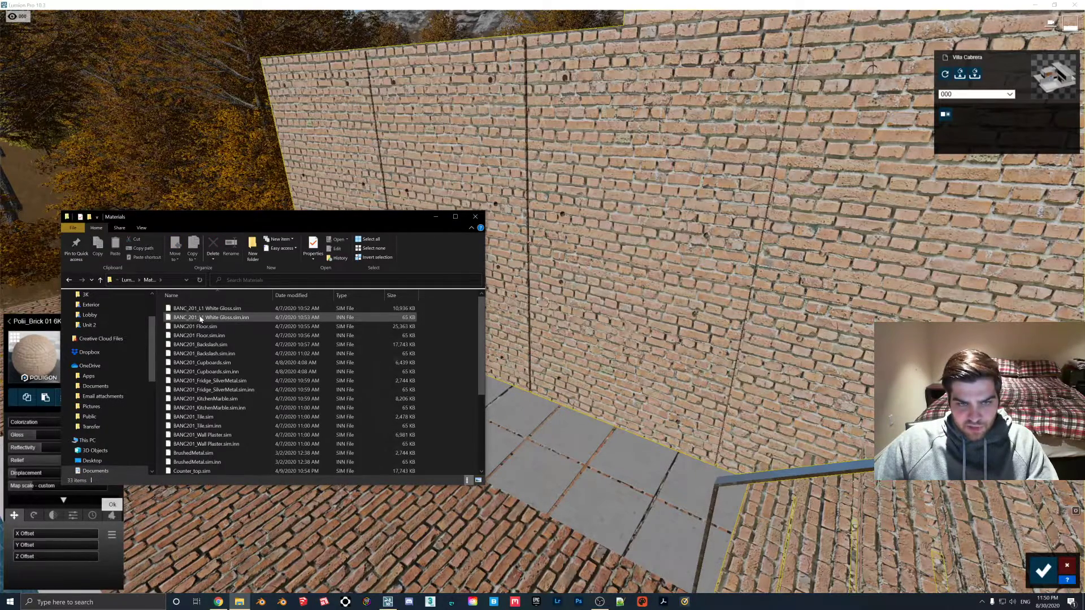
pyautogui.click(196, 390)
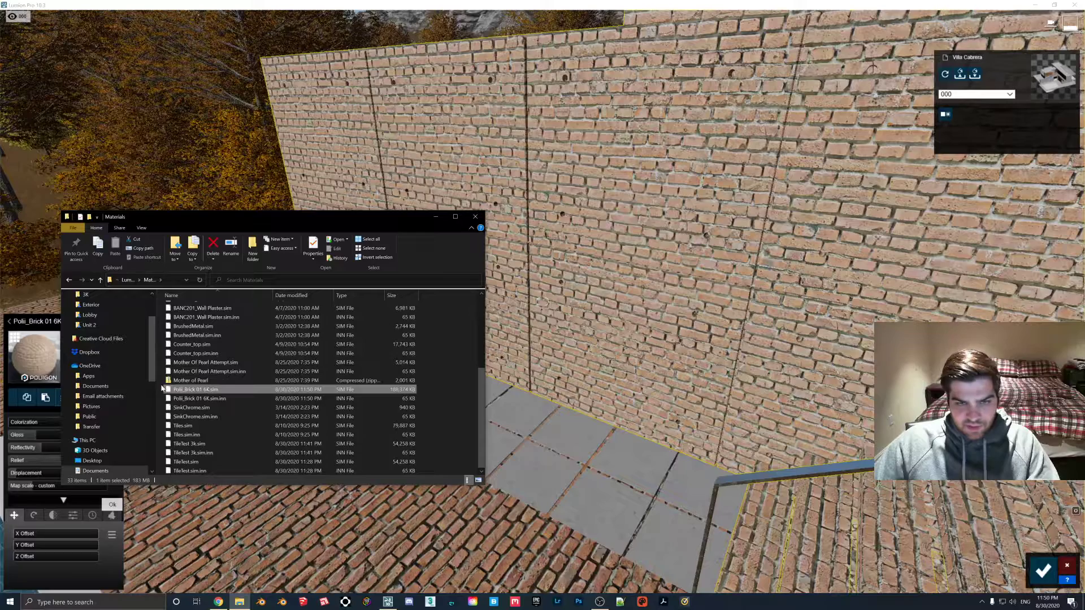
pyautogui.click(199, 399)
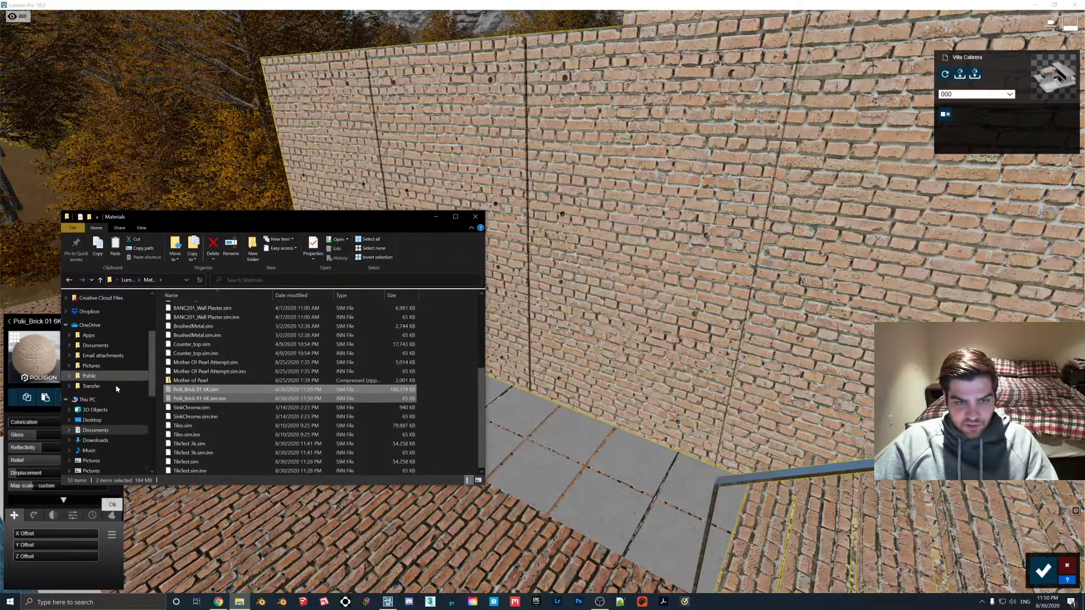
# Put them into Lumion 10.3's Materials\outdoor\Bricks folder, check the new file, and close Explorer.
pyautogui.click(93, 390)
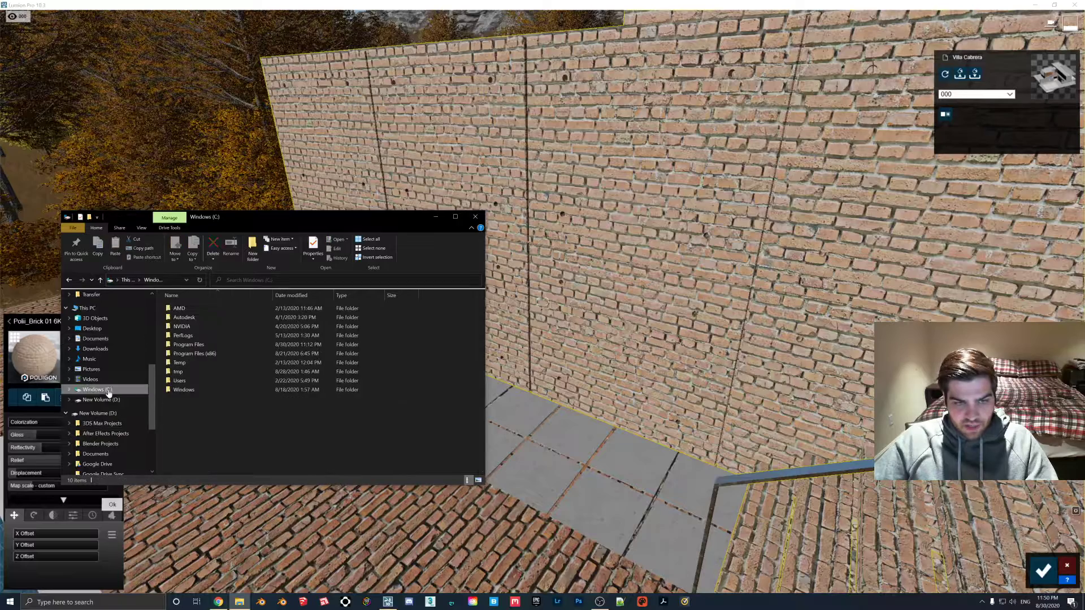
pyautogui.doubleClick(188, 344)
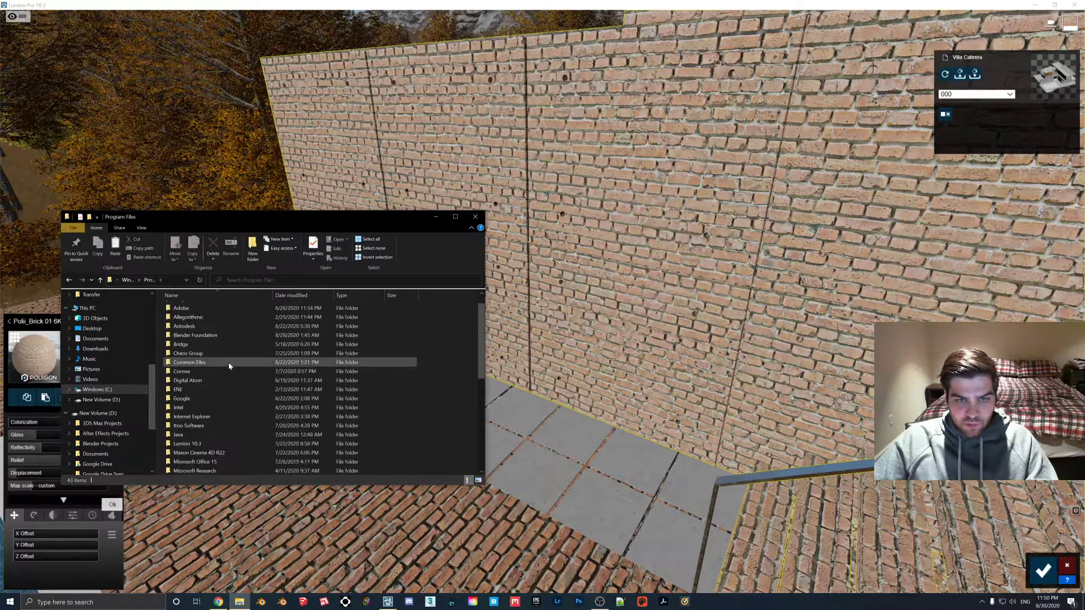
pyautogui.doubleClick(187, 444)
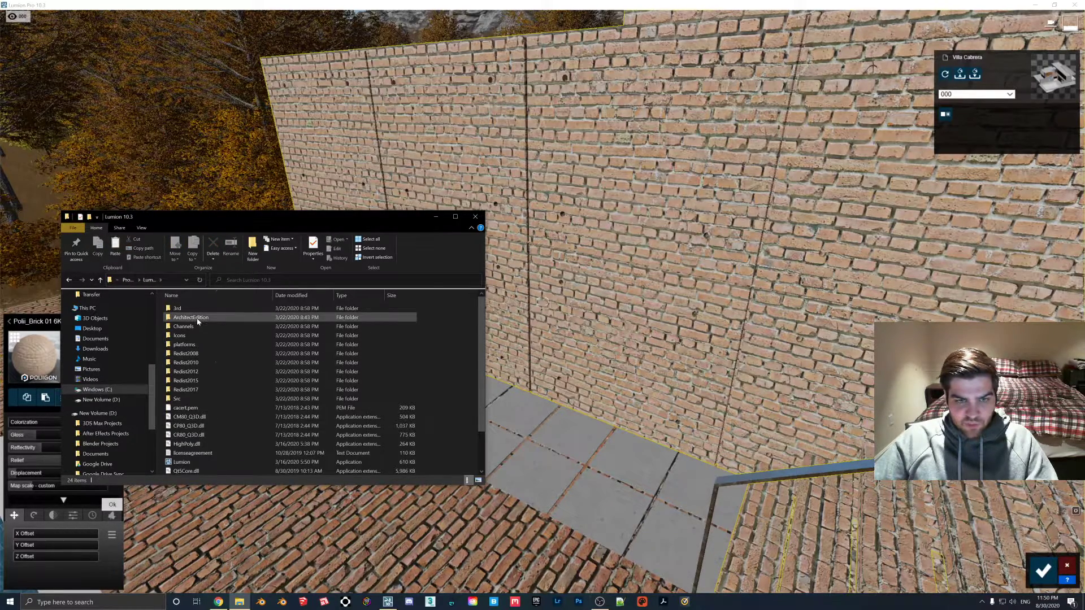
pyautogui.doubleClick(191, 317)
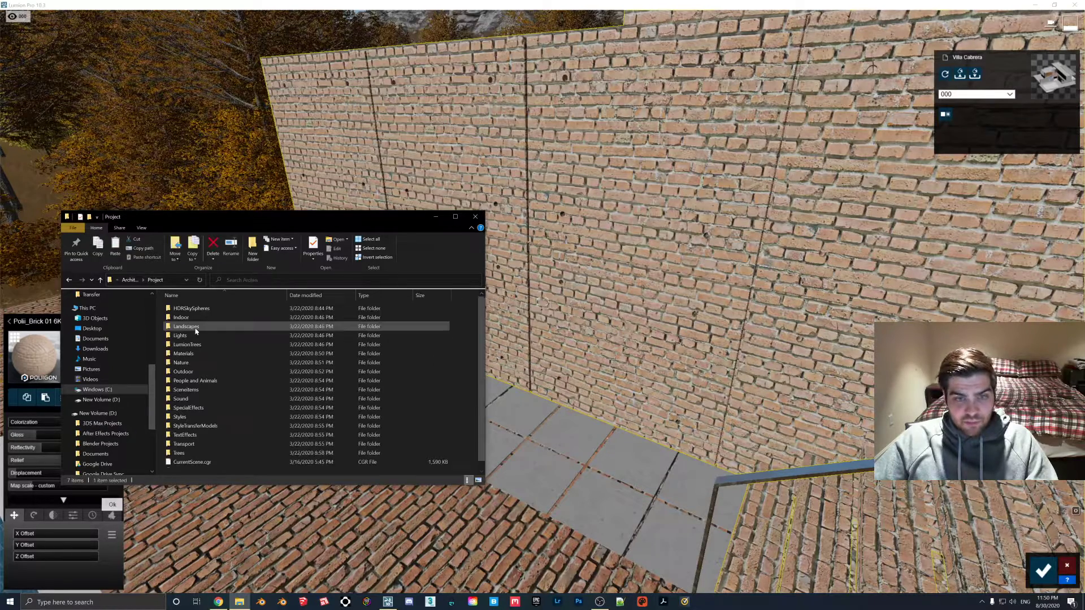
pyautogui.doubleClick(183, 353)
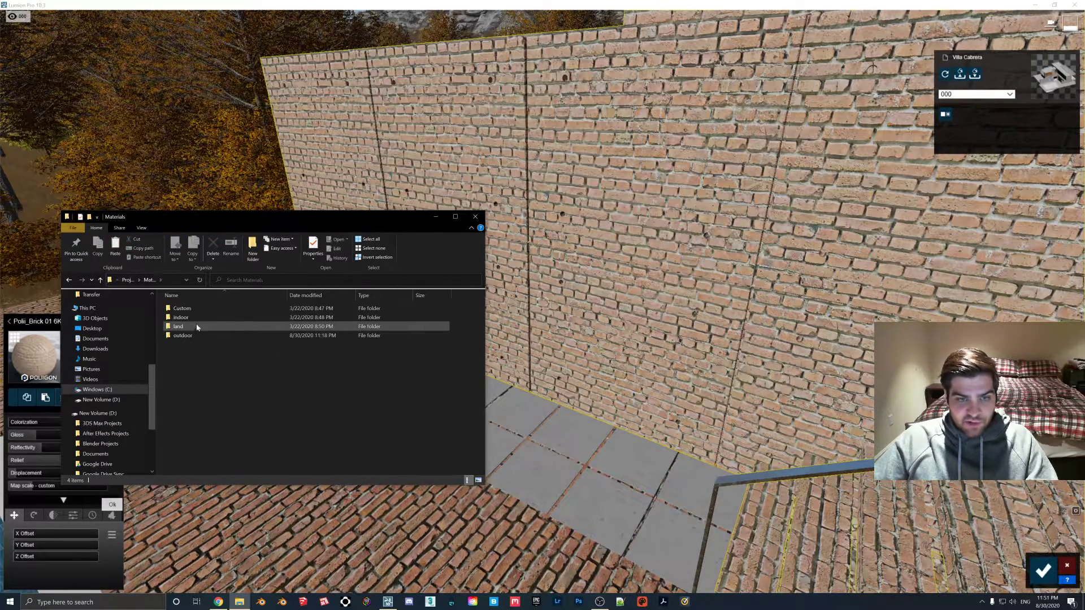
pyautogui.doubleClick(183, 335)
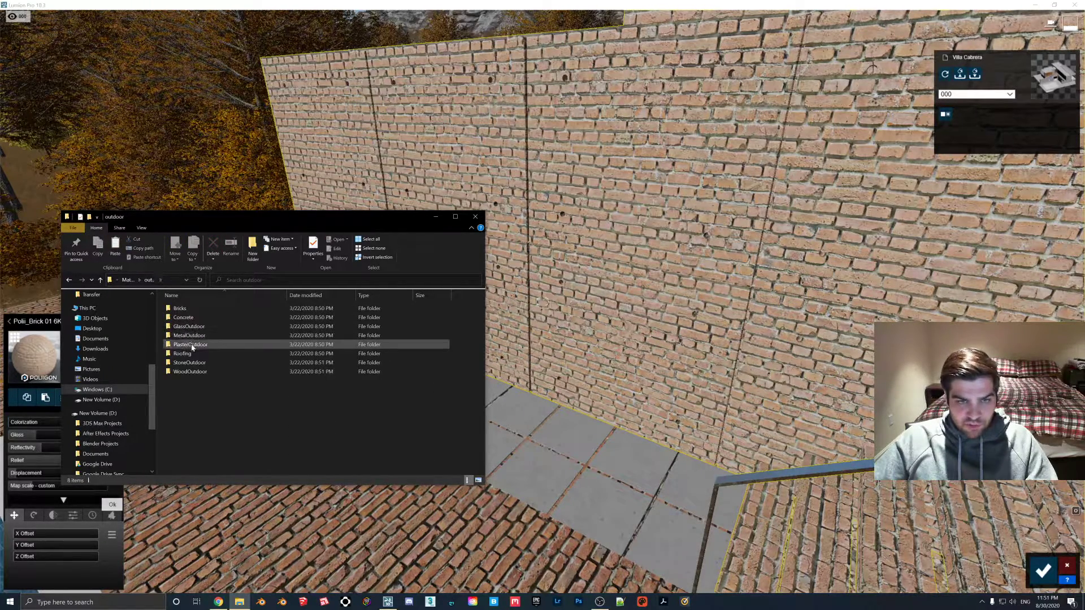
pyautogui.doubleClick(179, 308)
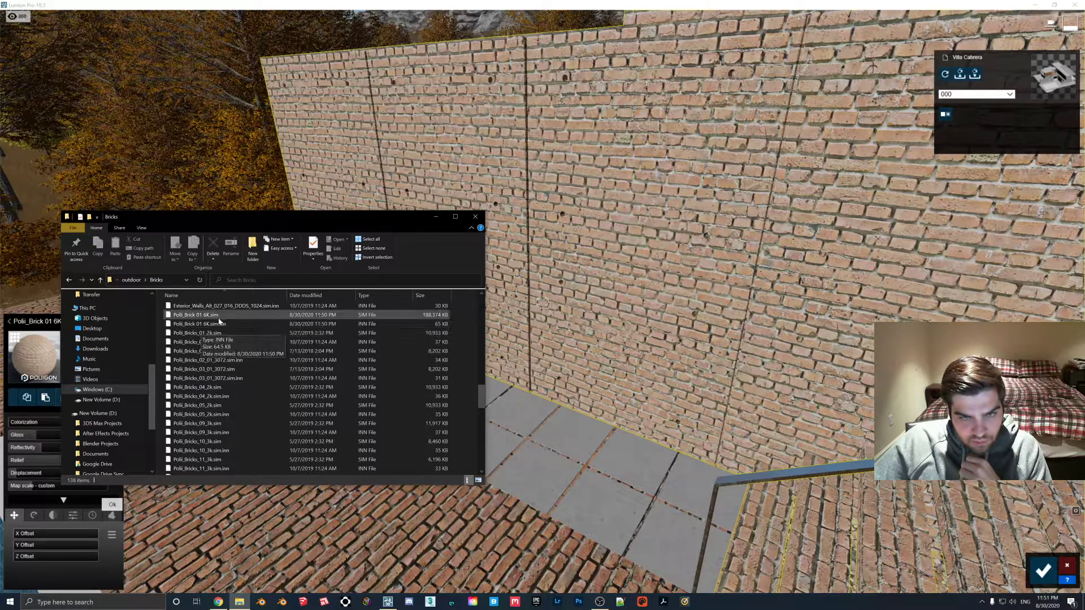
pyautogui.click(197, 332)
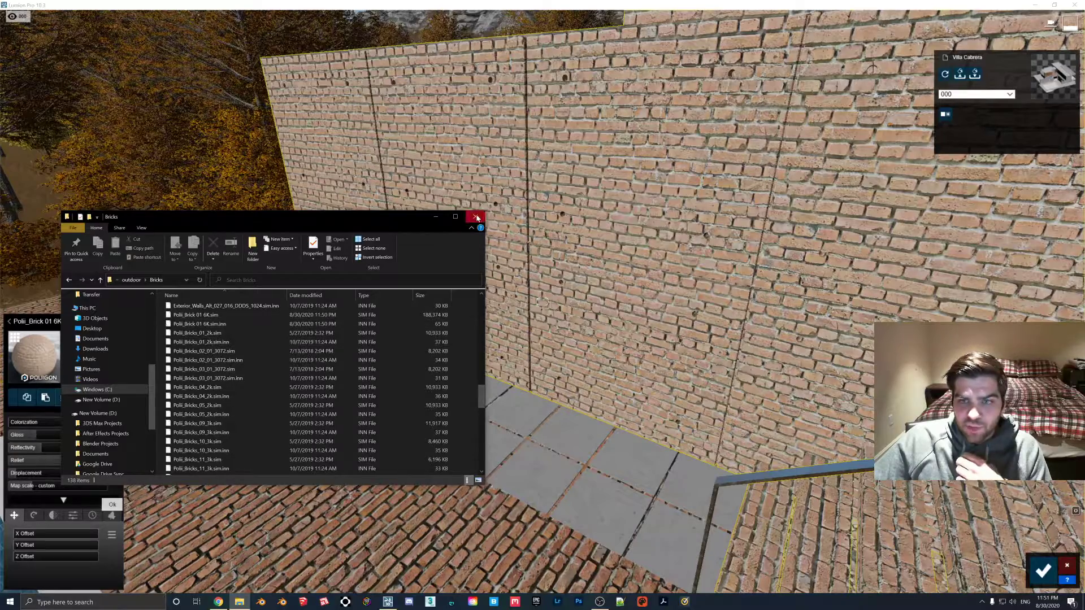
pyautogui.click(475, 217)
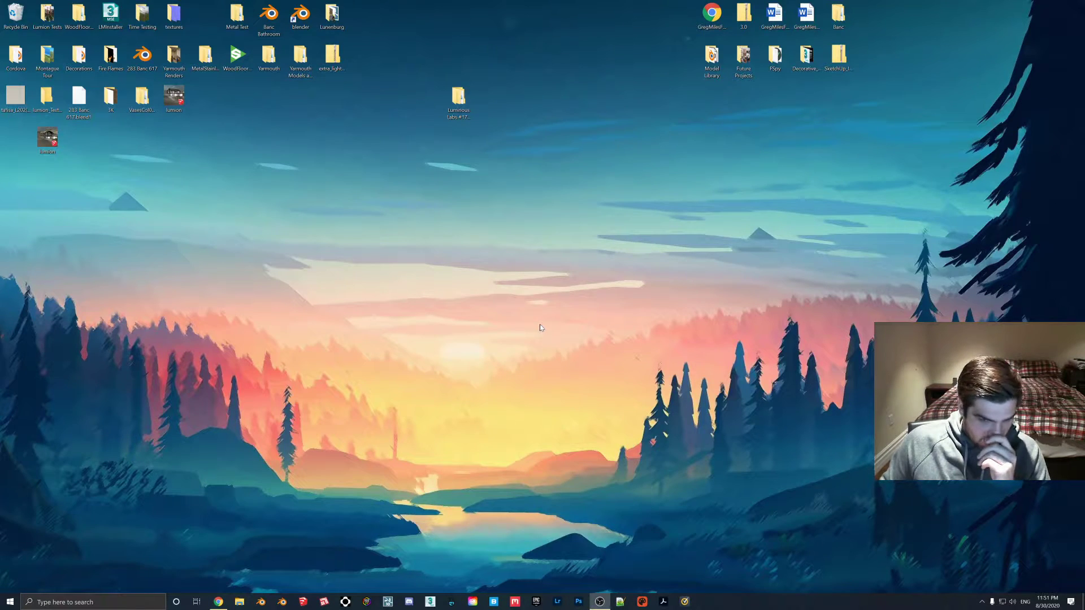
pyautogui.moveTo(539, 460)
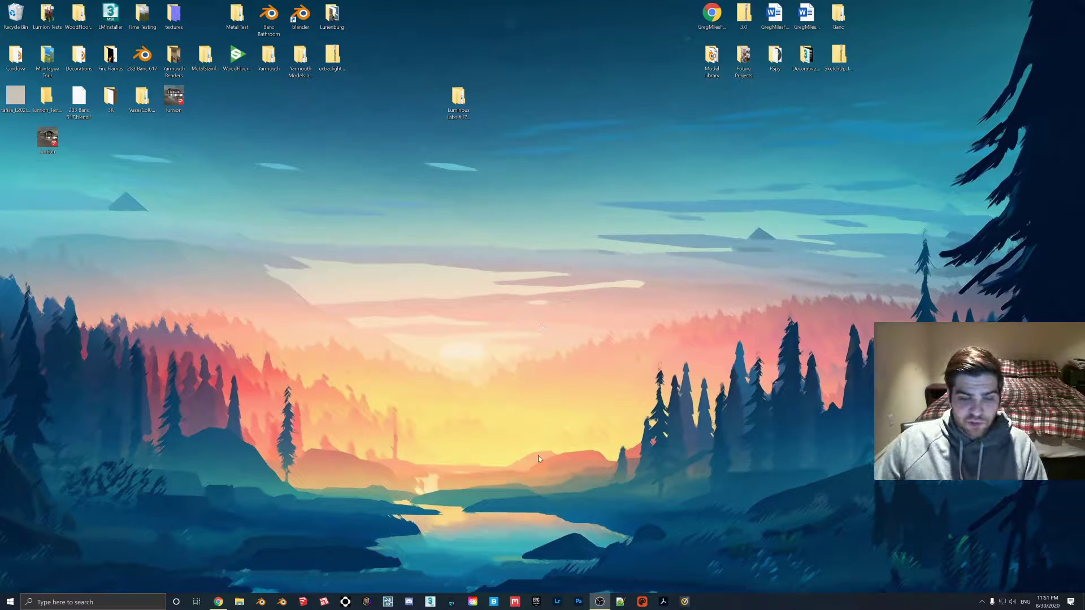
pyautogui.moveTo(445, 505)
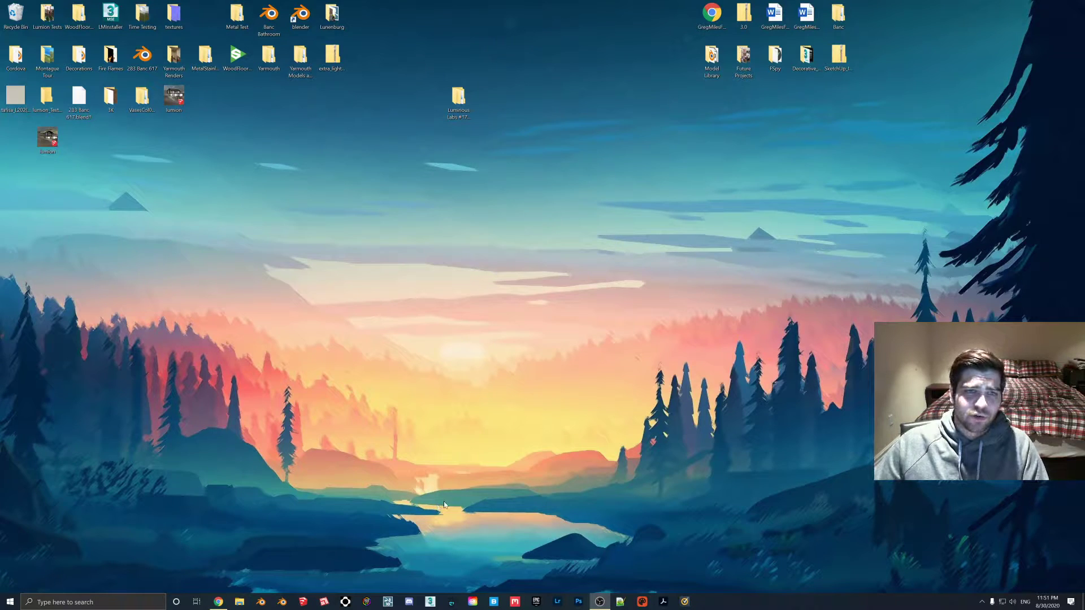
pyautogui.moveTo(495, 485)
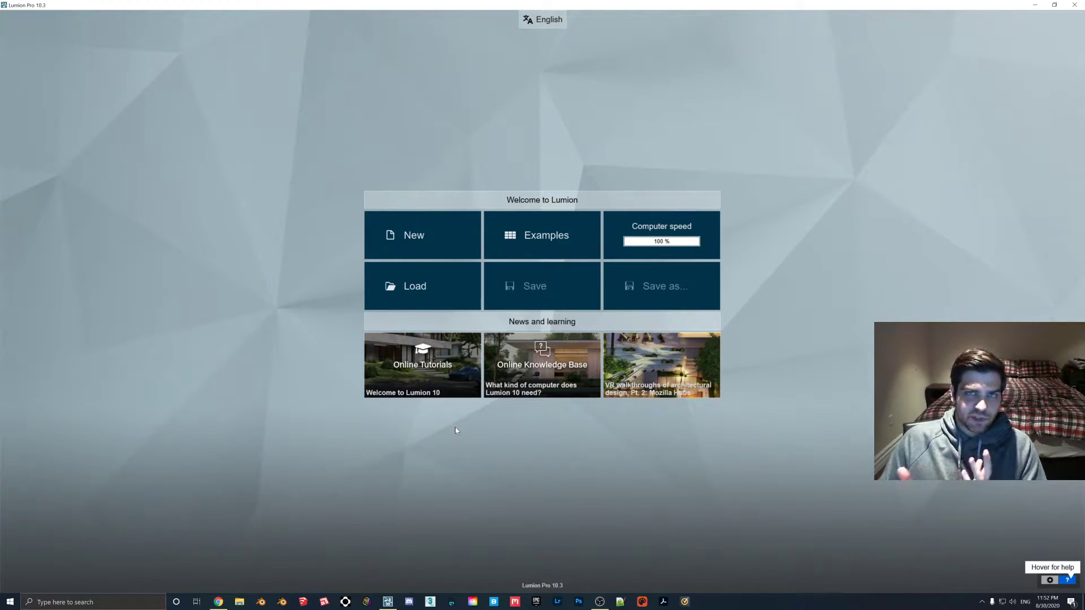
pyautogui.moveTo(271, 326)
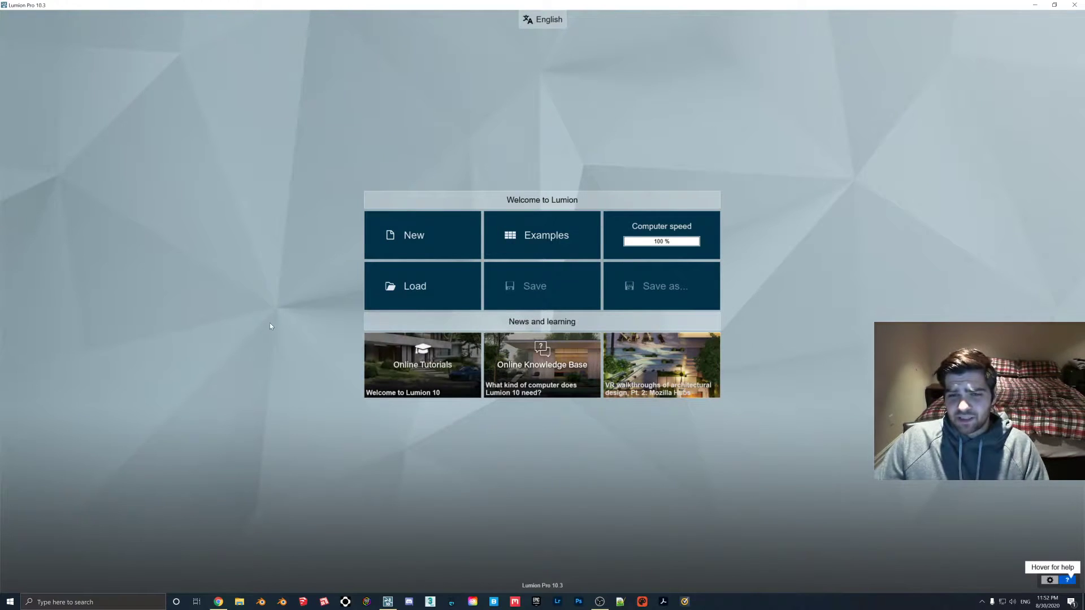
pyautogui.moveTo(268, 324)
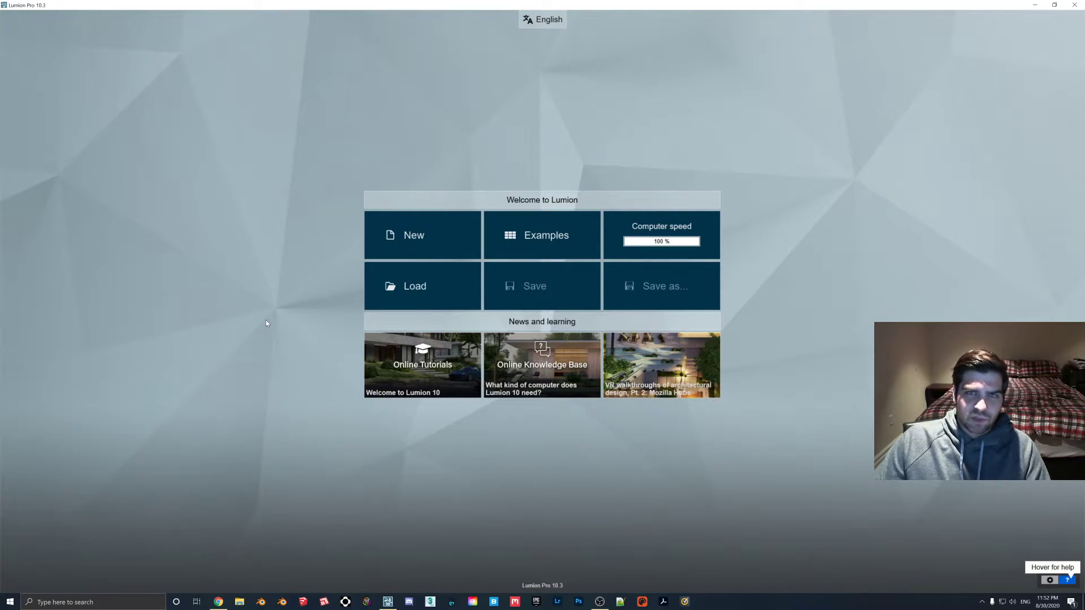
pyautogui.moveTo(269, 321)
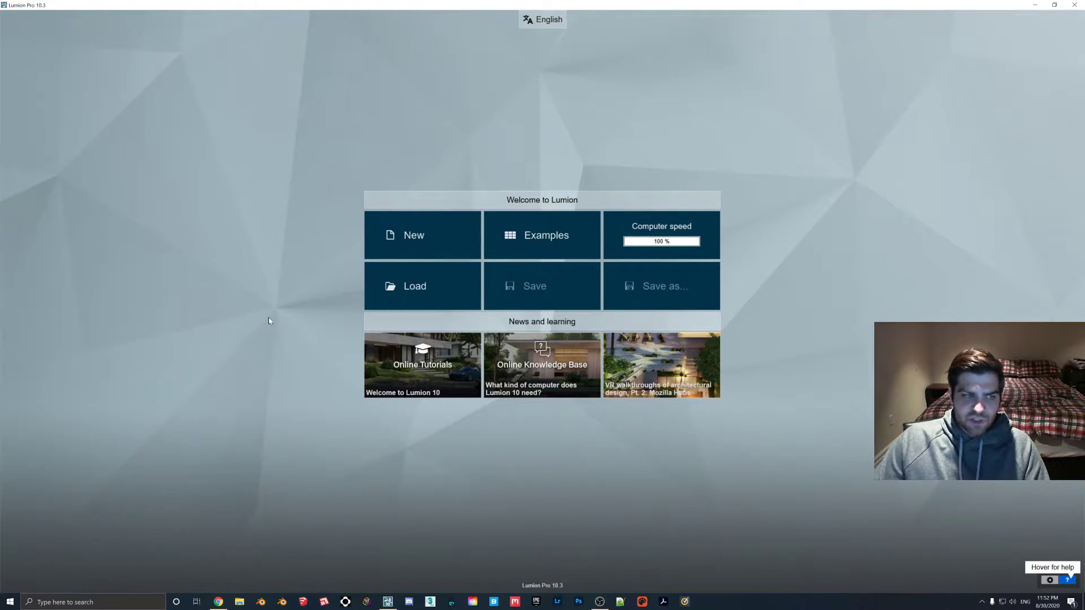
pyautogui.moveTo(269, 323)
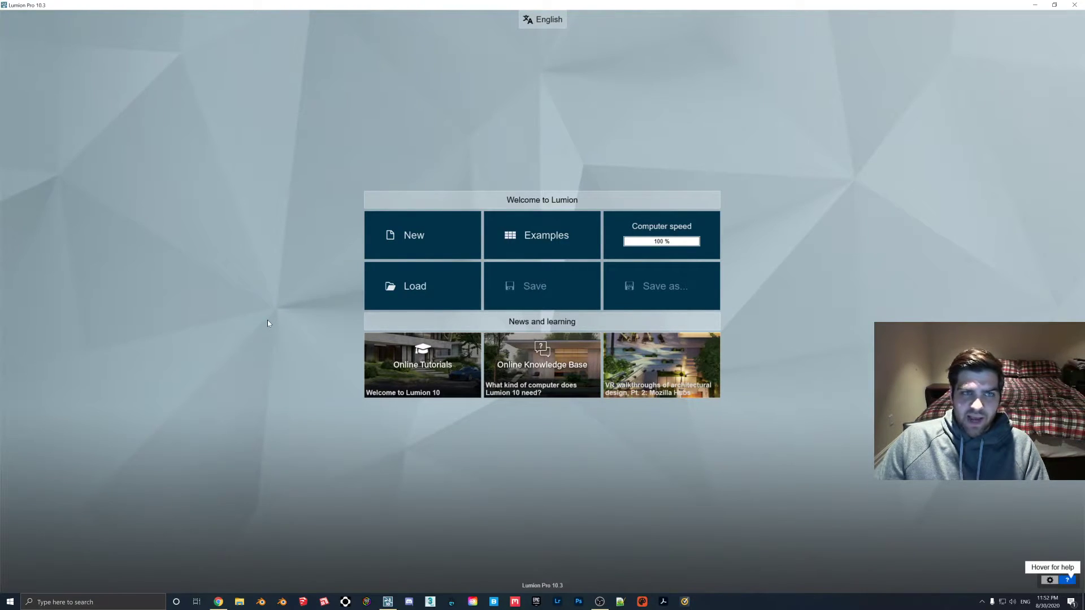
# Load the Villa Cabrera example scene from Lumion's Examples screen.
pyautogui.click(542, 235)
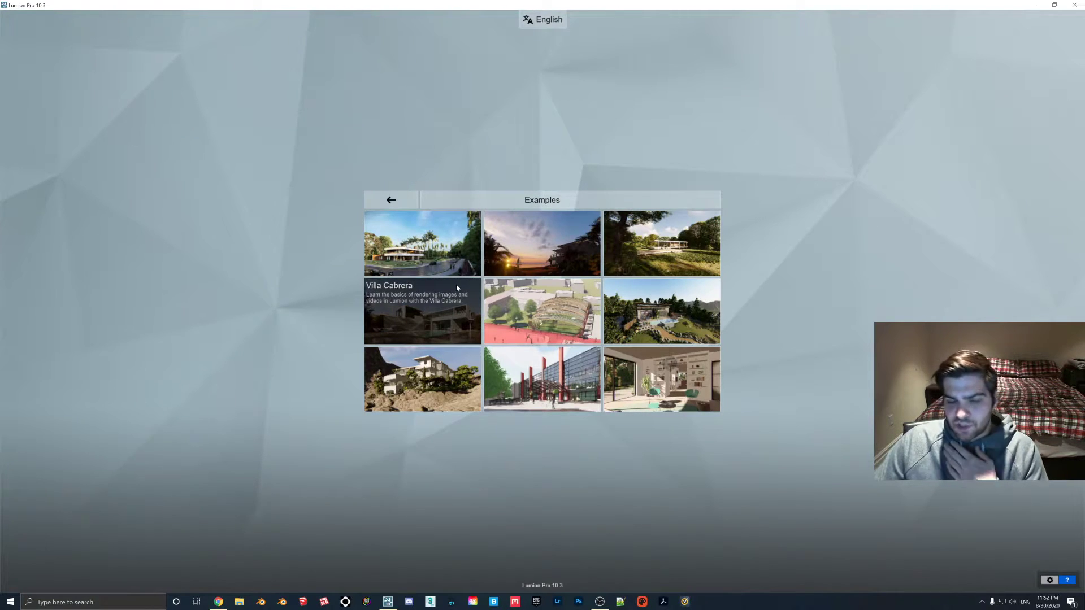
pyautogui.click(423, 311)
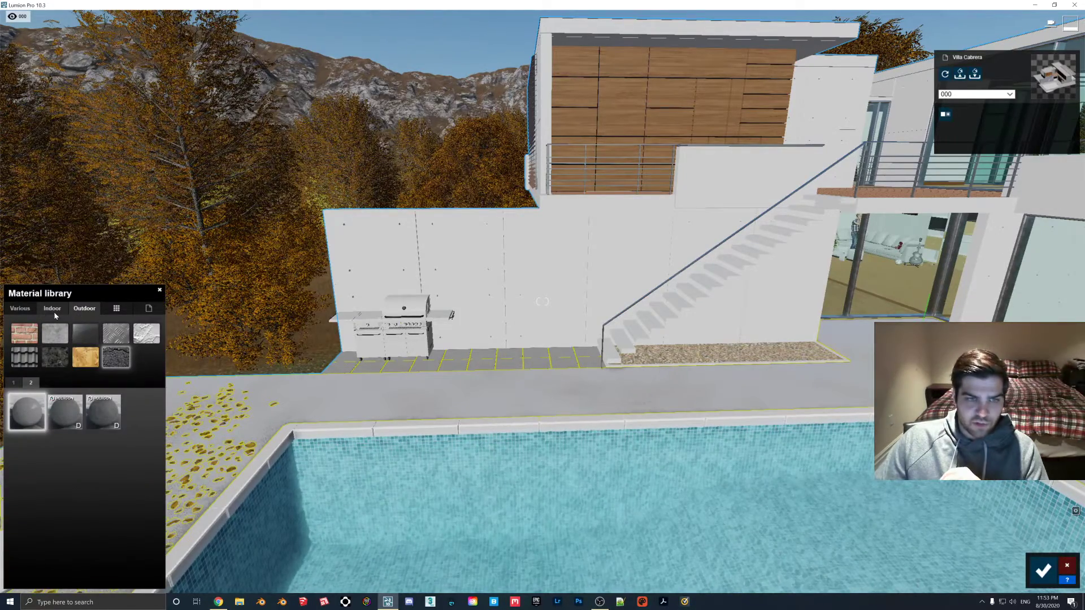
# Apply Polii Brick 01 6K from Outdoor > Bricks and enlarge the ground bricks with Map scale.
pyautogui.click(52, 309)
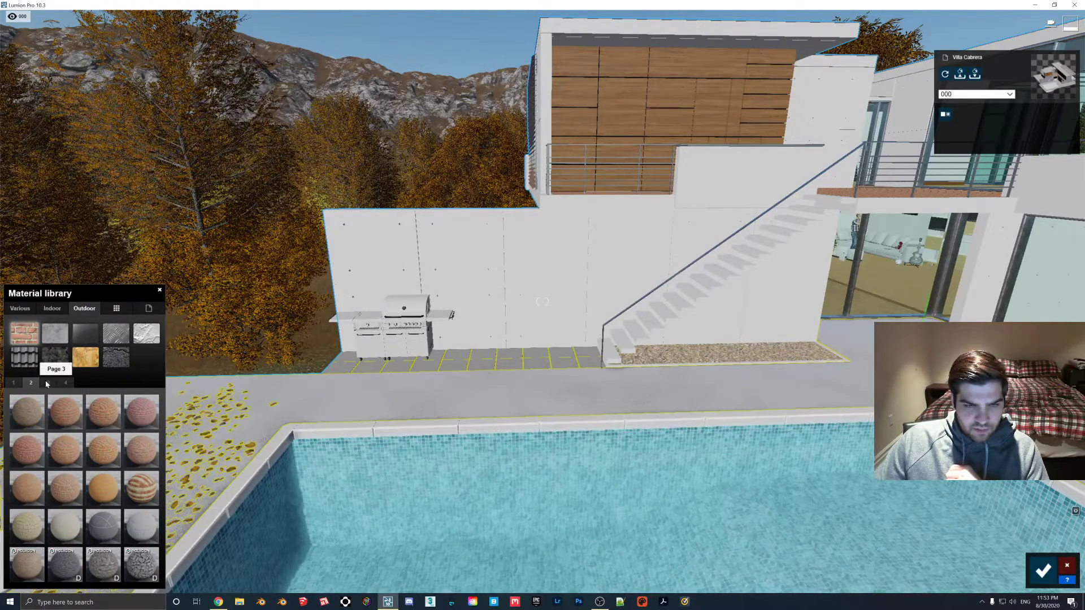
pyautogui.click(30, 383)
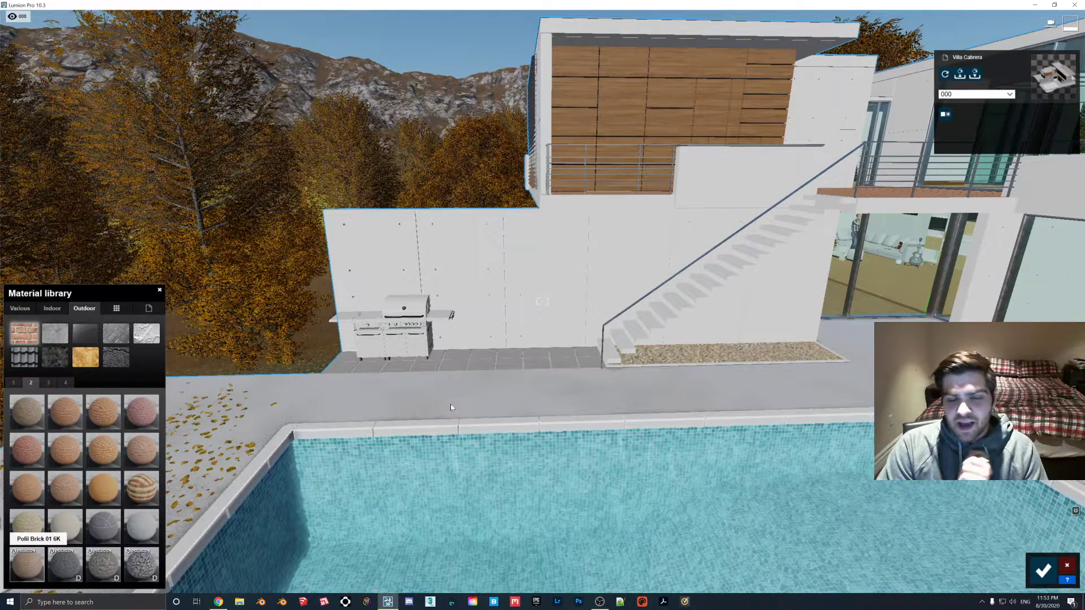
pyautogui.click(450, 407)
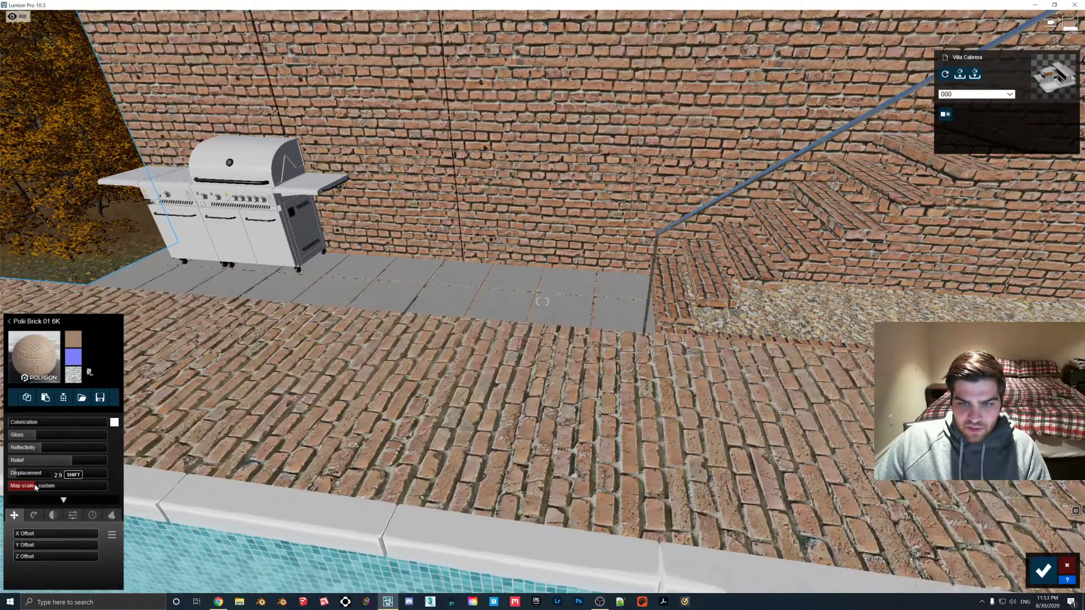
pyautogui.moveTo(28, 472); pyautogui.dragTo(84, 473)
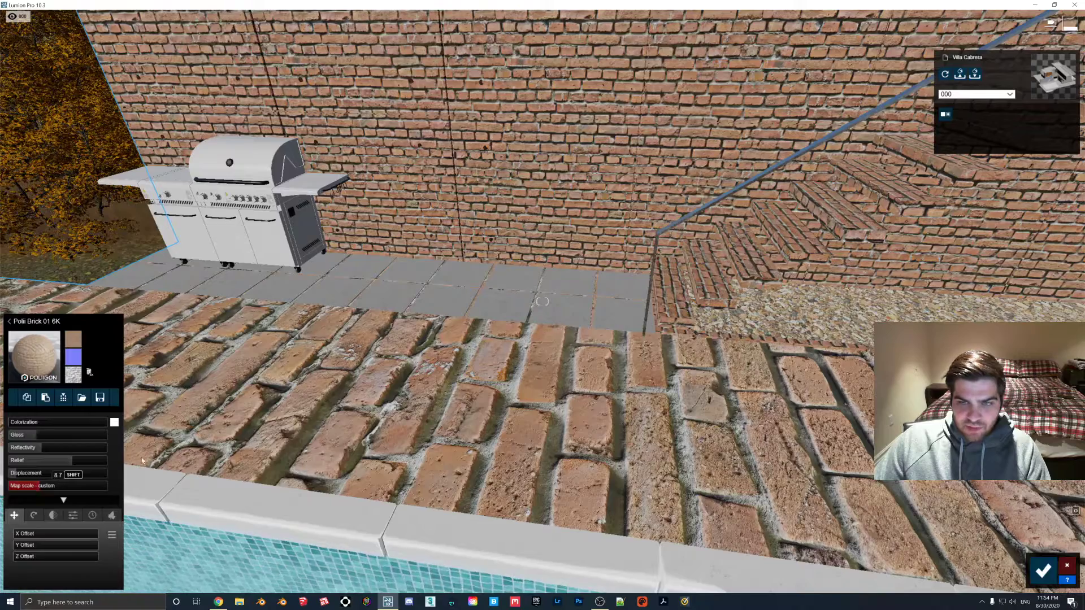